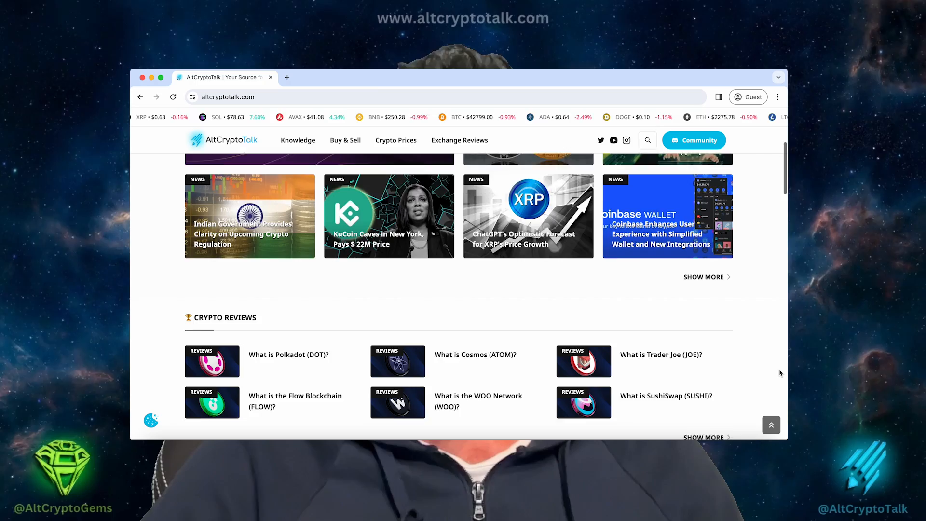
- Scroll down the AltCryptoTalk homepage before moving to iZUMi Finance's X profile
scroll("down", 3)
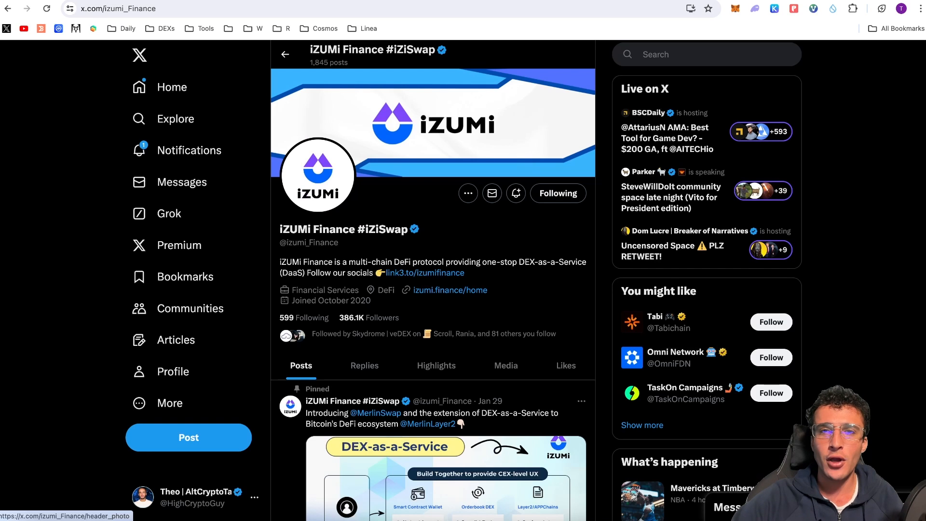
- Follow the izumi.finance/home link and browse the homepage's TVL, volume and product cards
left_click(451, 291)
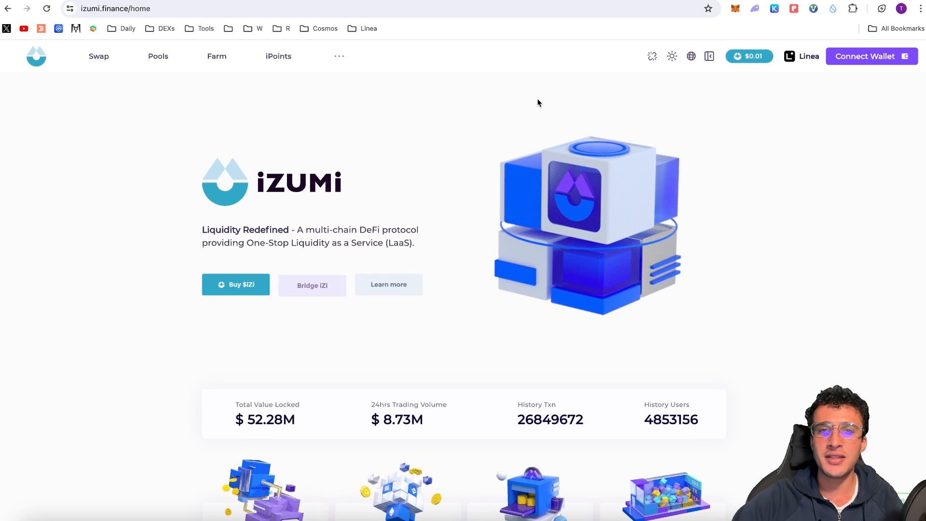
scroll("down", 3)
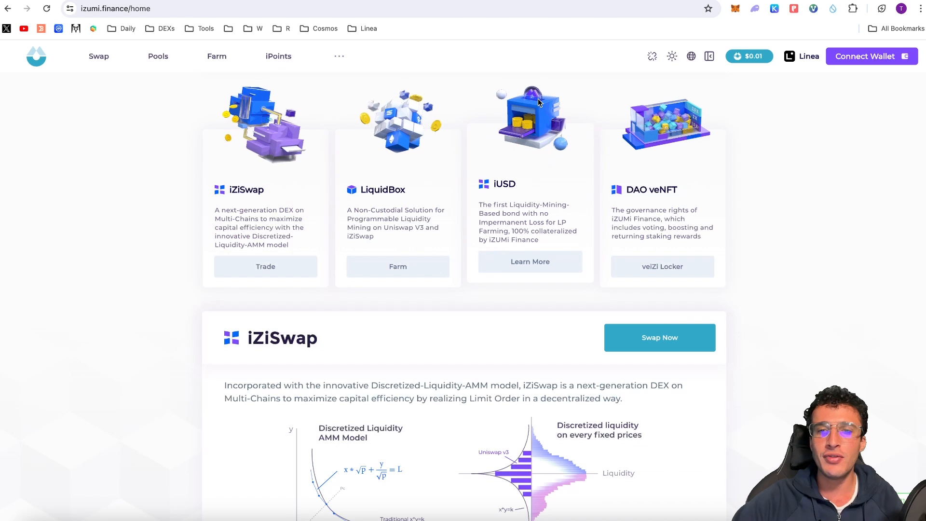
mouse_move(784, 117)
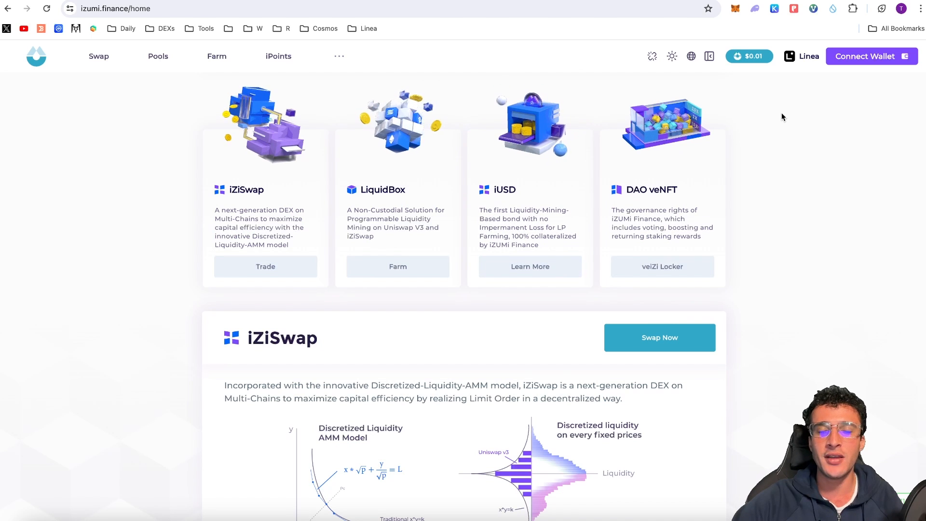
scroll("up", 3)
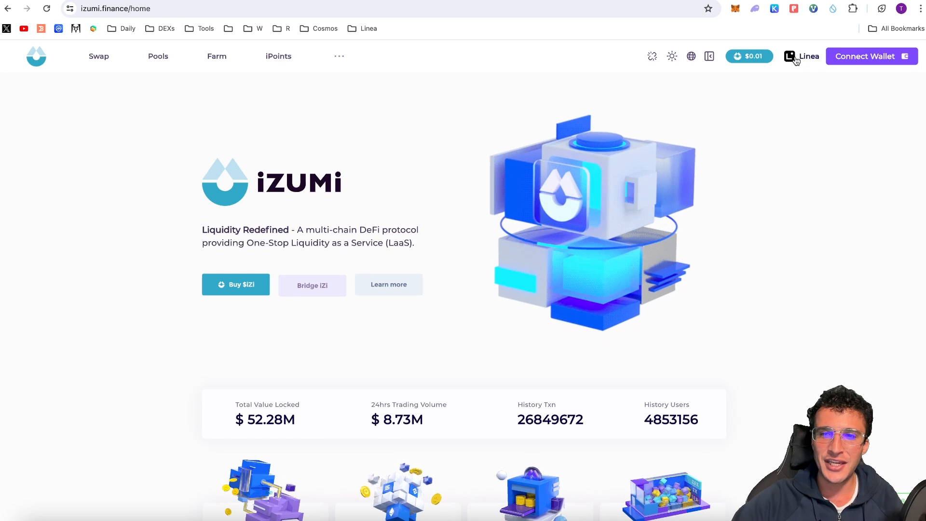
left_click(801, 56)
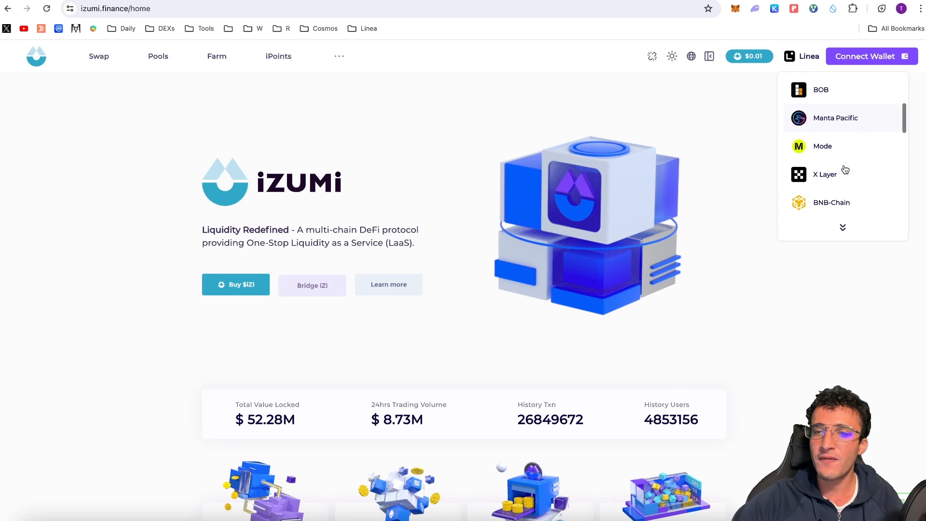
scroll("down", 3)
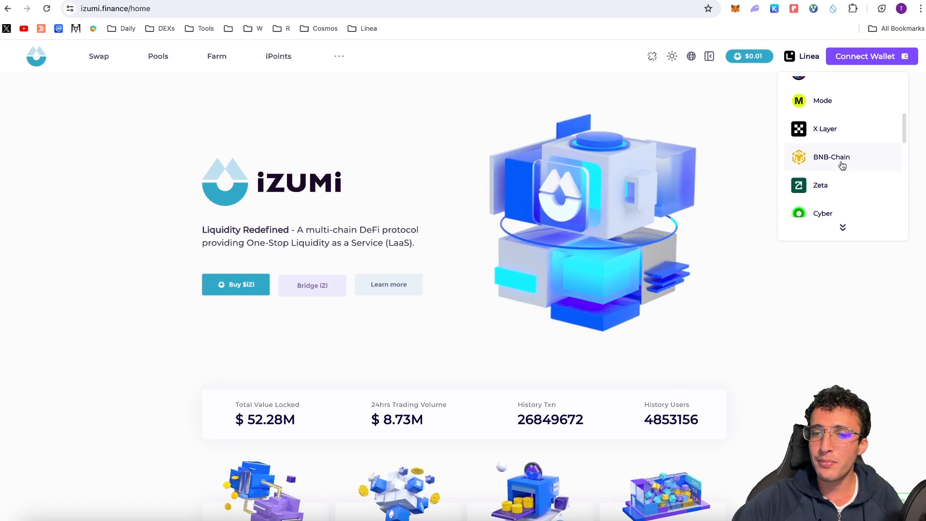
scroll("down", 3)
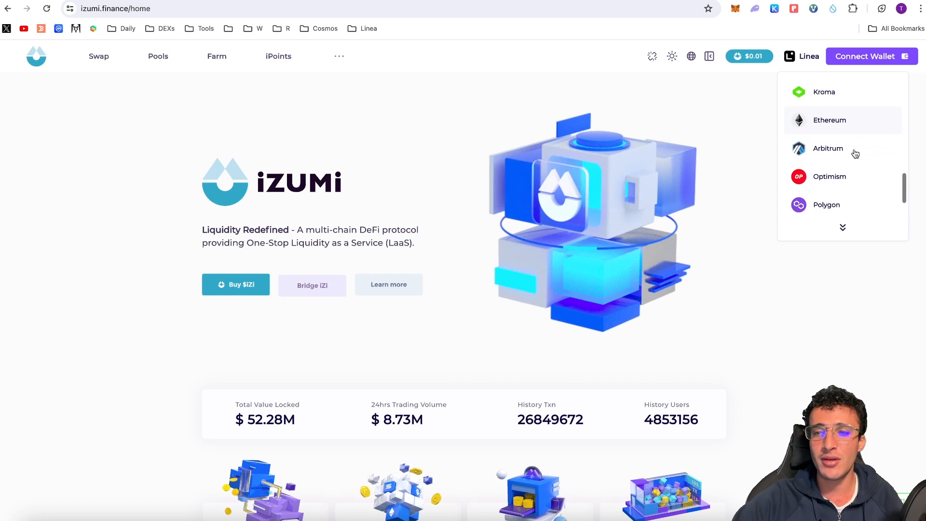
scroll("down", 3)
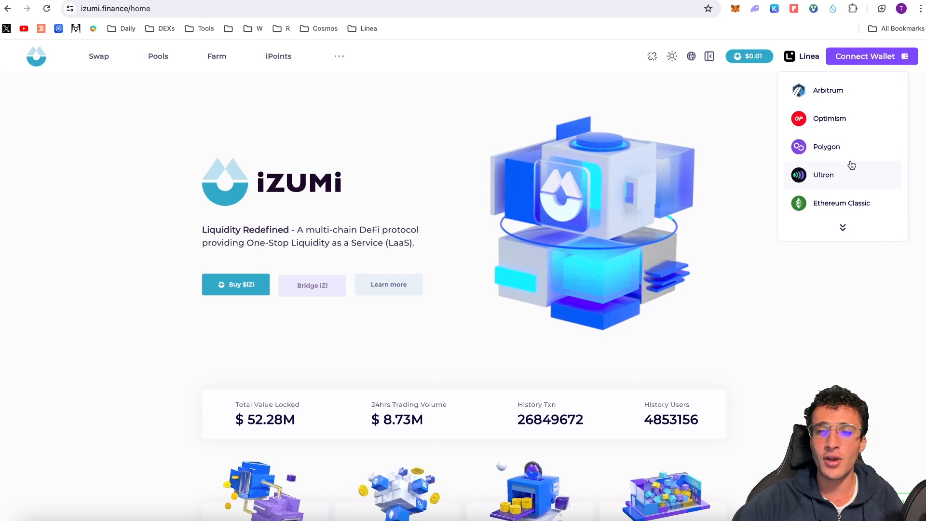
mouse_move(747, 131)
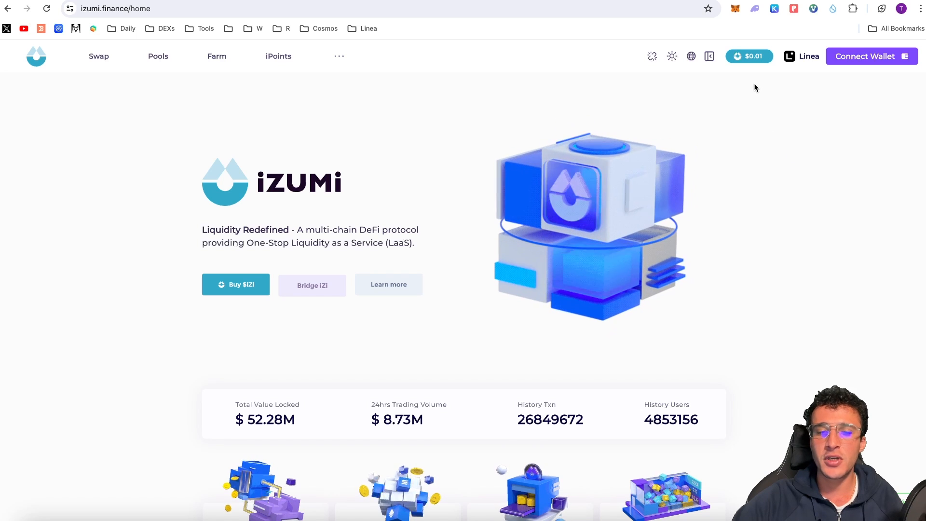
- Connect the MetaMask wallet to iZUMi Finance on Base and head to the Swap page
left_click(870, 56)
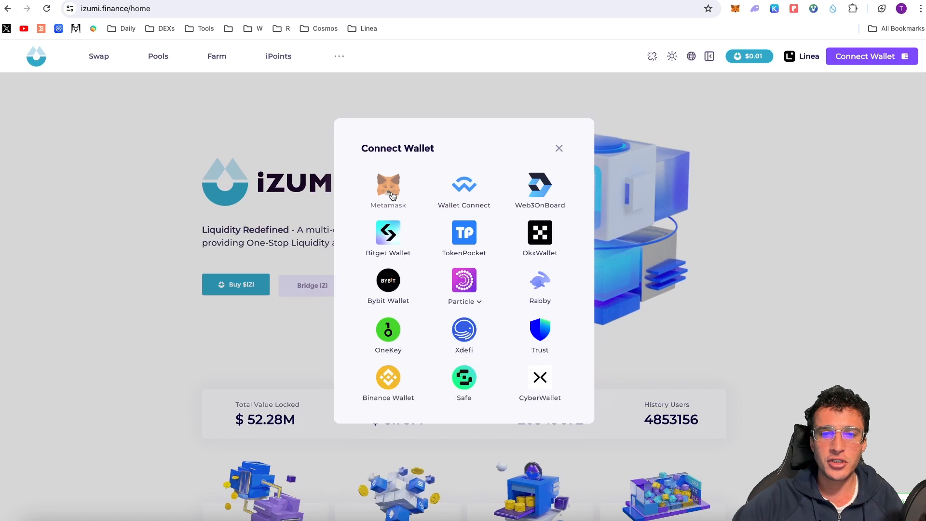
left_click(388, 190)
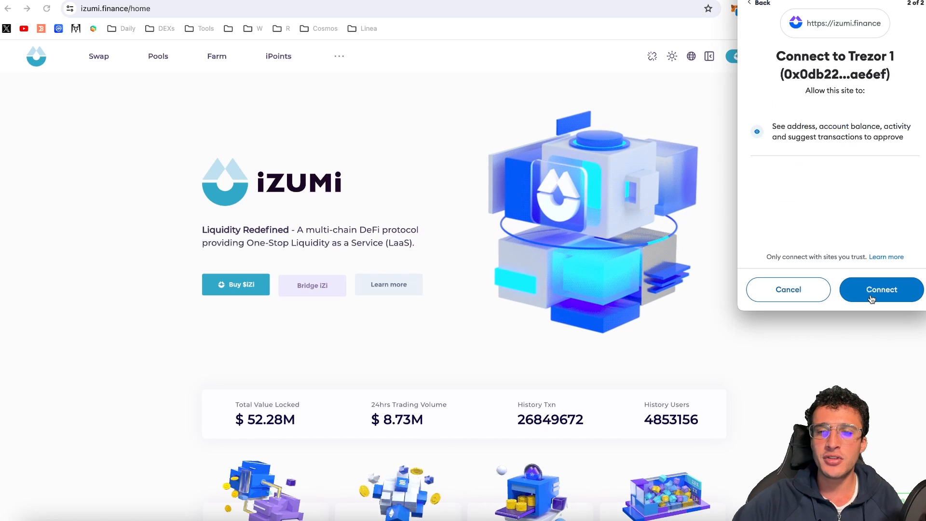
left_click(881, 289)
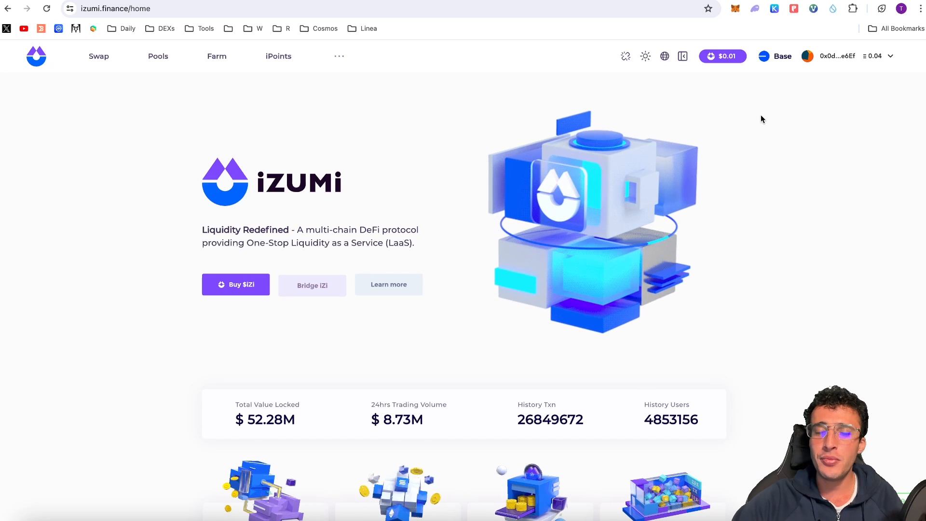
left_click(98, 56)
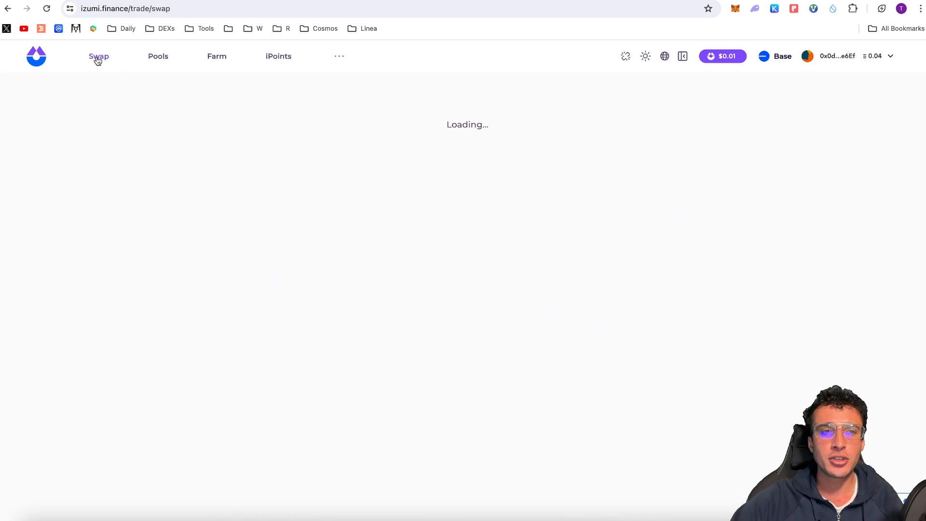
left_click(98, 56)
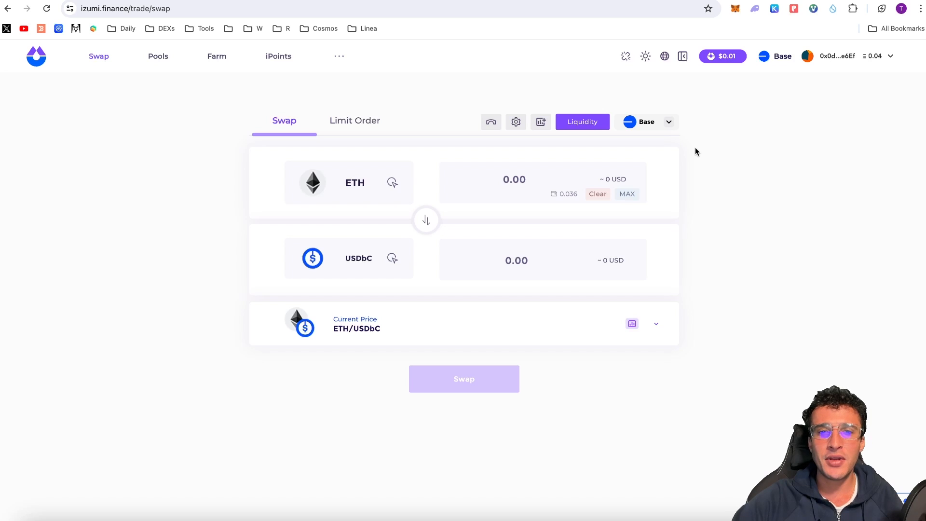
mouse_move(778, 59)
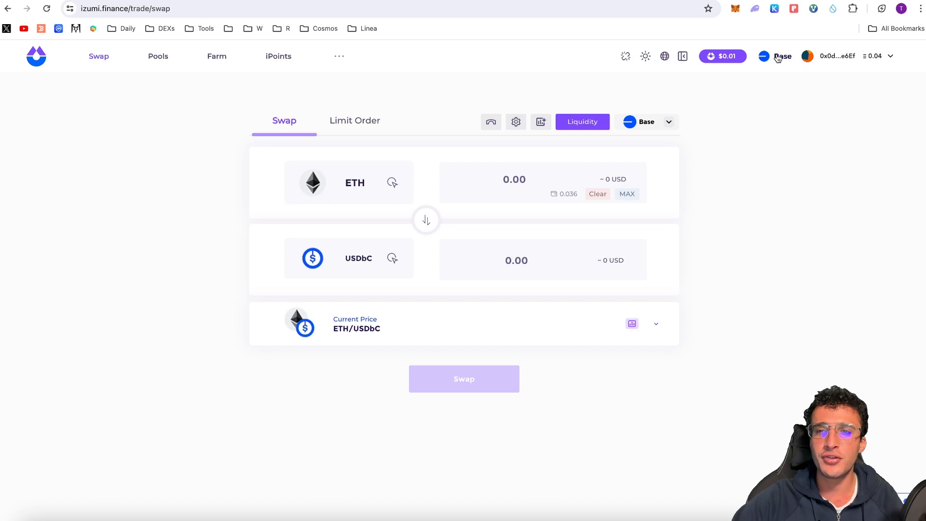
left_click(772, 56)
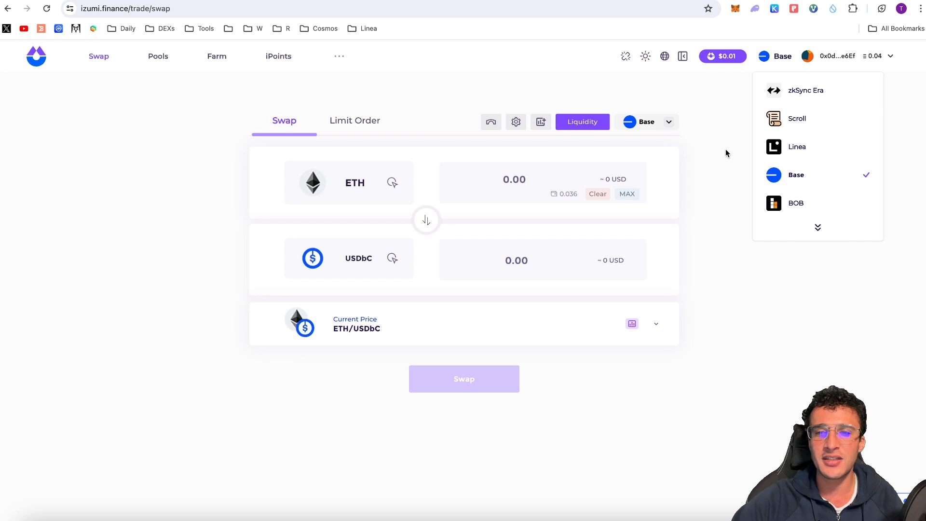
mouse_move(724, 153)
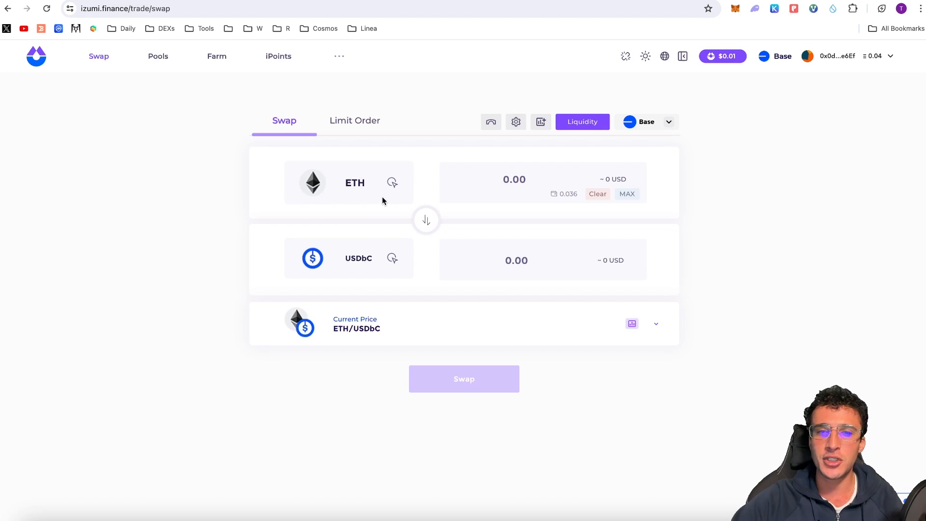
mouse_move(334, 196)
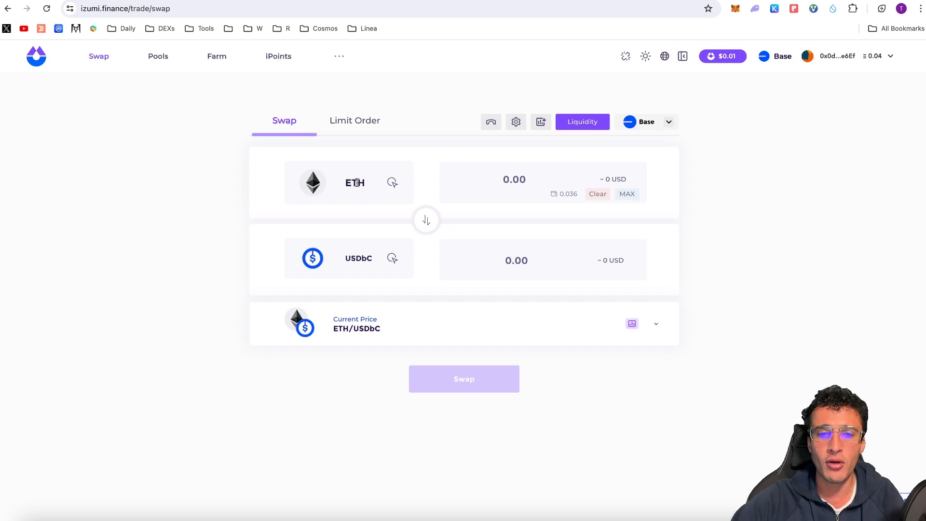
mouse_move(376, 190)
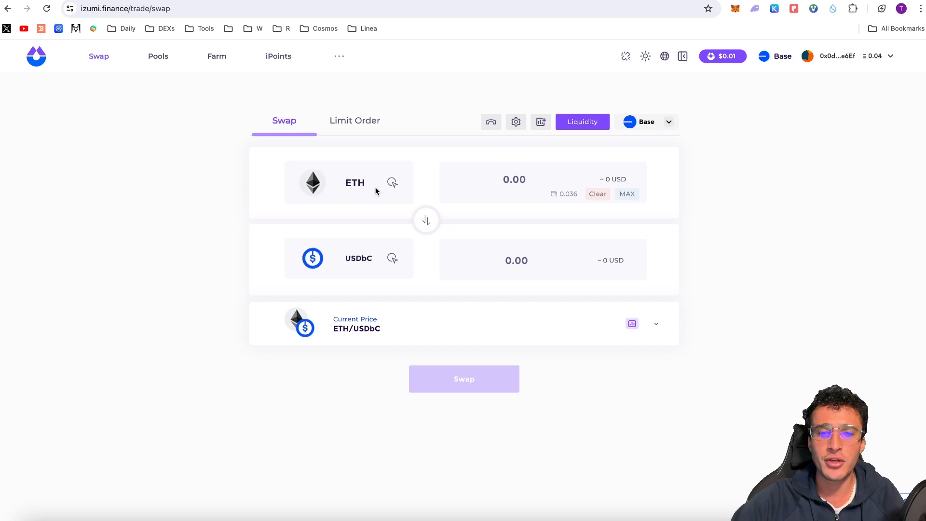
mouse_move(390, 207)
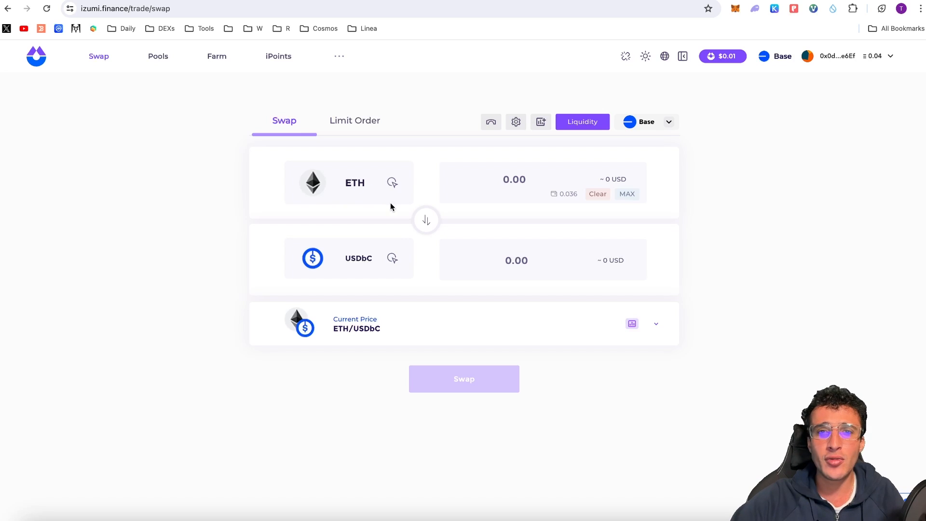
mouse_move(340, 230)
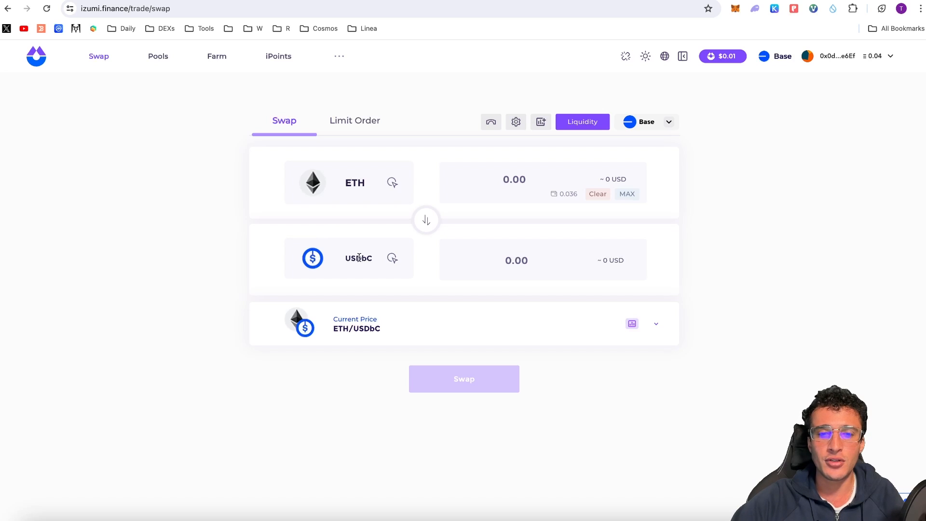
- Choose USDC as the receive token and enter 0.01110 ETH to sell, quoting about 41.90 USDC
left_click(358, 258)
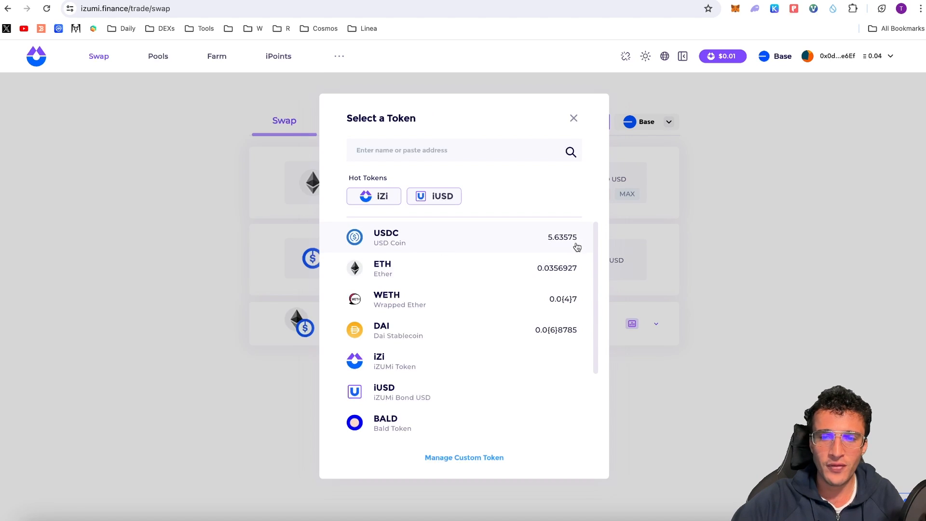
mouse_move(570, 248)
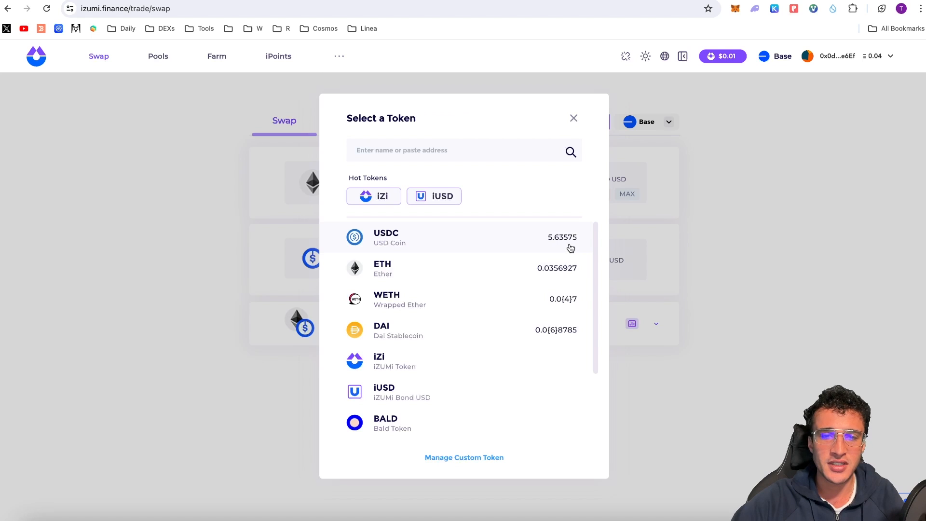
left_click(386, 238)
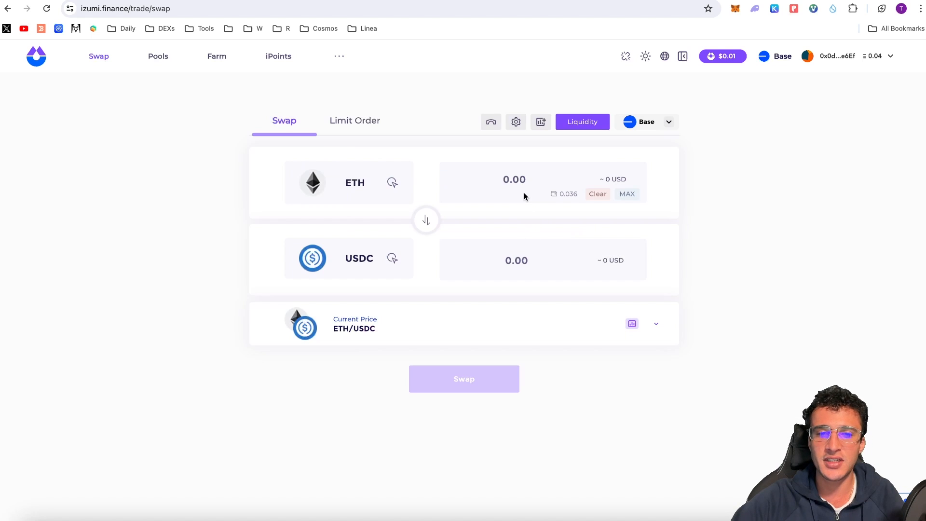
left_click(514, 179)
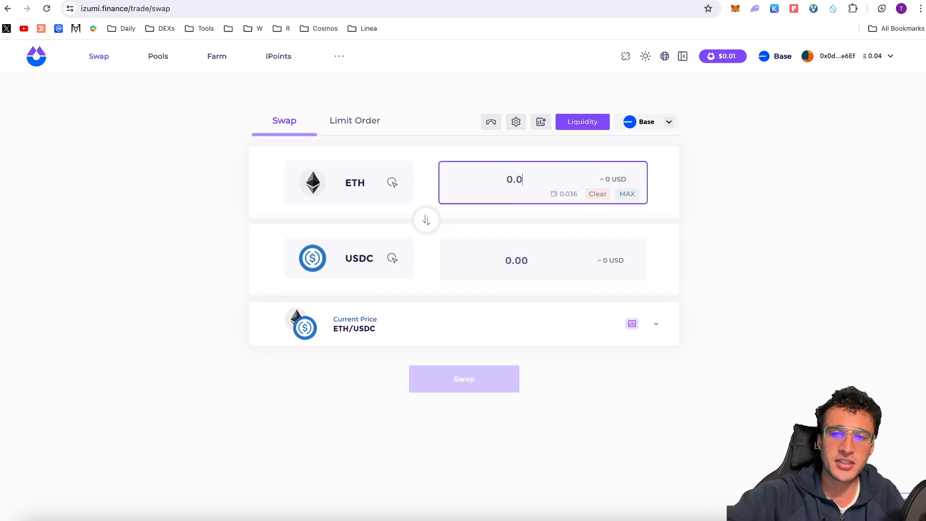
type("0.01110")
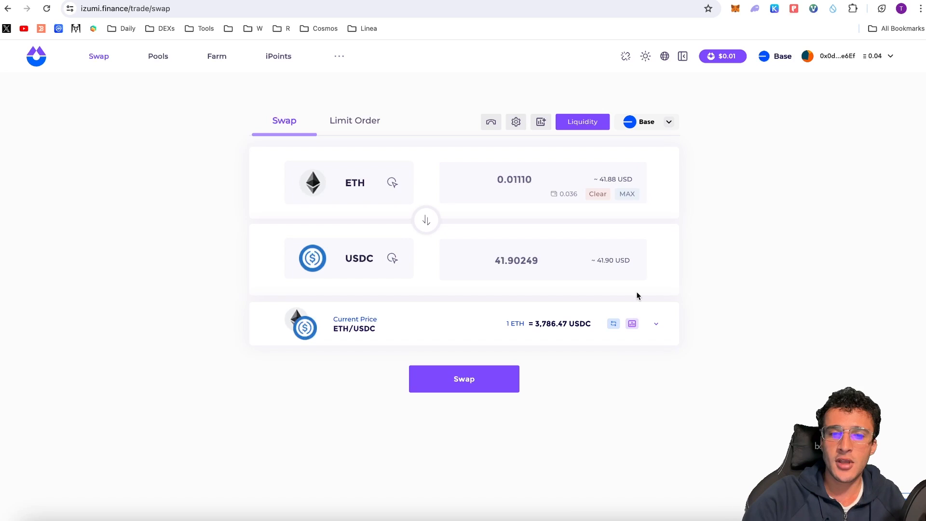
mouse_move(493, 395)
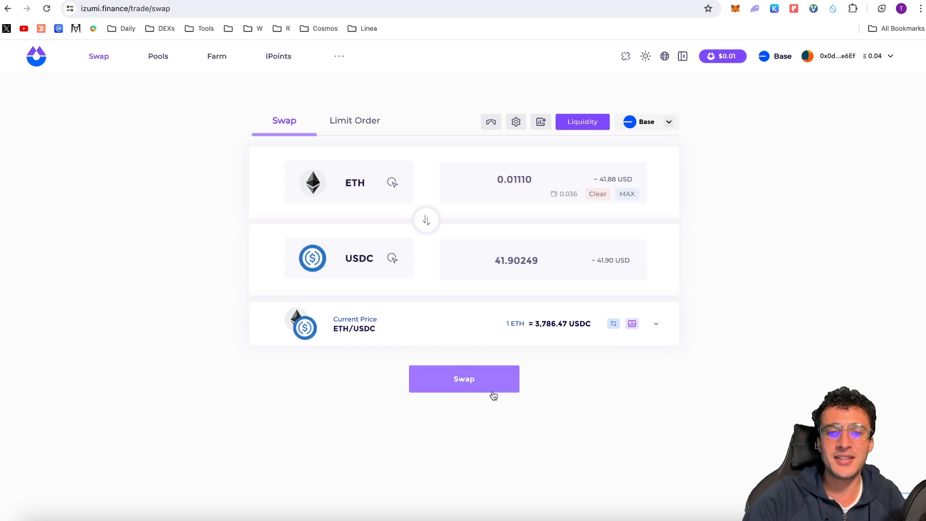
- Submit and sign the 0.0111 ETH for 41.9076 USDC swap via MetaMask and the Trezor device
left_click(464, 378)
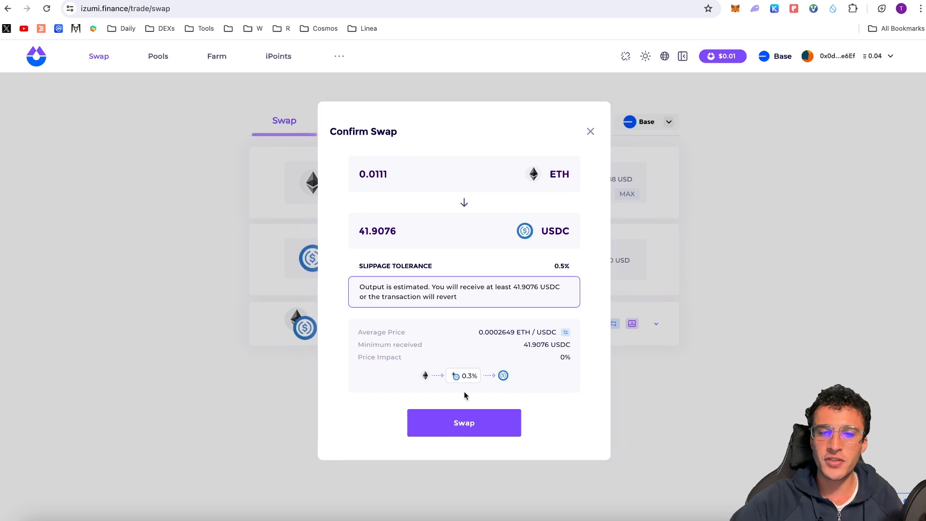
left_click(464, 422)
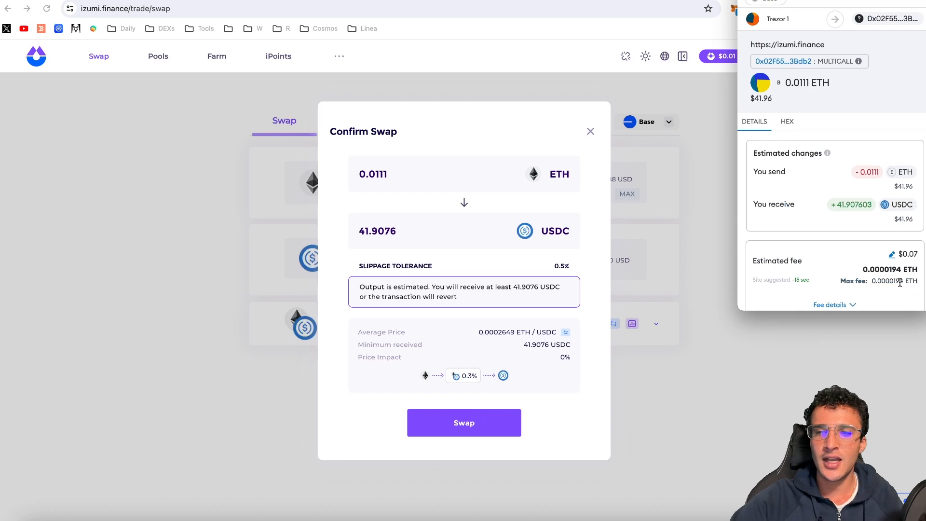
mouse_move(859, 141)
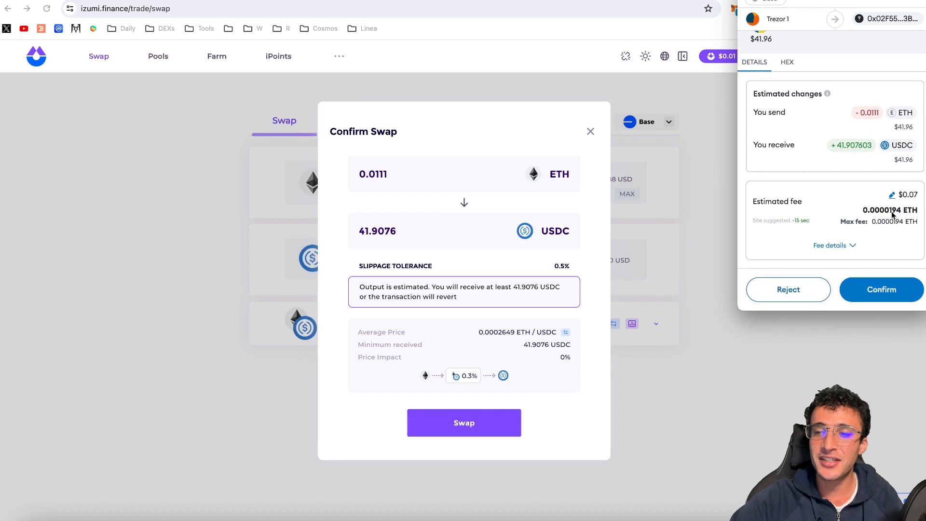
left_click(881, 290)
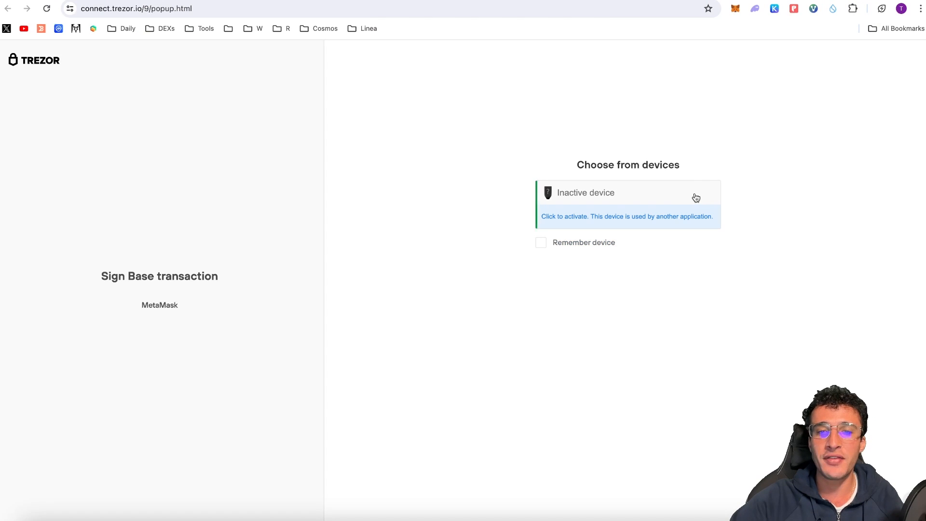
left_click(627, 193)
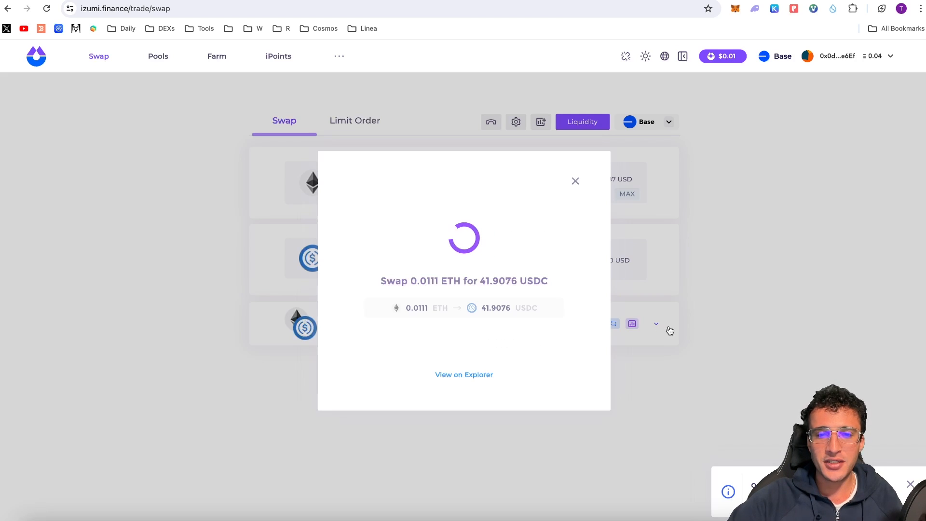
left_click(735, 9)
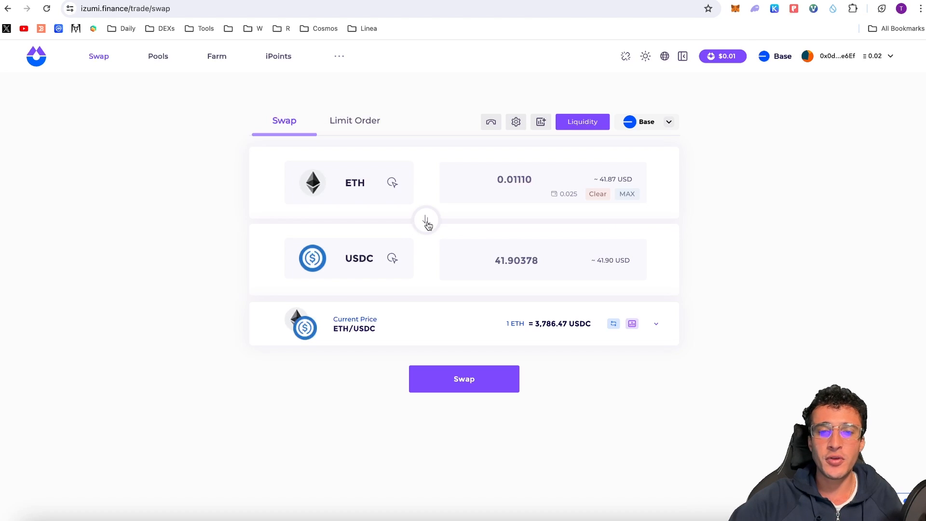
mouse_move(428, 227)
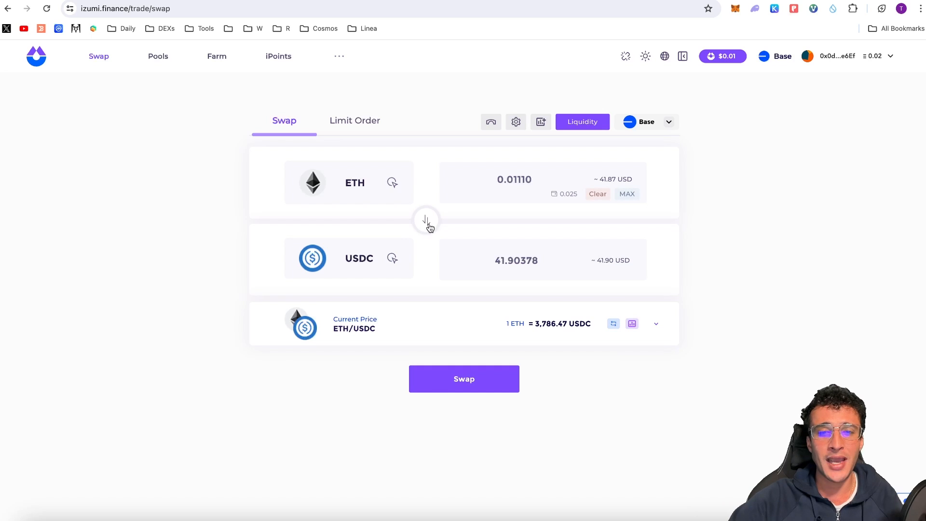
- Reverse the swap to sell the full 47.54334 USDC balance for about 0.01252 ETH
left_click(426, 220)
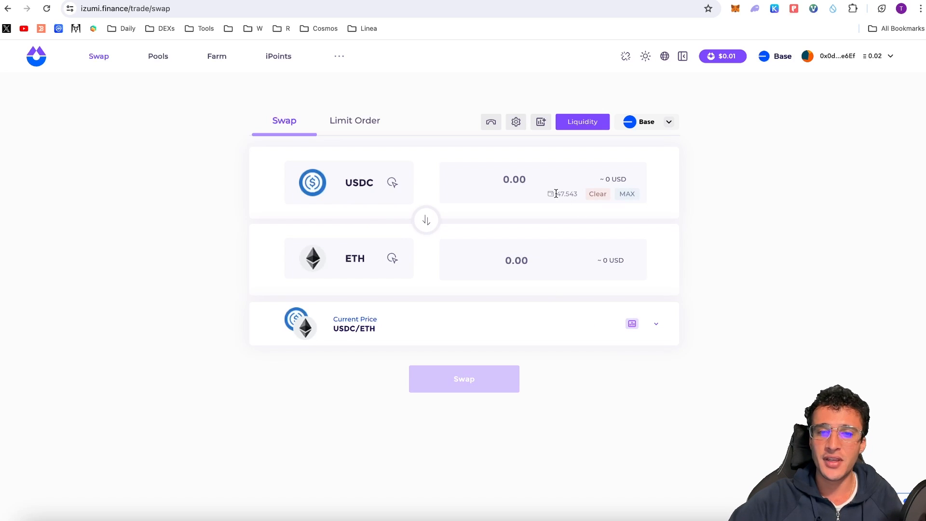
mouse_move(627, 194)
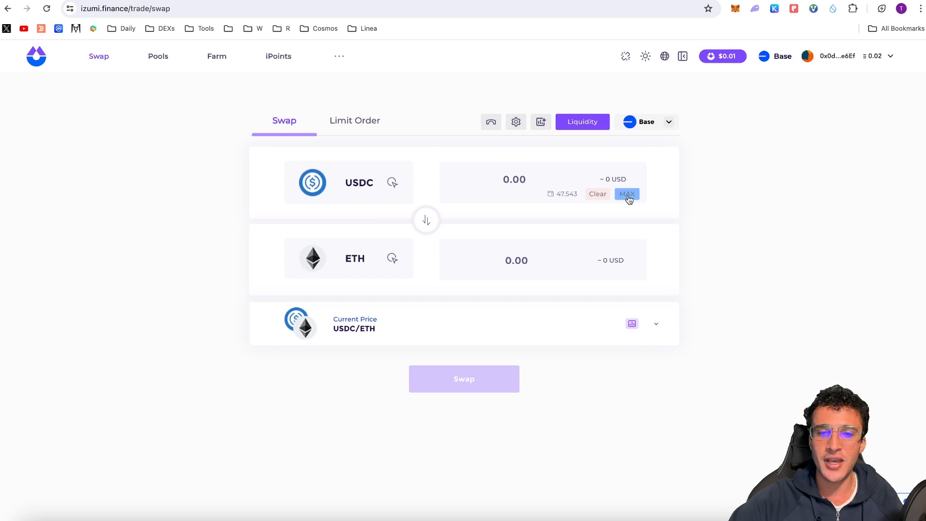
left_click(628, 193)
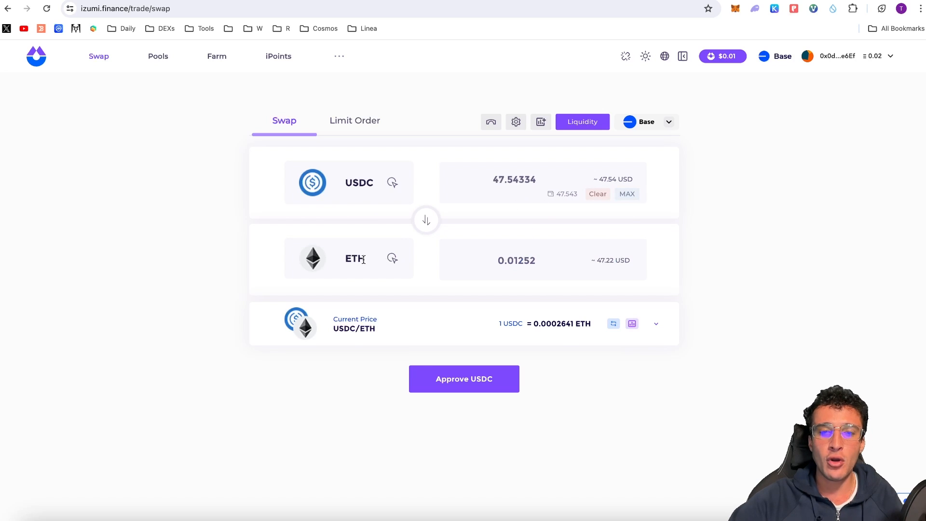
mouse_move(807, 265)
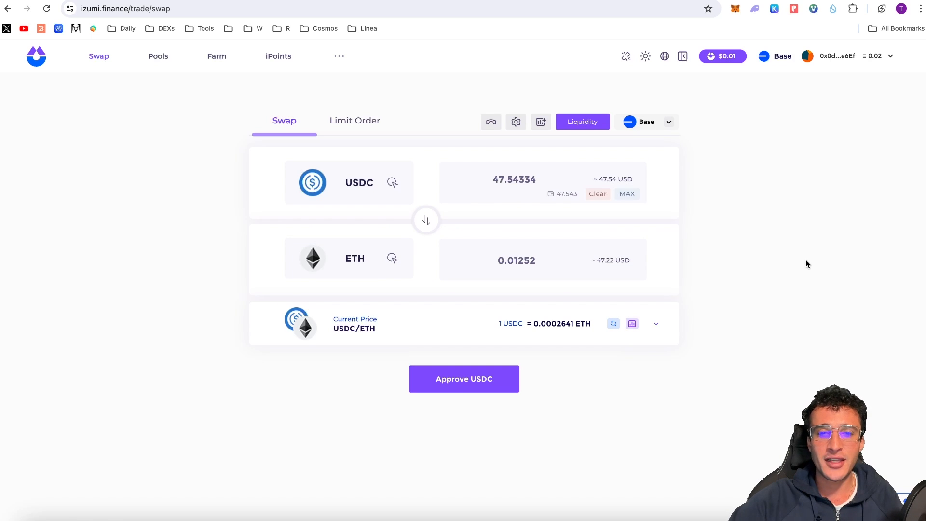
mouse_move(814, 267)
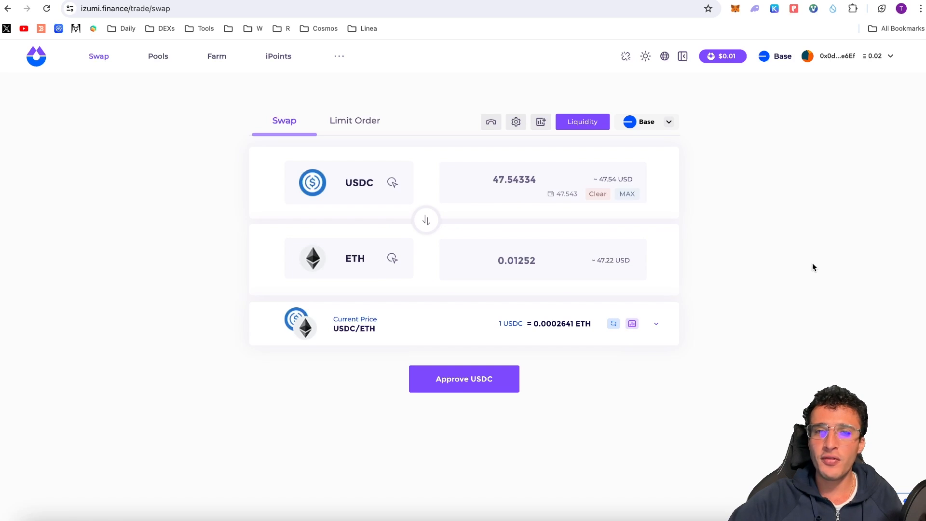
mouse_move(157, 55)
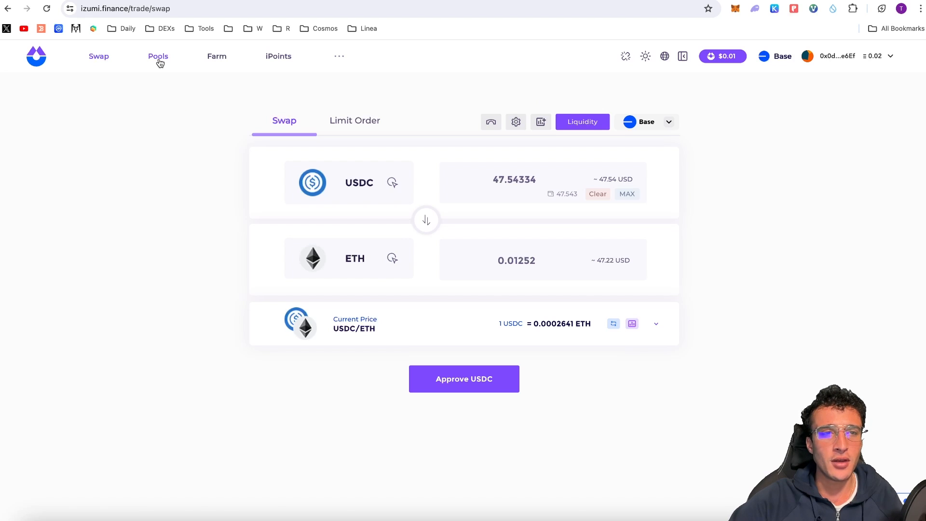
- Browse the Base pool list with its liquidity, volume and APR figures, including WETH/USDC 0.30%
left_click(157, 56)
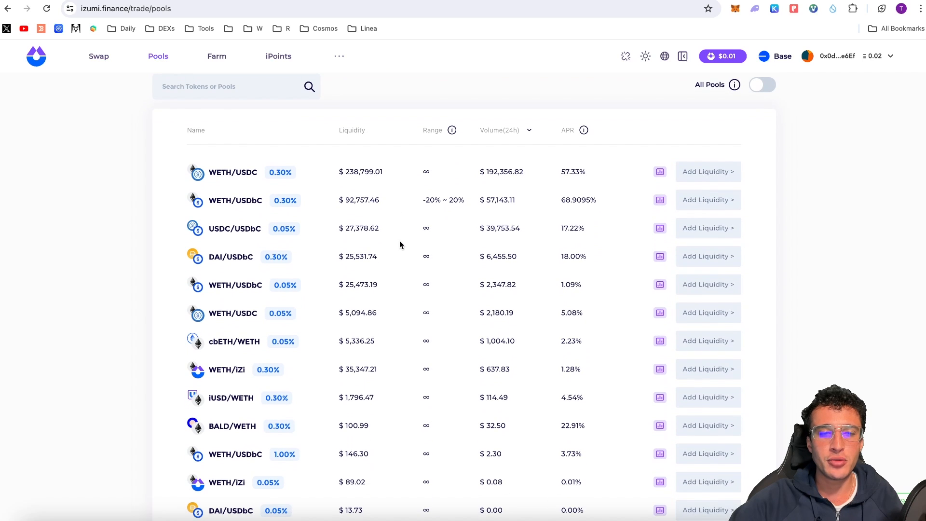
scroll("down", 3)
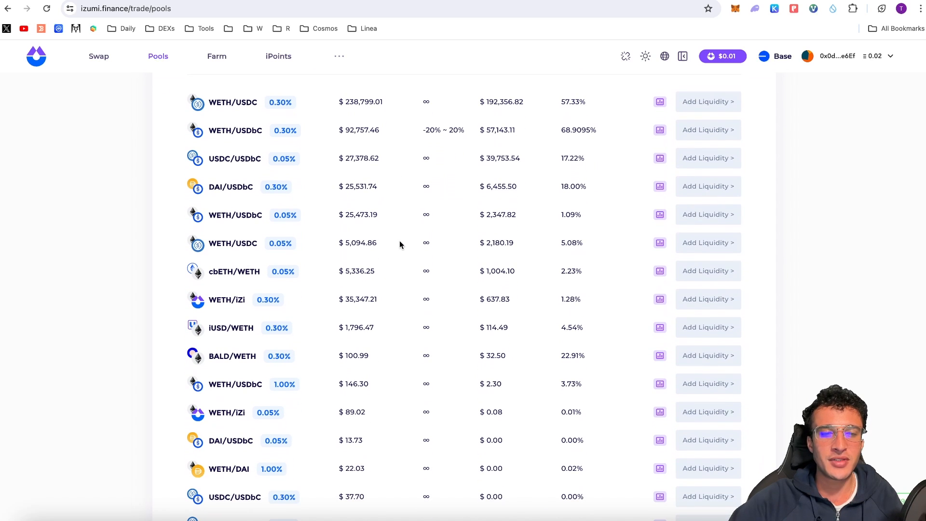
scroll("down", 3)
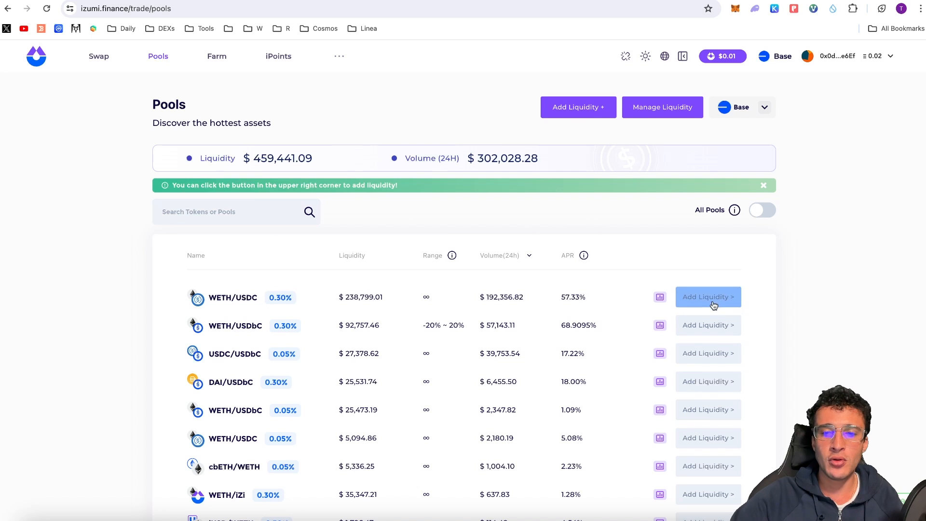
- Start an ETH/USDC 0.30% liquidity position with the default 1889.42–7600.40 price range
left_click(707, 296)
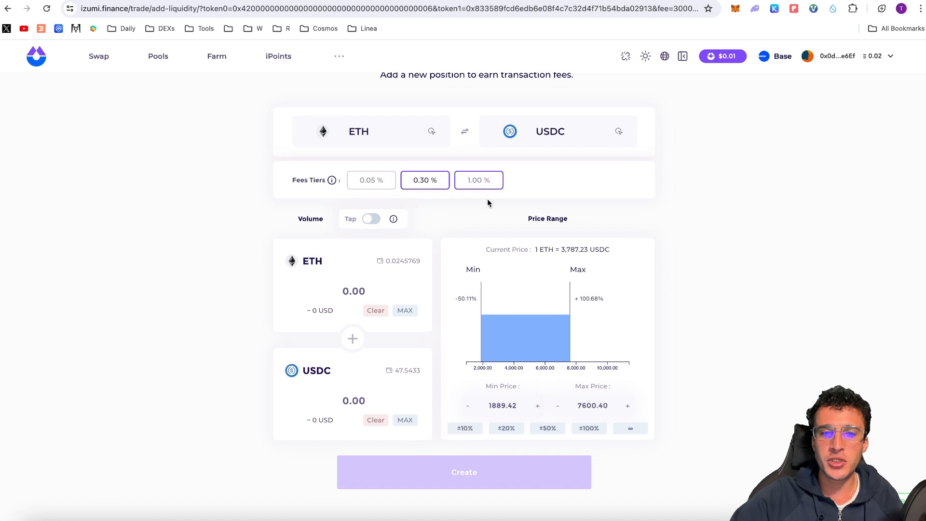
mouse_move(424, 181)
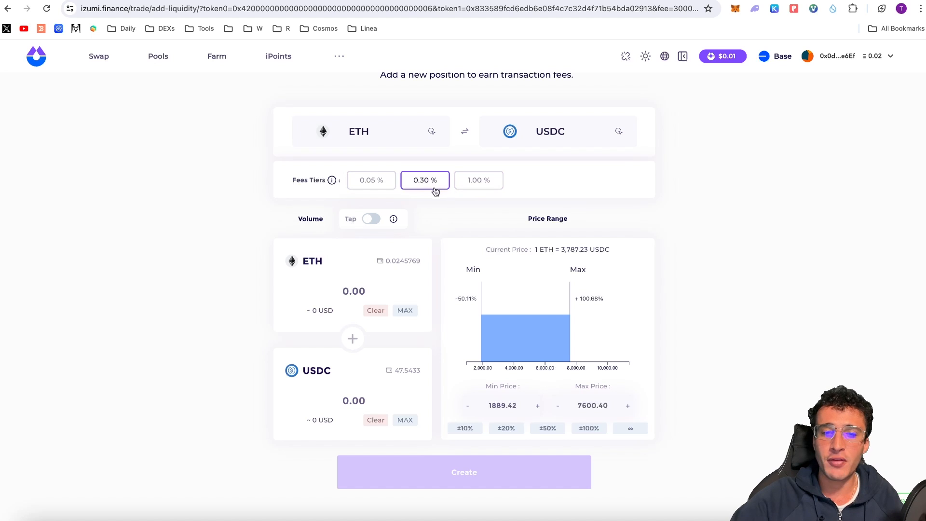
mouse_move(446, 236)
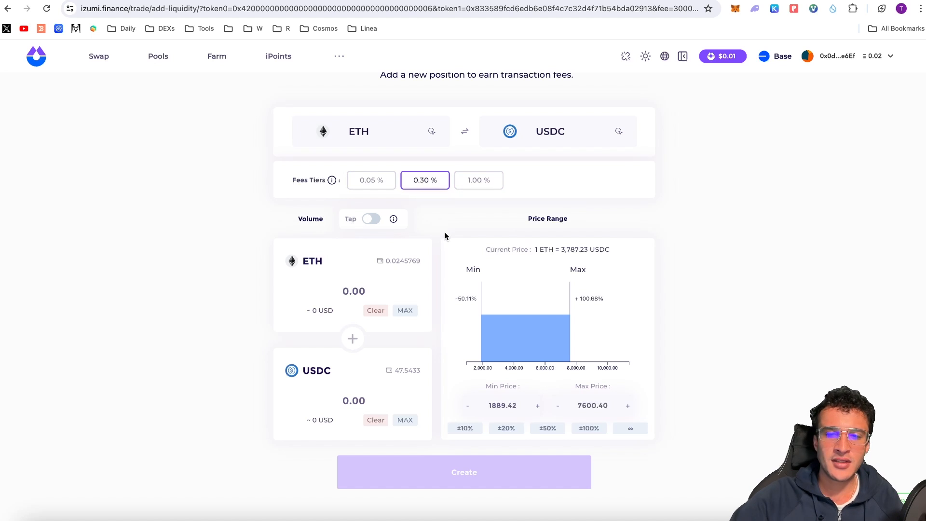
mouse_move(453, 254)
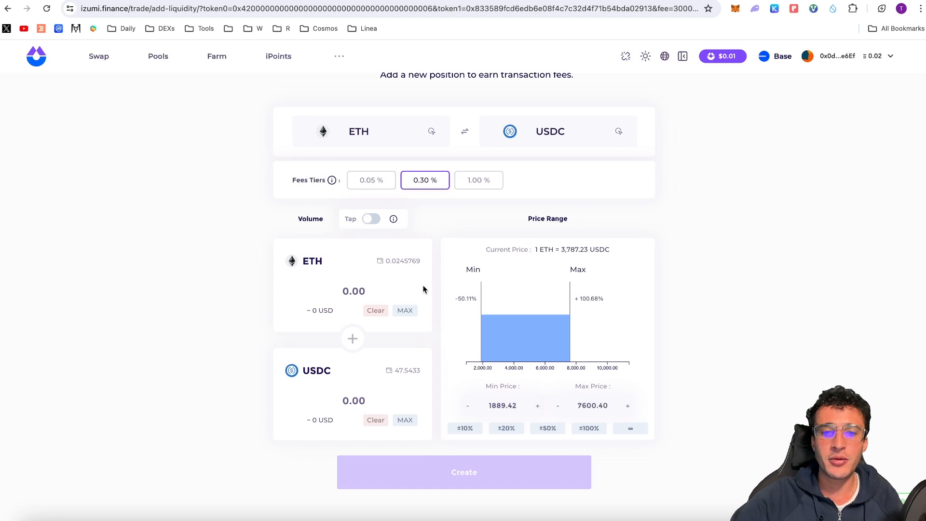
mouse_move(343, 378)
type("3.0000")
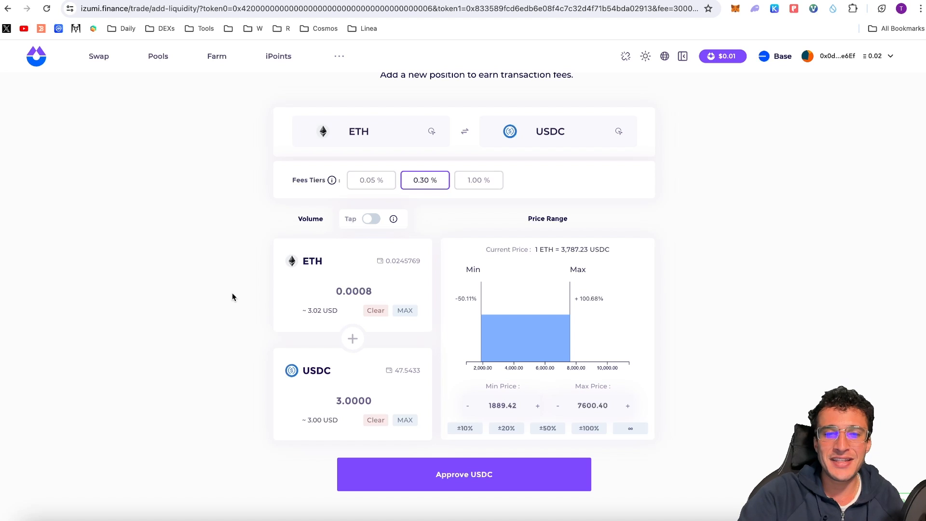
mouse_move(501, 459)
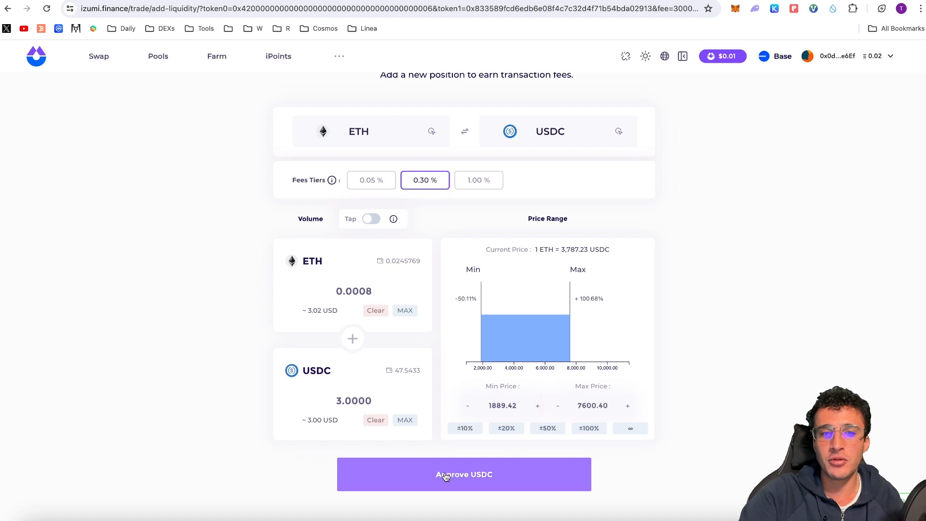
- Approve a 3 USDC spending cap for izumi.finance in MetaMask and check it in Activity
left_click(464, 475)
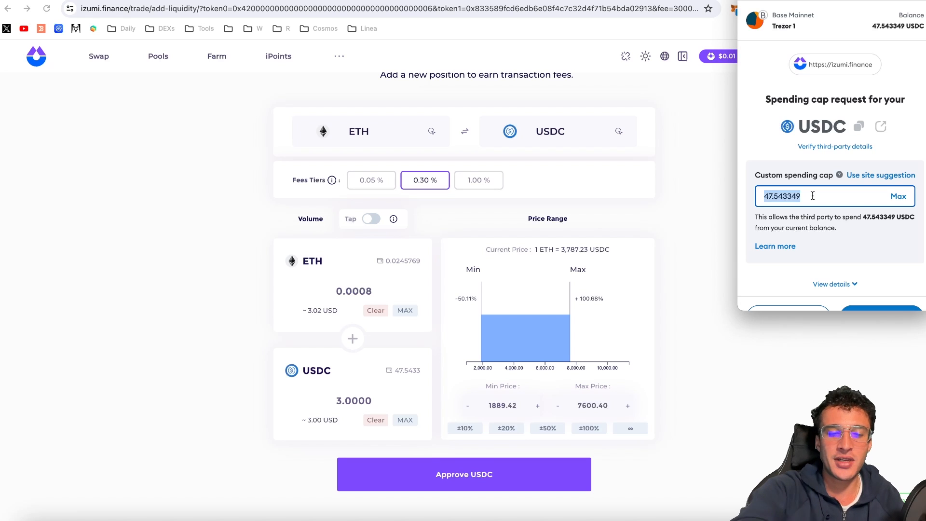
type("3")
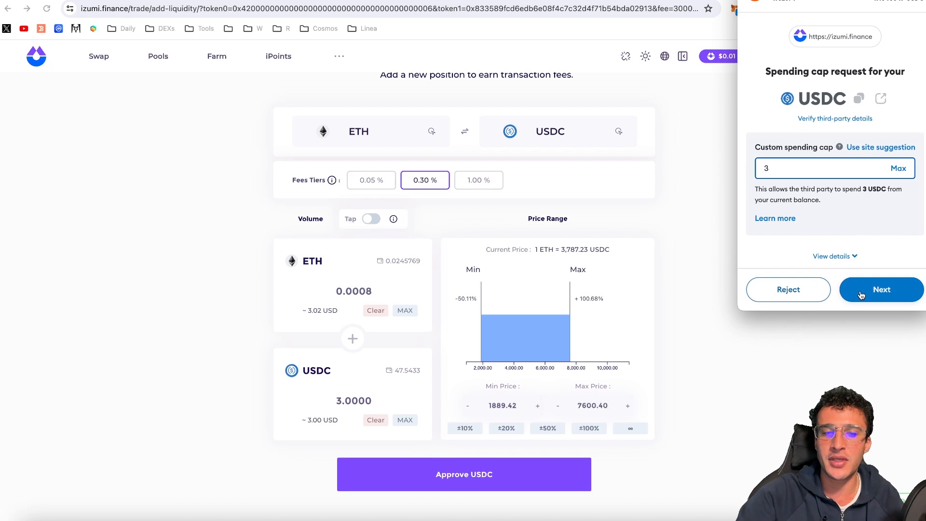
left_click(881, 289)
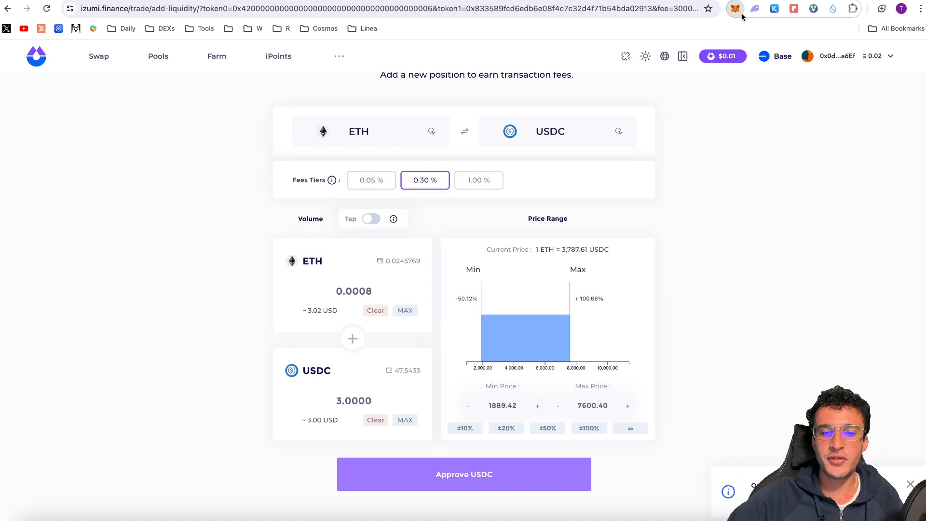
left_click(736, 9)
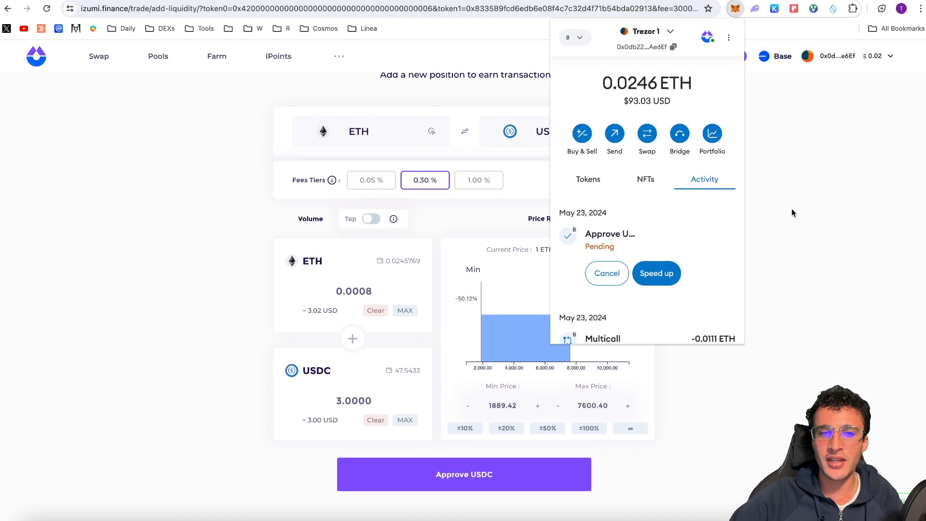
mouse_move(802, 212)
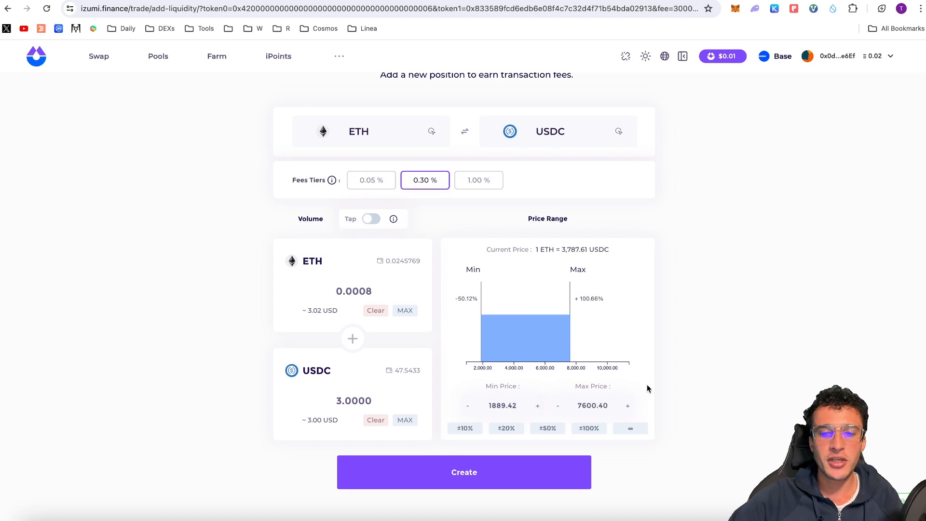
- Create the position, adding 0.000793 ETH plus 3.00 USDC to the ETH/USDC 0.3% pool, and sign it
left_click(464, 472)
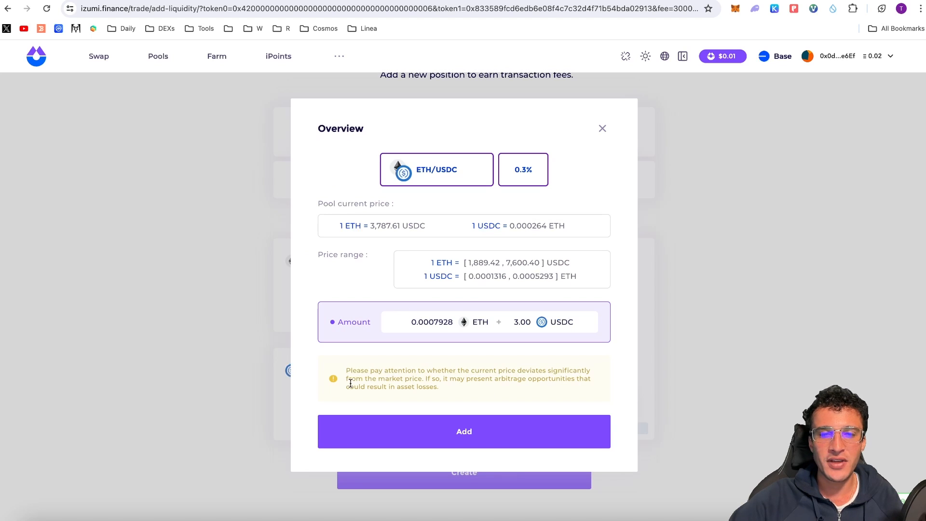
mouse_move(440, 389)
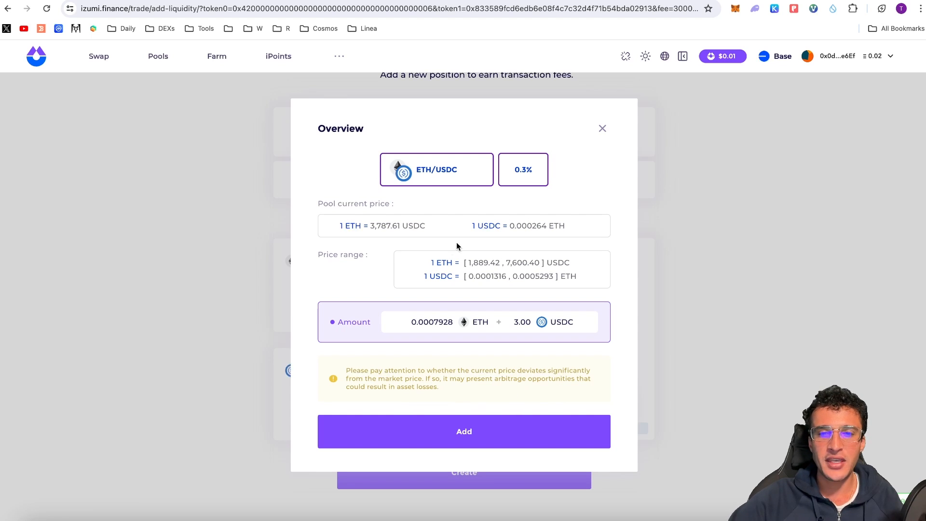
left_click(465, 431)
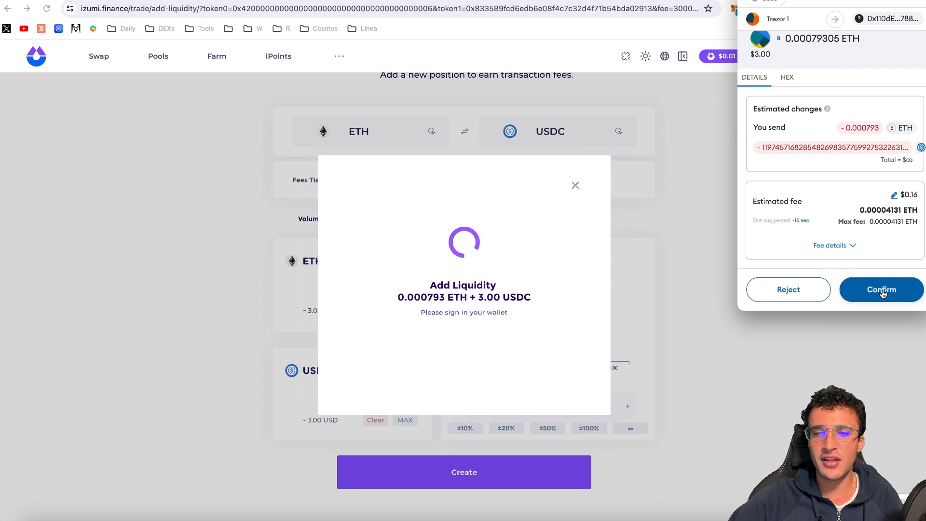
left_click(880, 289)
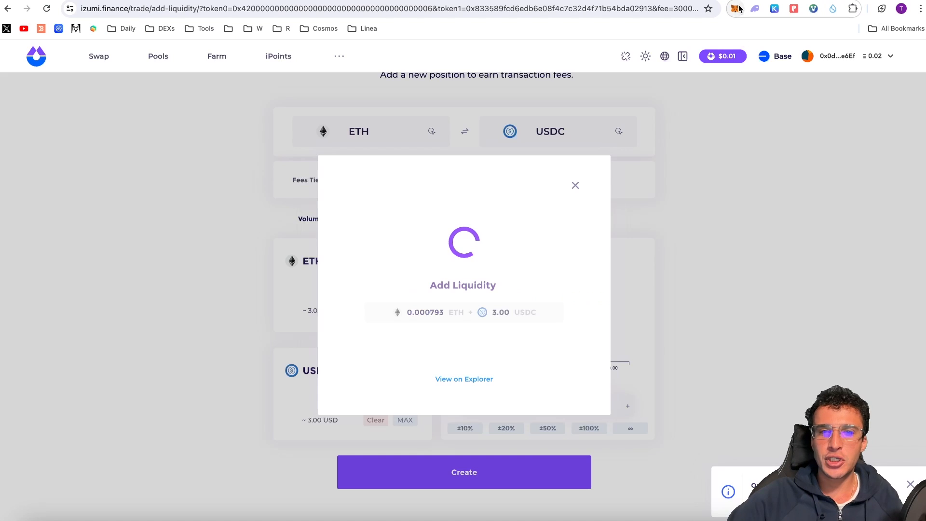
left_click(736, 9)
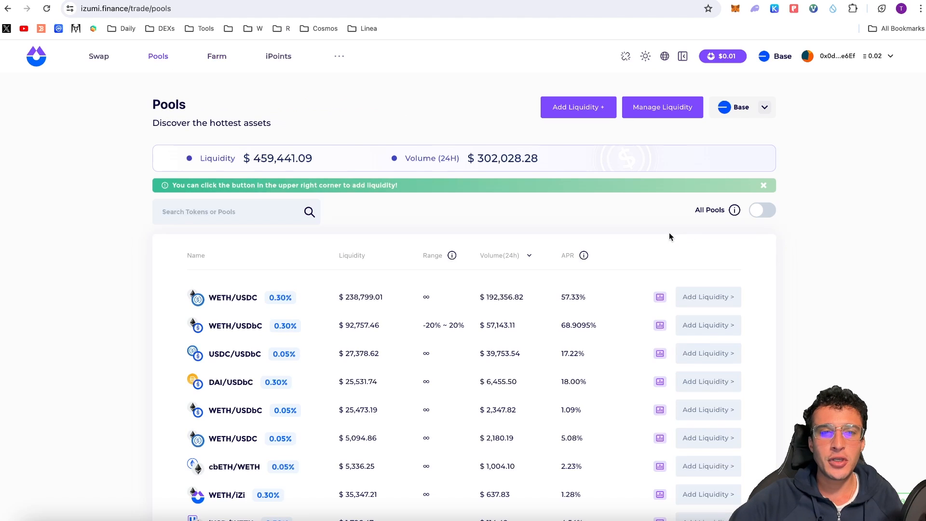
mouse_move(662, 107)
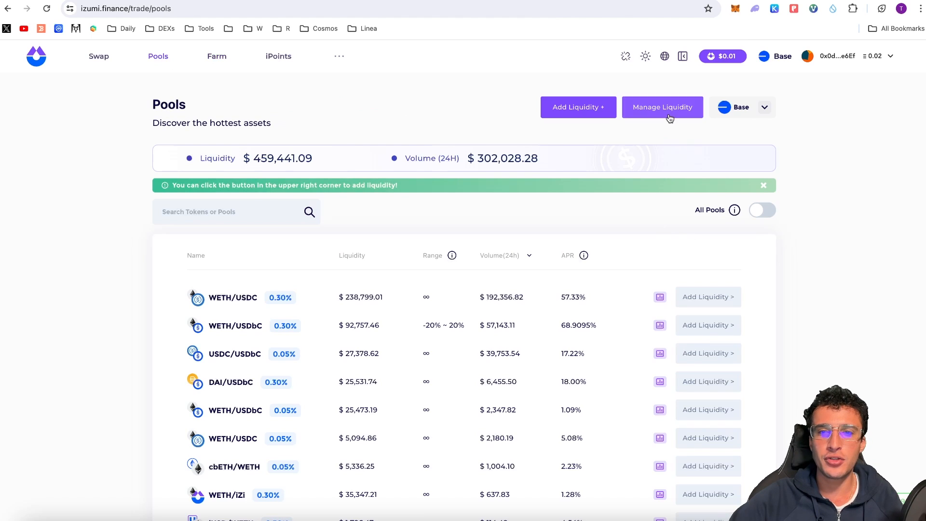
left_click(662, 107)
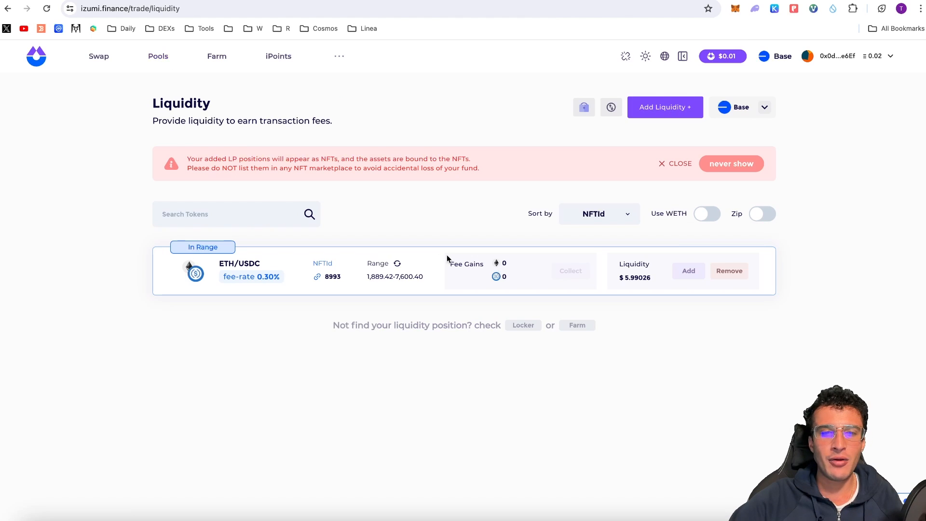
mouse_move(299, 284)
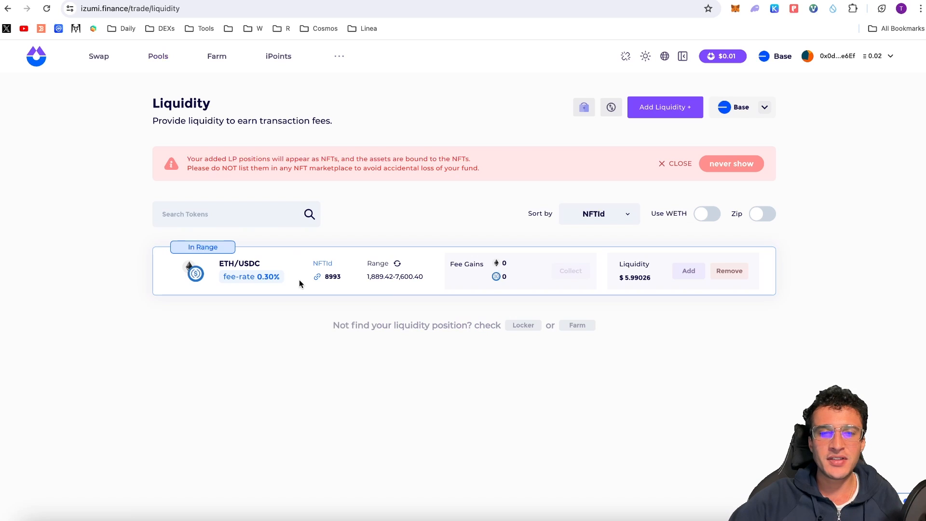
mouse_move(662, 303)
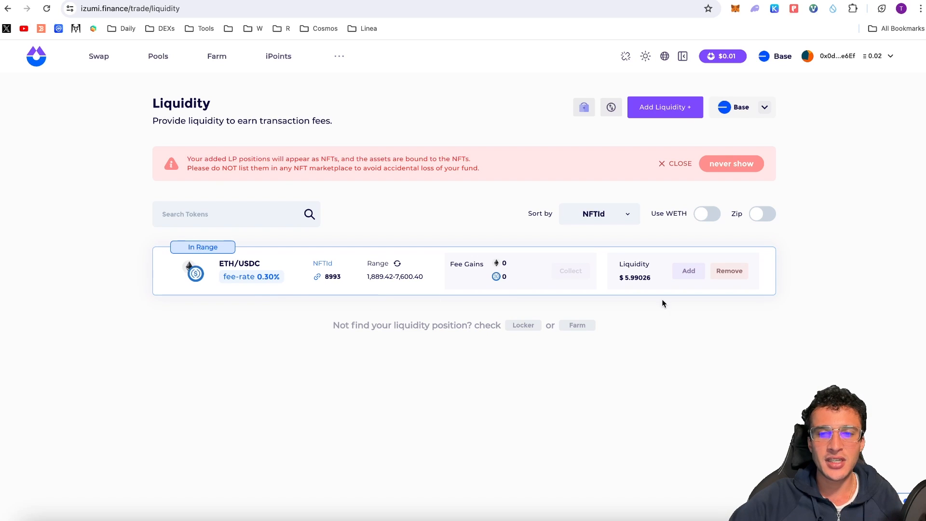
mouse_move(807, 376)
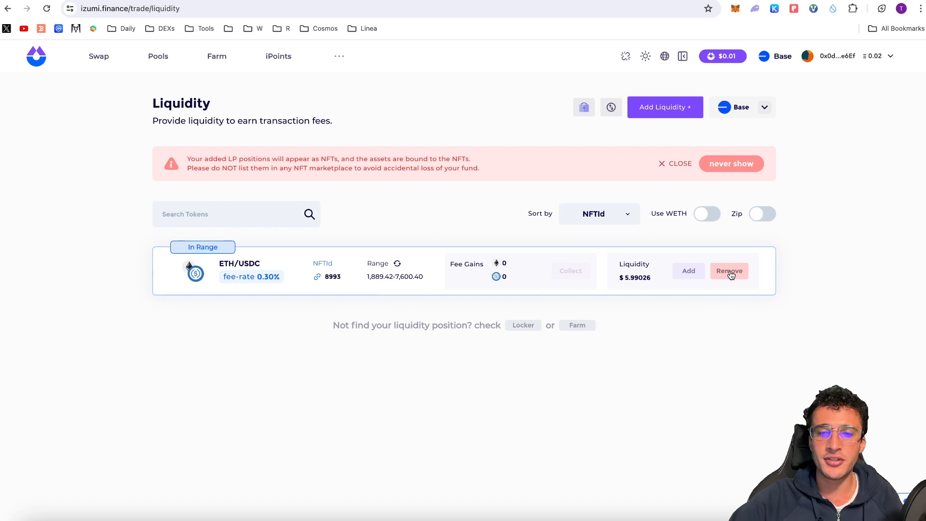
left_click(729, 270)
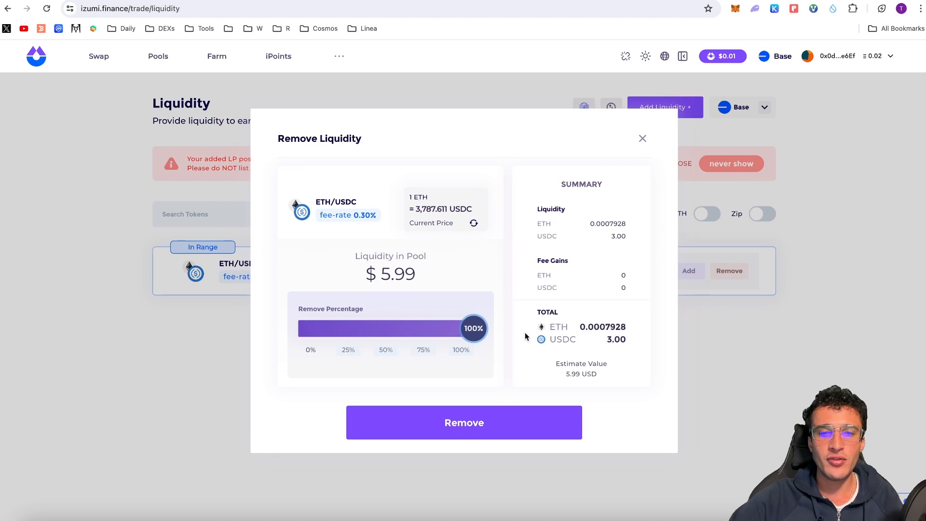
left_click_drag(474, 328, 299, 320)
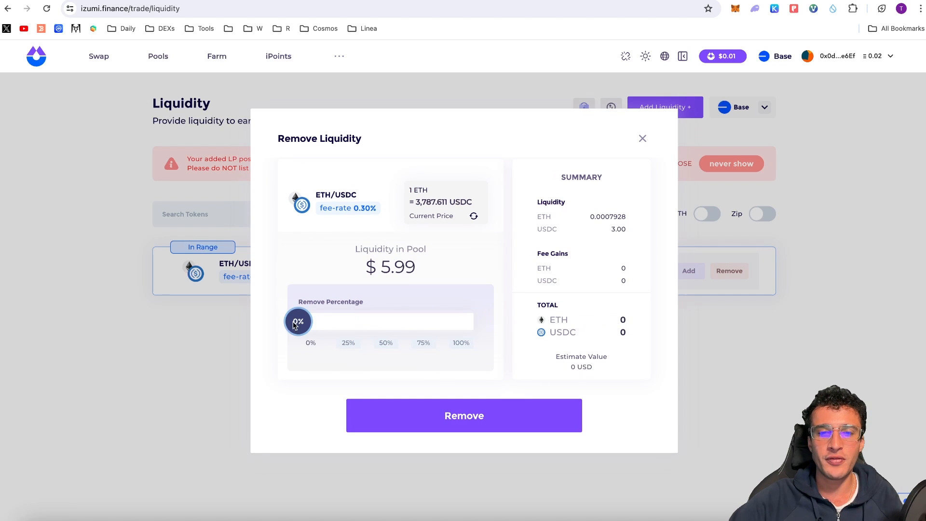
left_click_drag(299, 320, 317, 321)
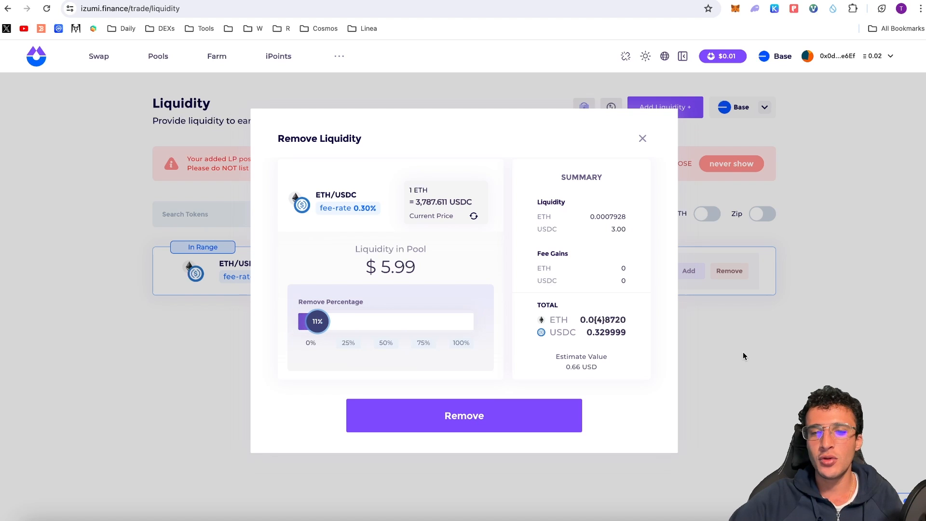
mouse_move(768, 353)
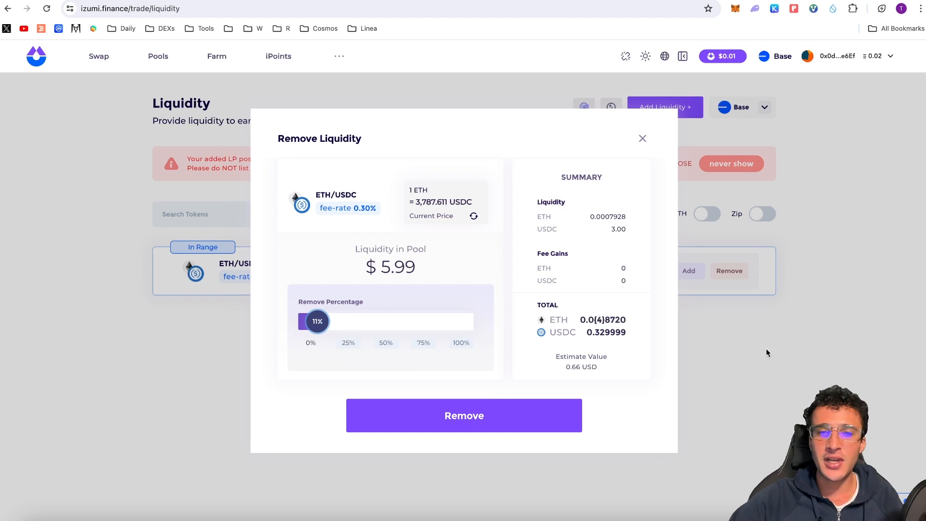
left_click(642, 138)
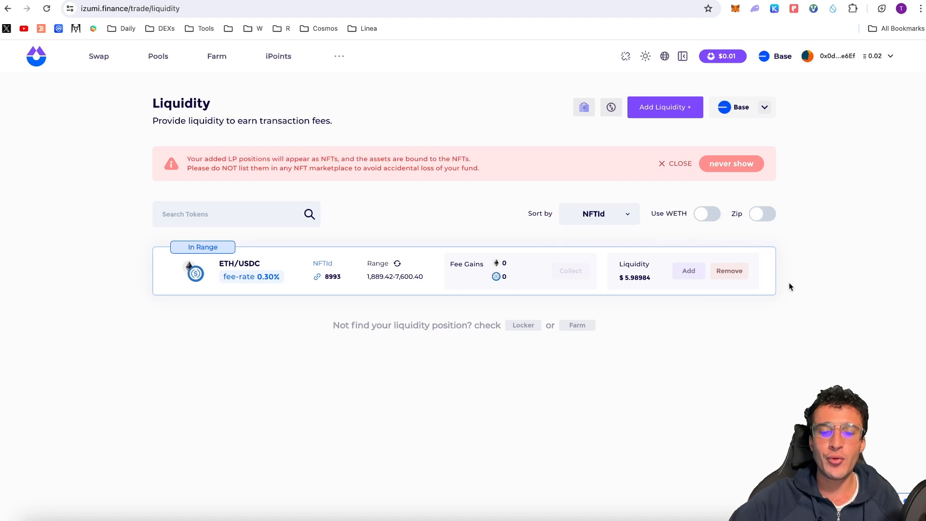
mouse_move(714, 245)
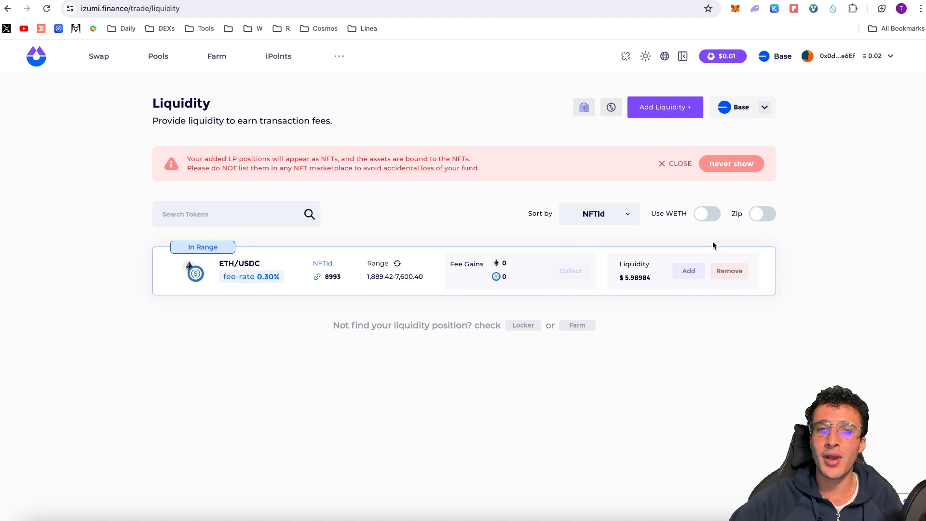
mouse_move(687, 236)
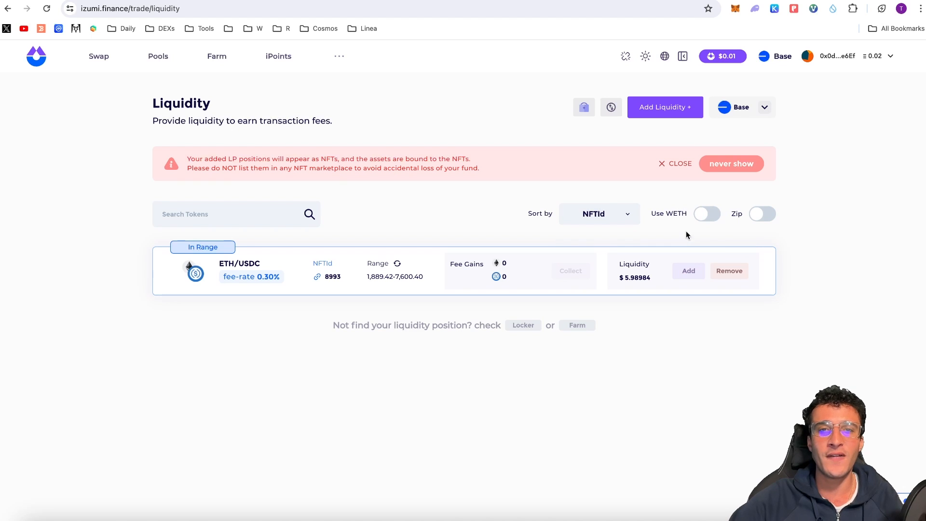
mouse_move(478, 137)
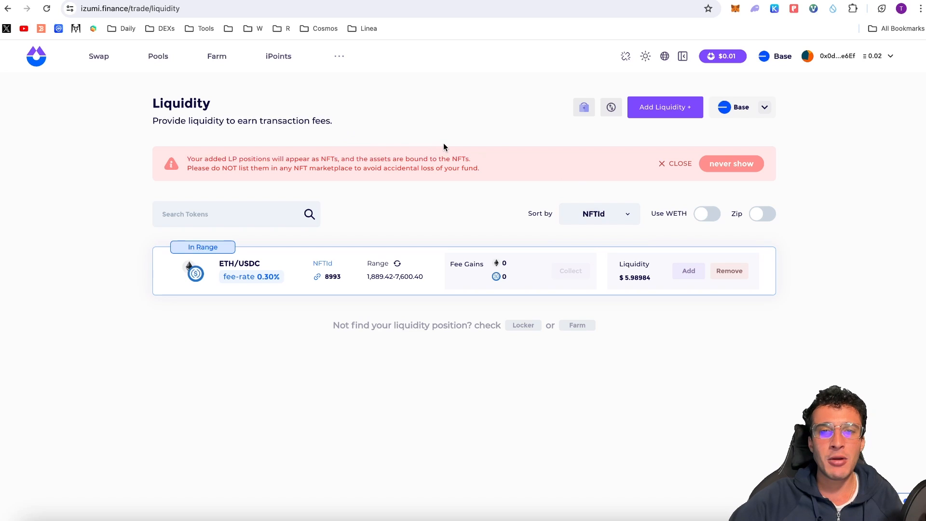
- Switch the site and MetaMask wallet to the zkSync Era network
left_click(776, 56)
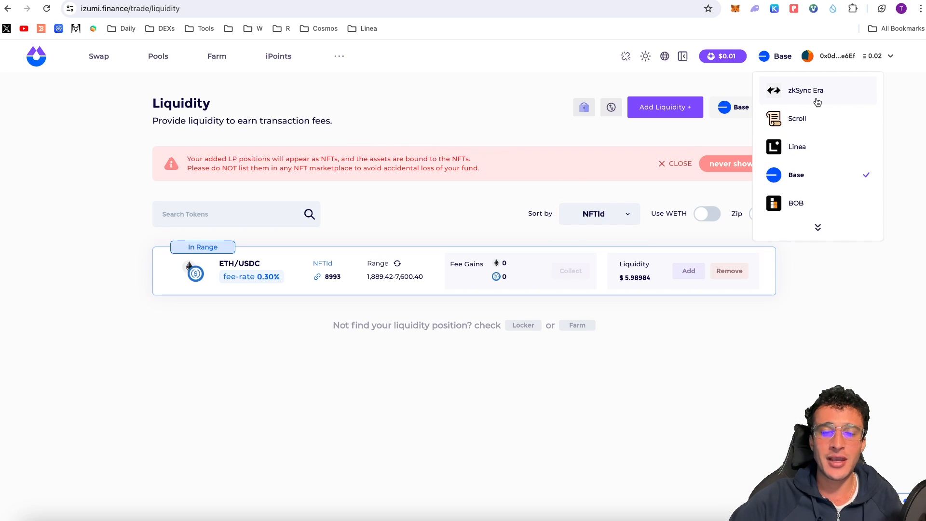
mouse_move(826, 97)
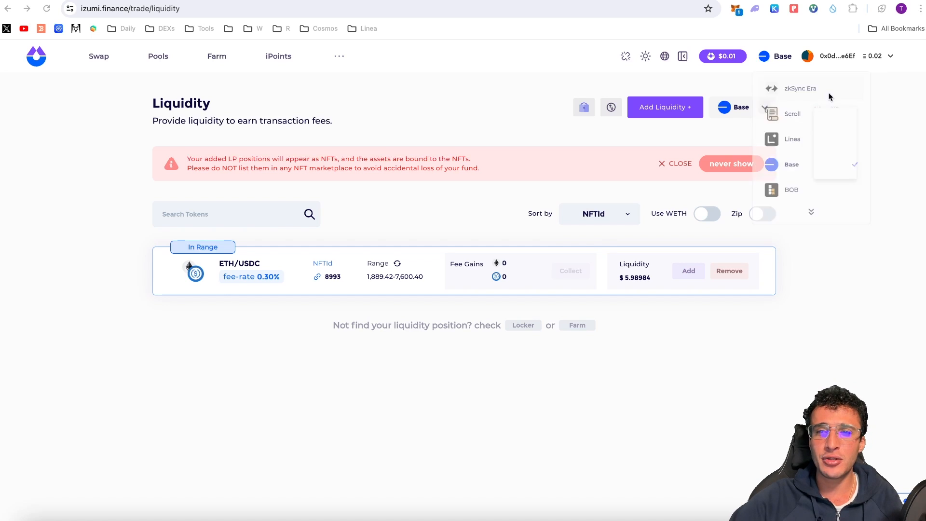
left_click(799, 88)
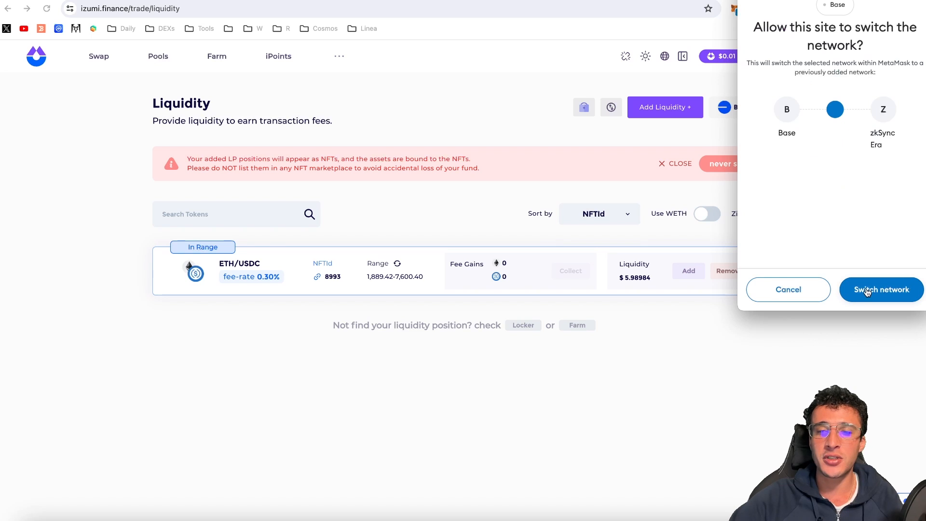
left_click(880, 290)
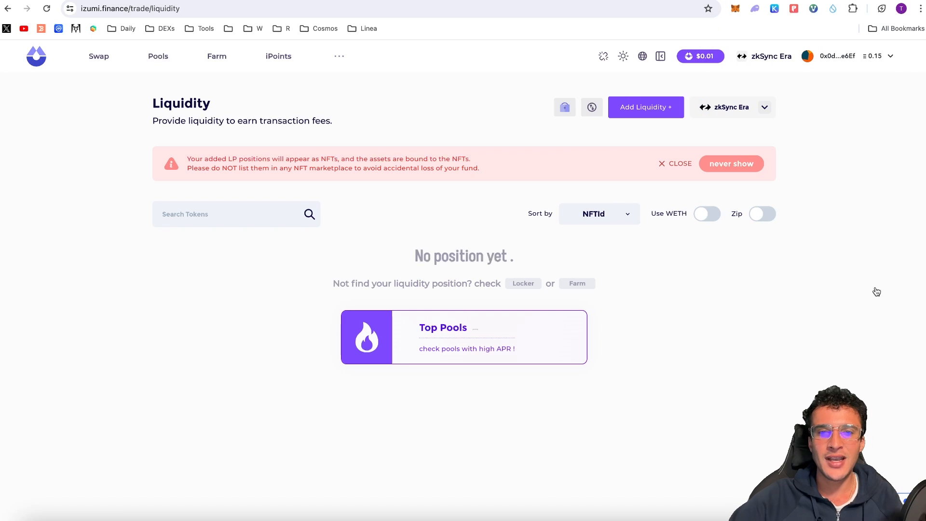
mouse_move(434, 234)
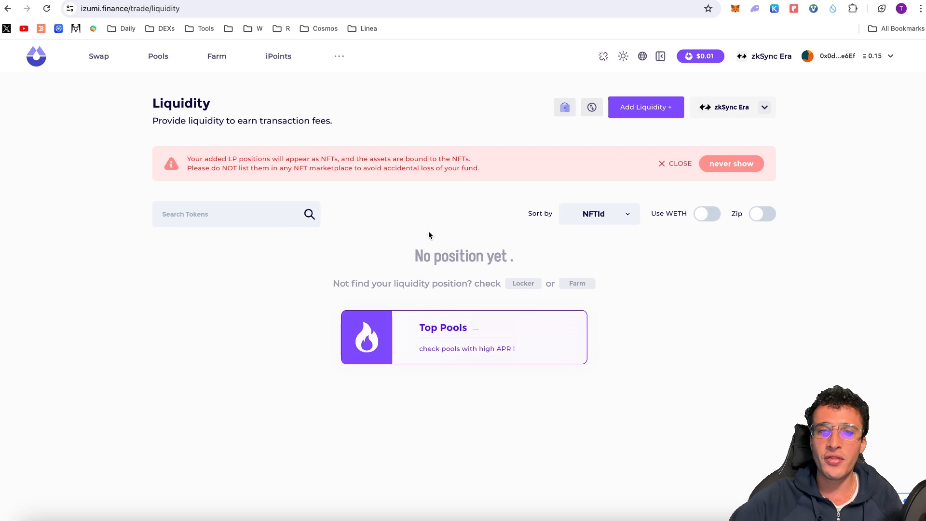
mouse_move(277, 56)
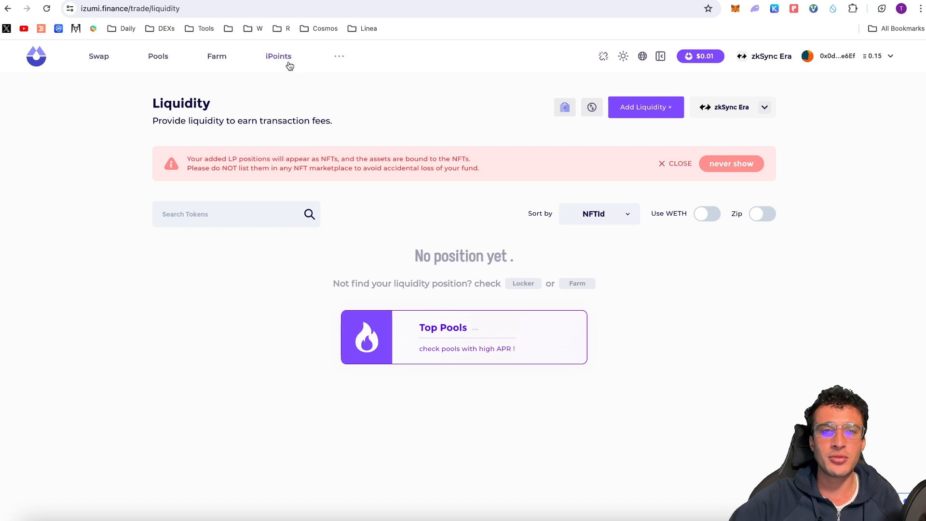
- Review the 420 iPoints total, reward history and earning rules, then return to Swap
left_click(278, 56)
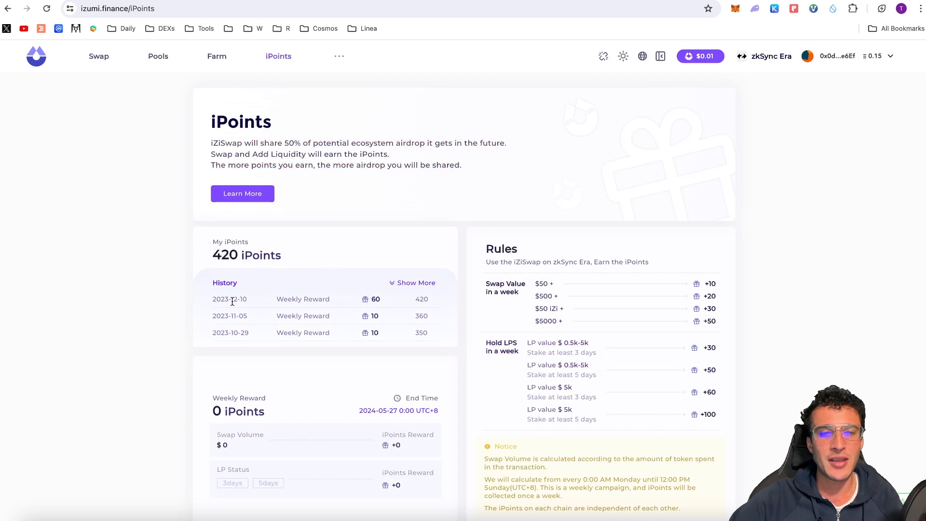
mouse_move(422, 298)
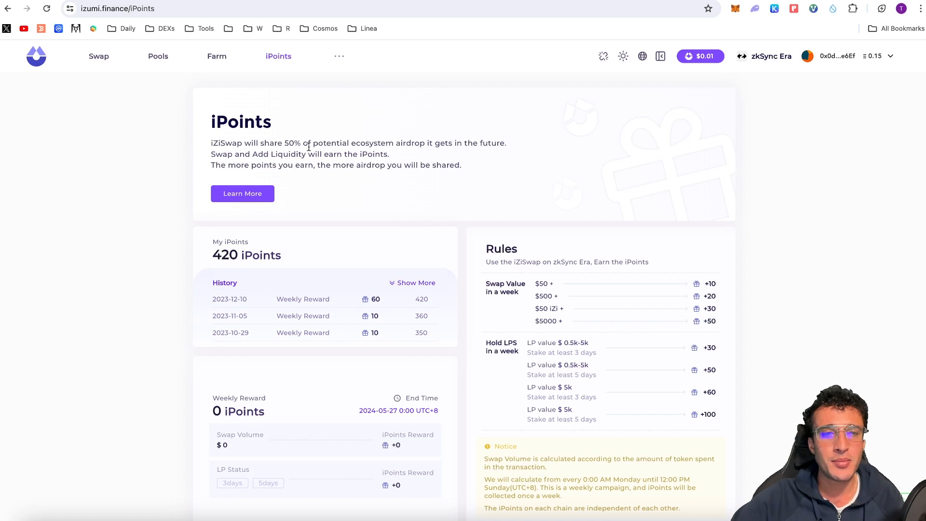
mouse_move(443, 152)
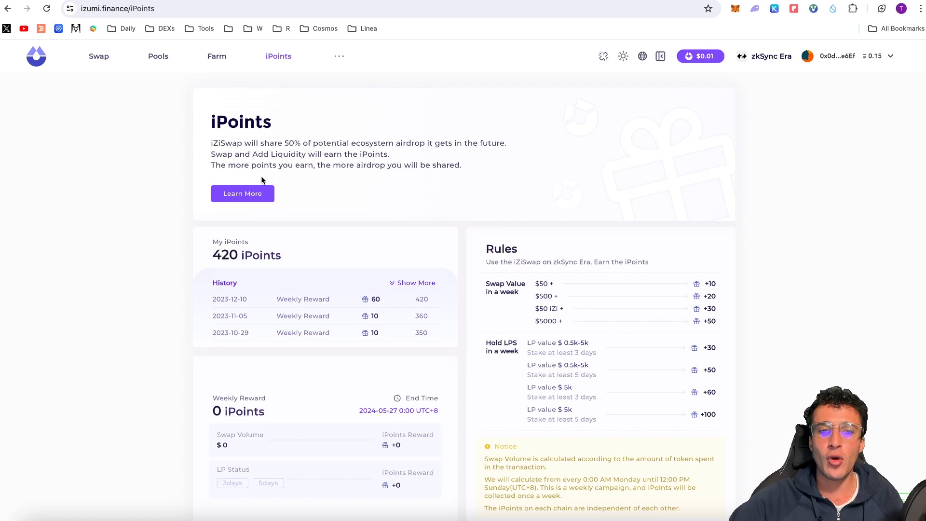
mouse_move(437, 181)
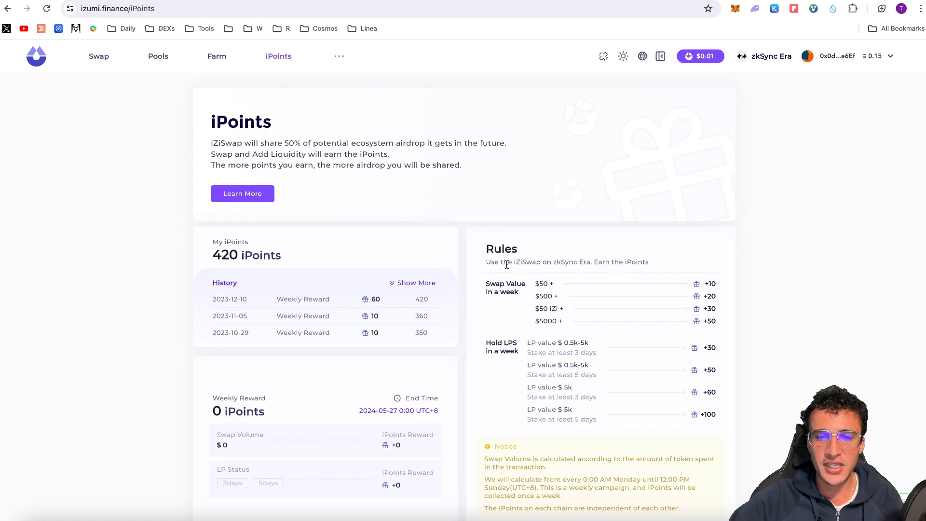
mouse_move(598, 273)
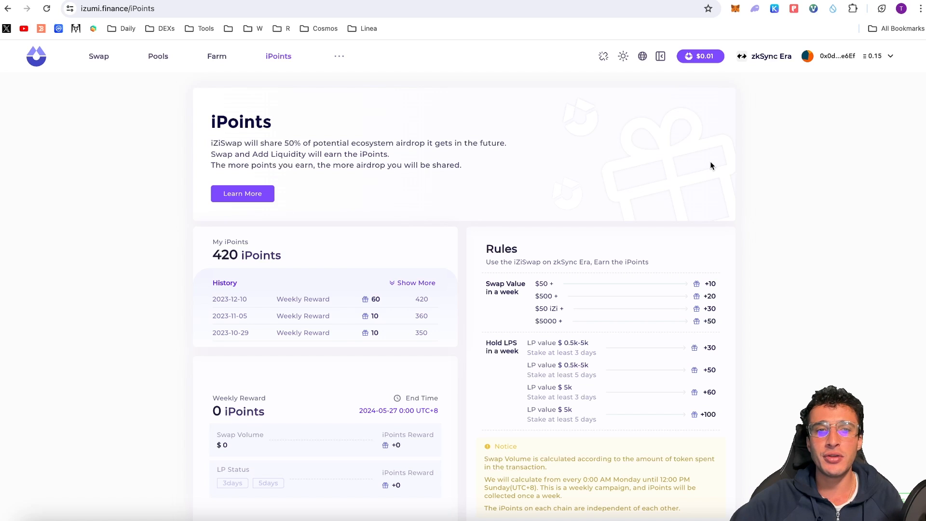
scroll("down", 3)
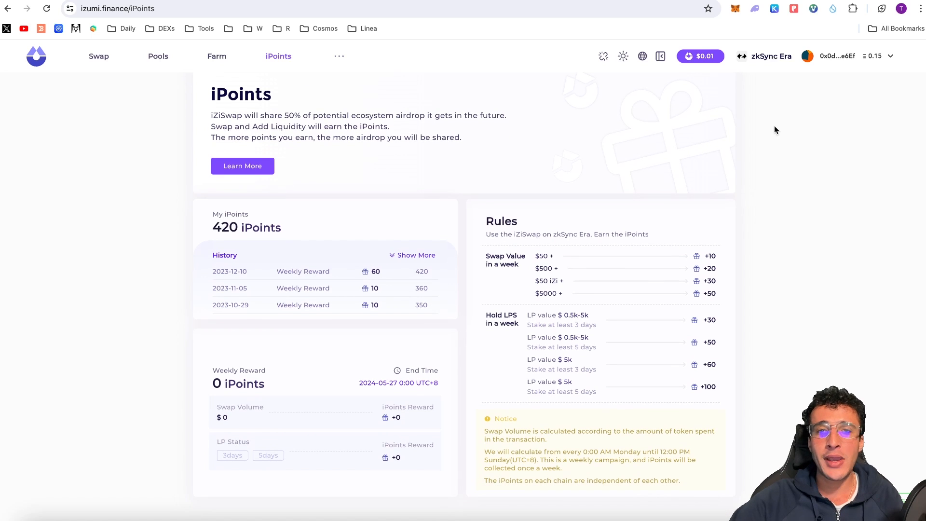
mouse_move(711, 196)
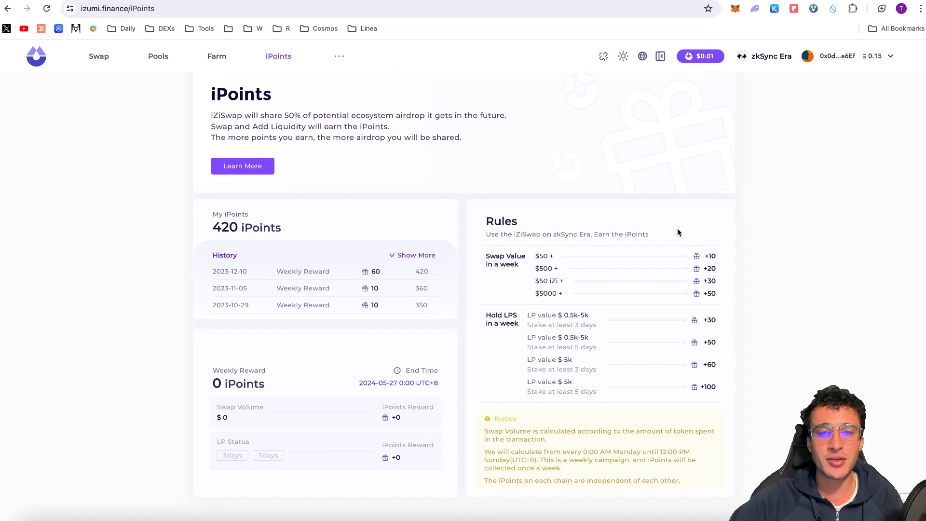
mouse_move(473, 112)
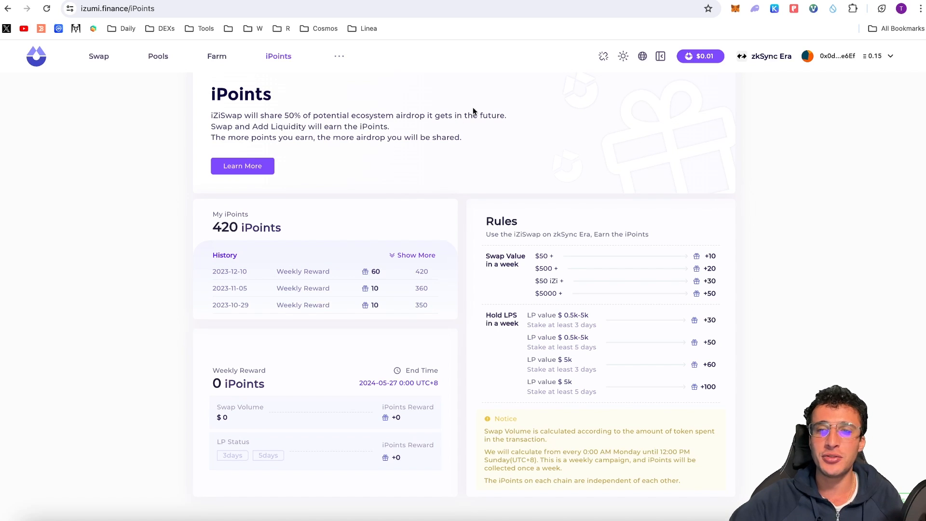
mouse_move(610, 119)
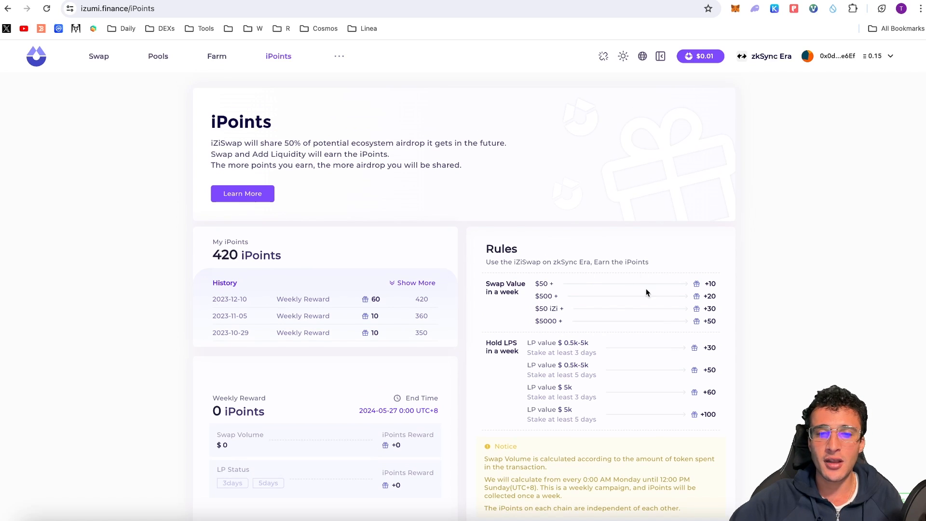
mouse_move(659, 326)
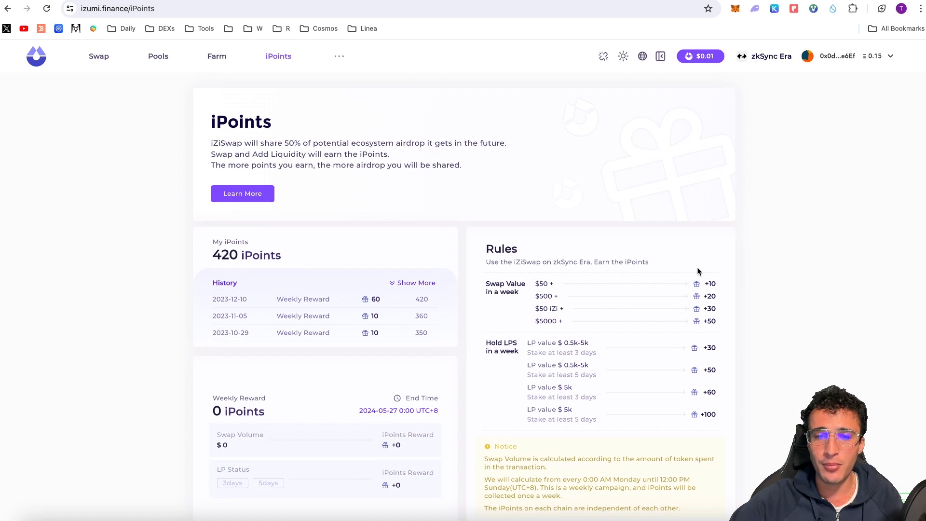
mouse_move(628, 301)
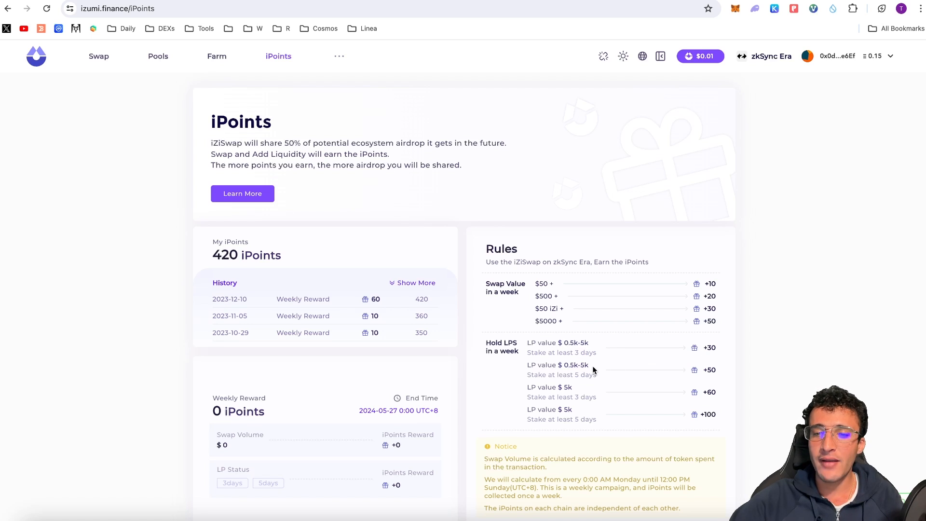
mouse_move(618, 374)
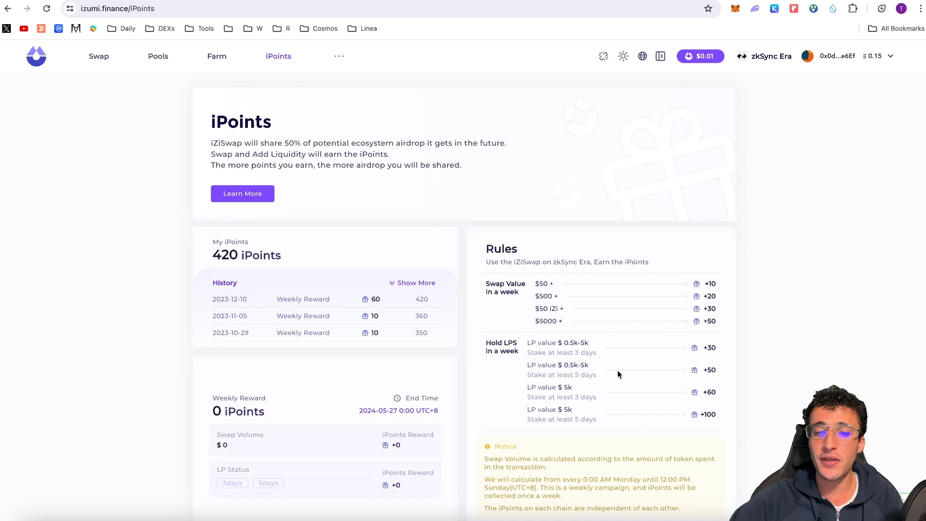
mouse_move(685, 370)
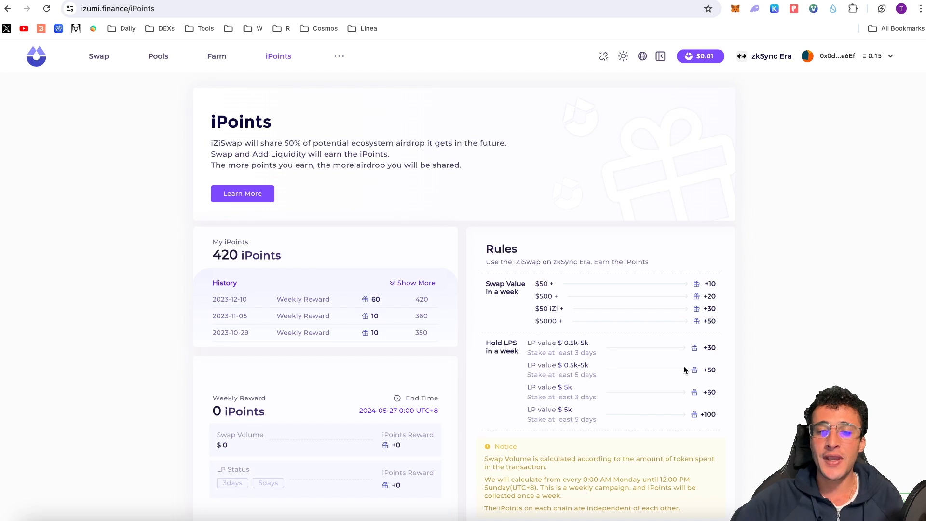
scroll("down", 3)
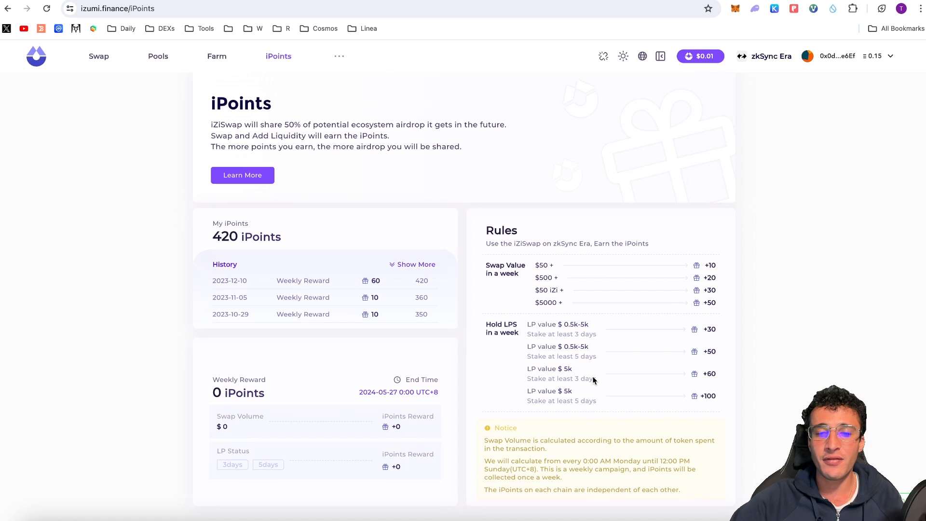
mouse_move(555, 398)
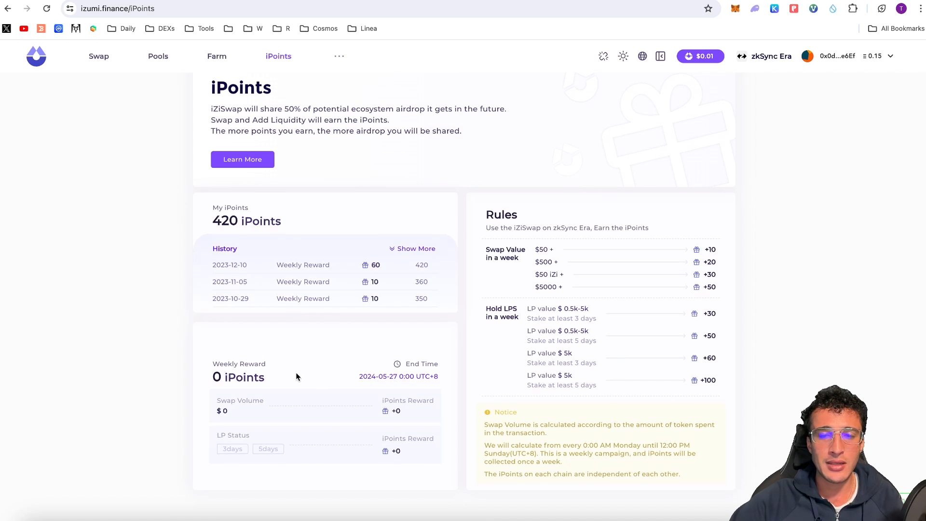
mouse_move(336, 353)
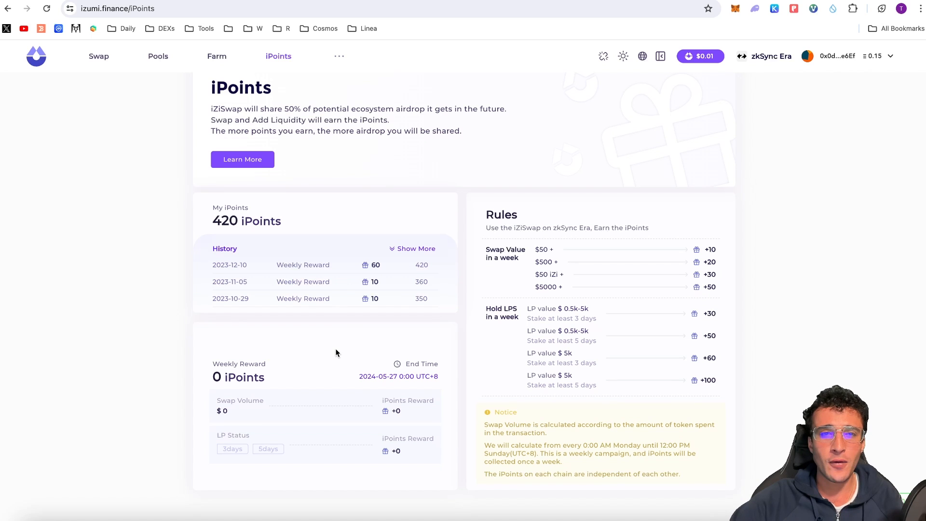
left_click(99, 56)
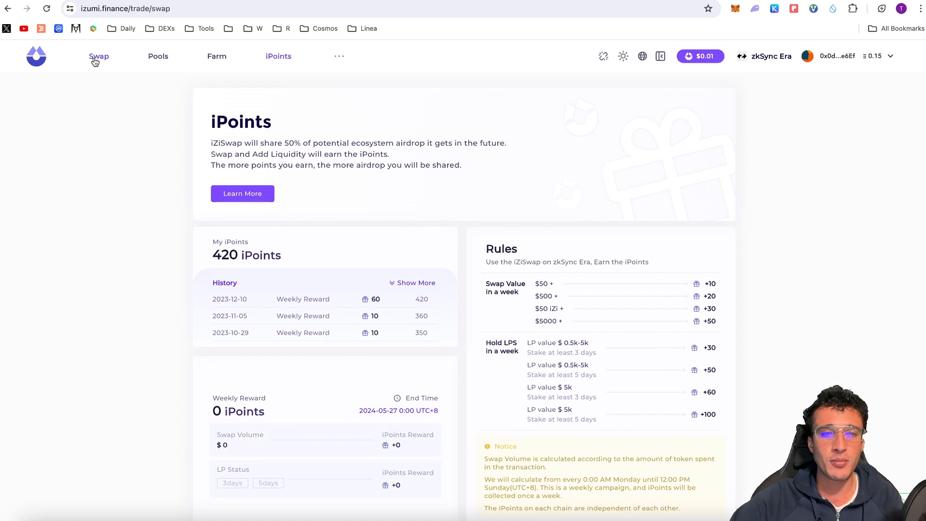
- Dismiss the upgraded-contracts notice with 'do not show again' ticked
left_click(98, 56)
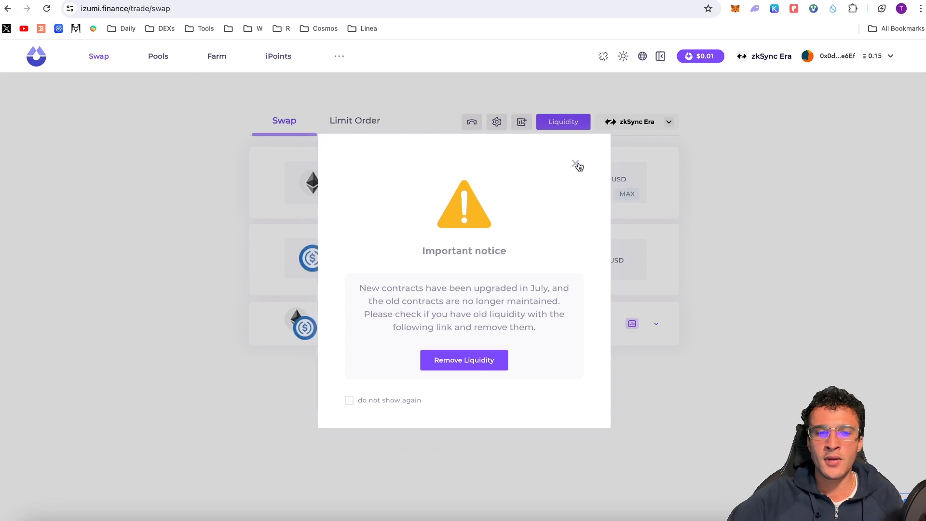
mouse_move(576, 245)
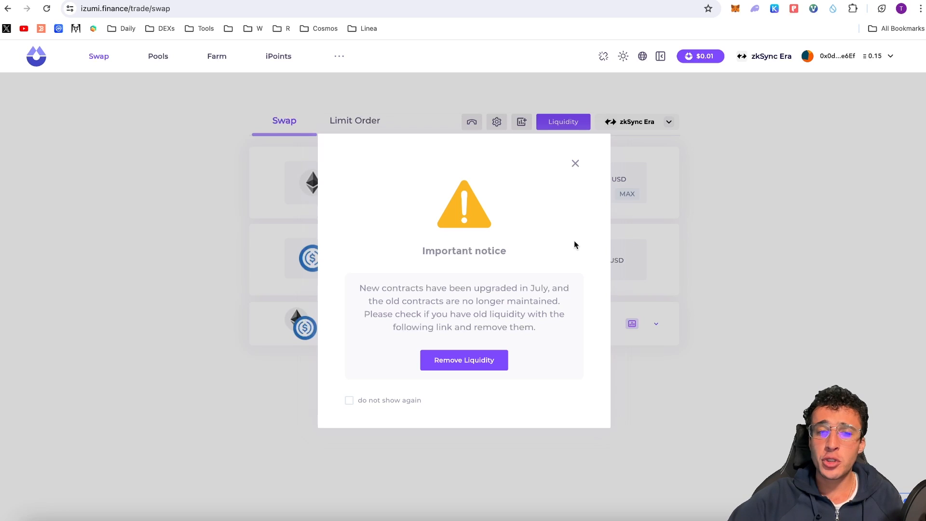
mouse_move(403, 296)
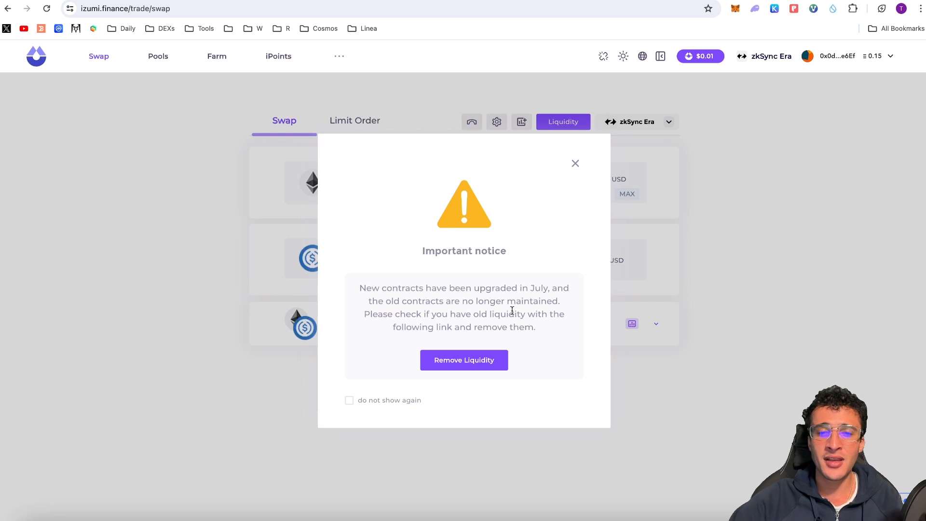
mouse_move(450, 338)
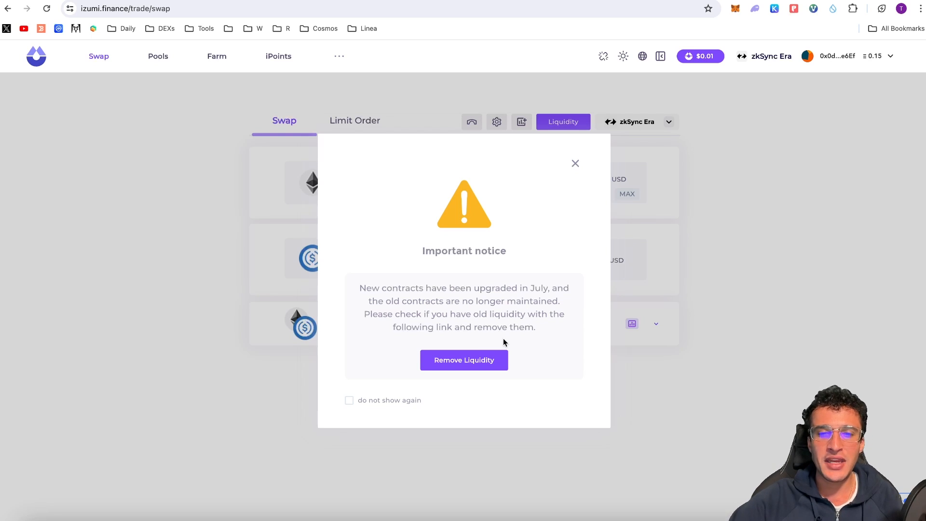
mouse_move(566, 273)
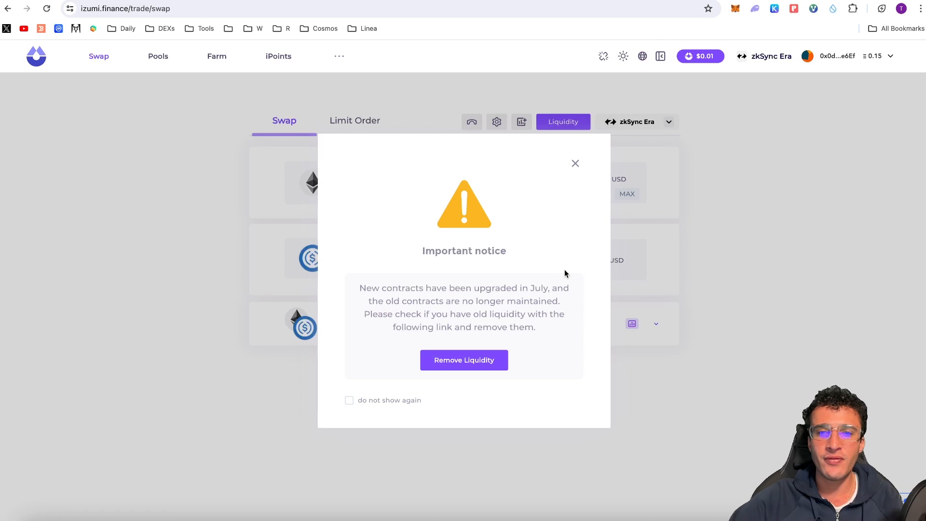
mouse_move(531, 248)
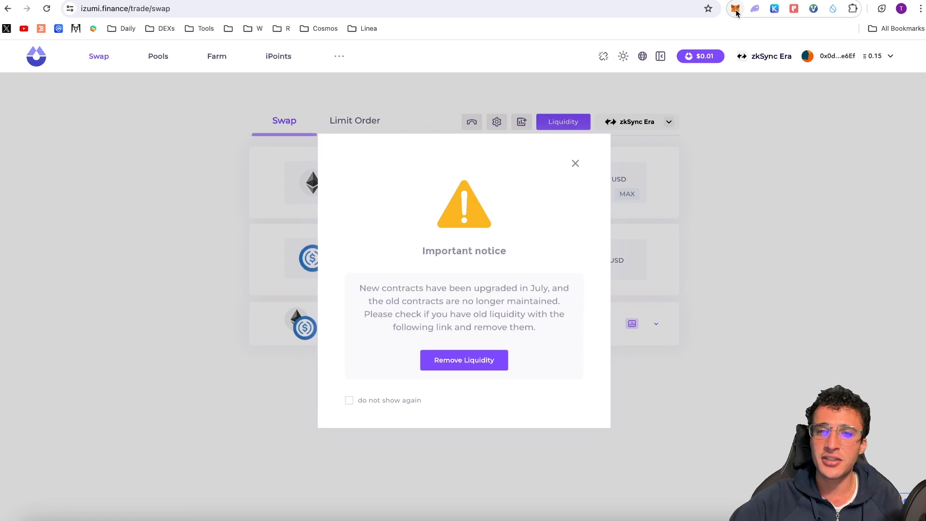
left_click(349, 399)
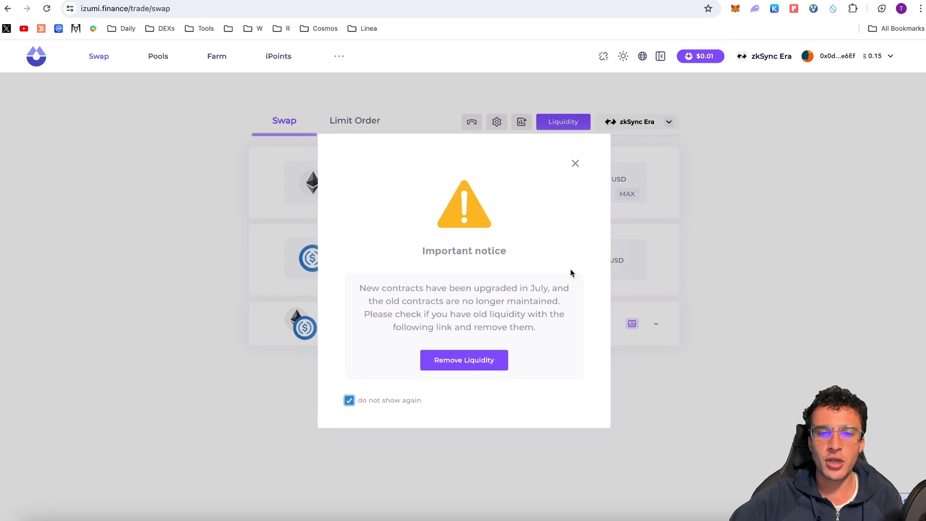
left_click(575, 163)
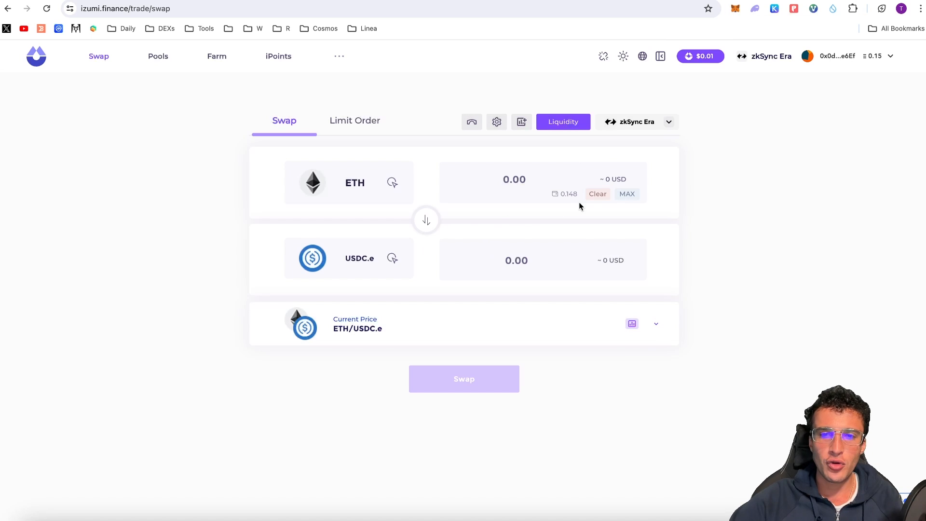
- Check the 0.1477 ETH wallet balance in MetaMask and close the overview
left_click(735, 9)
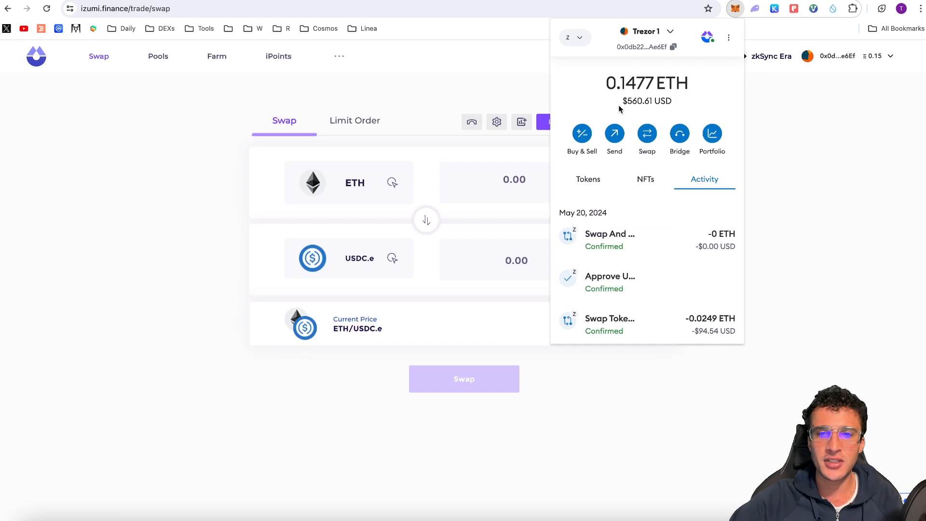
left_click(588, 180)
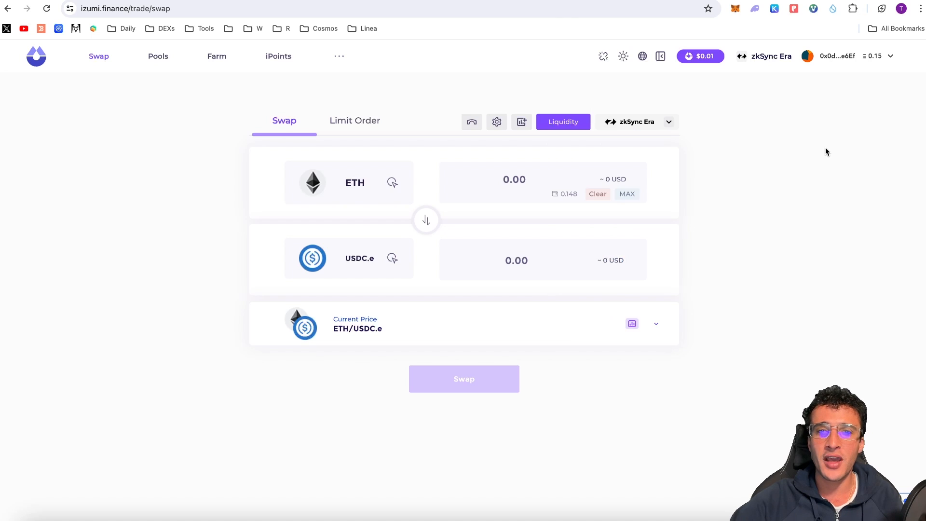
mouse_move(827, 155)
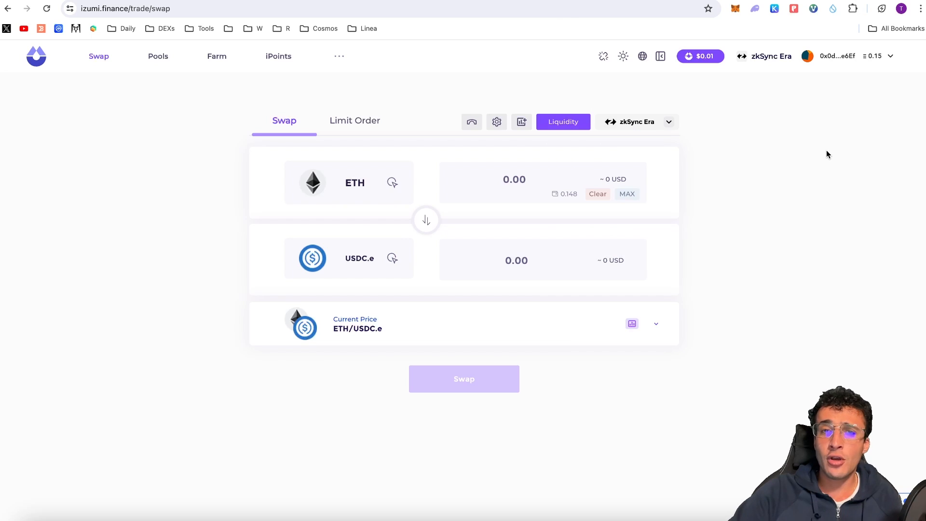
mouse_move(830, 155)
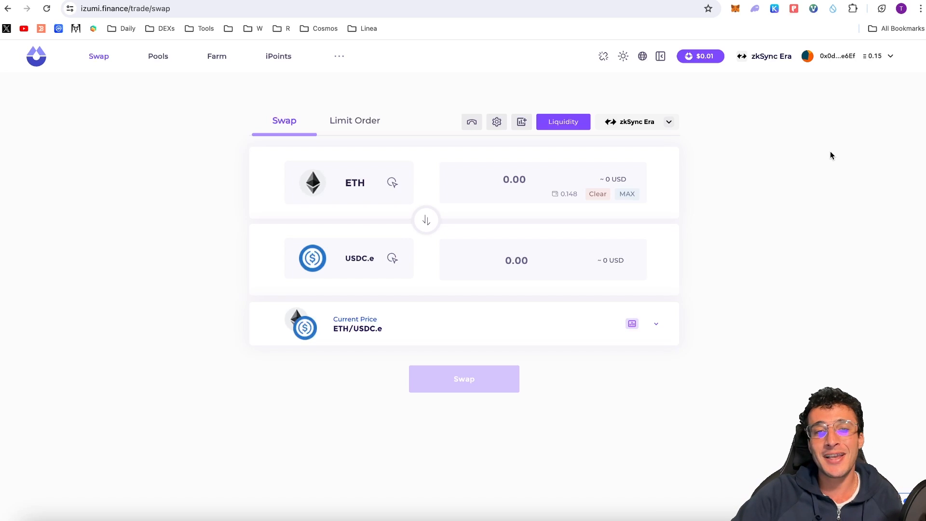
mouse_move(731, 159)
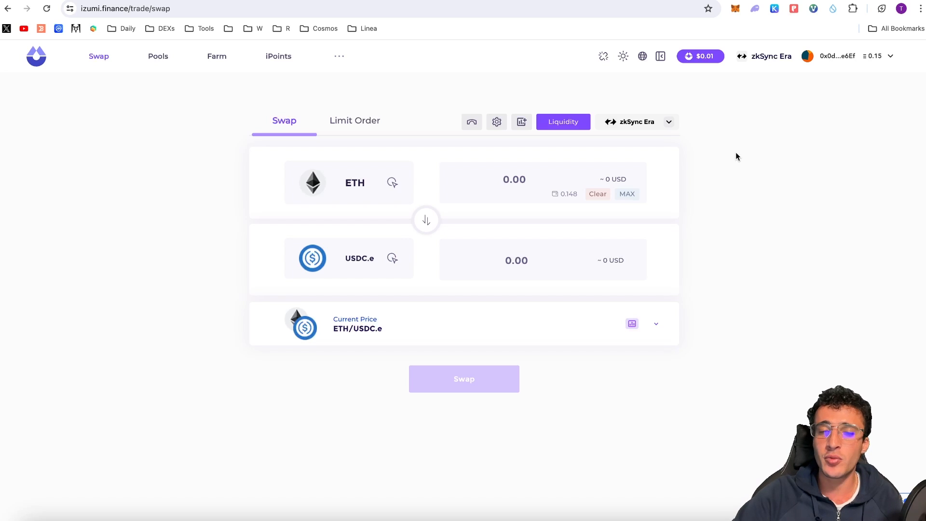
mouse_move(603, 219)
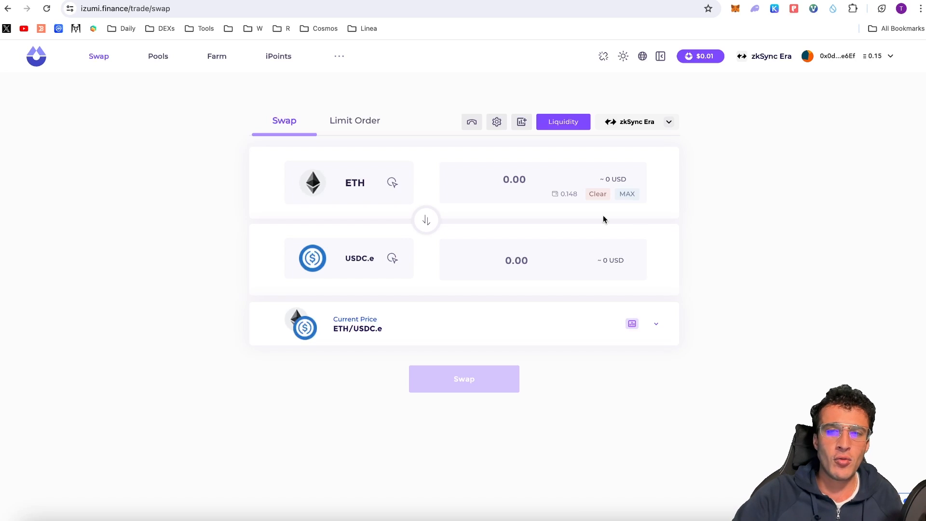
mouse_move(395, 247)
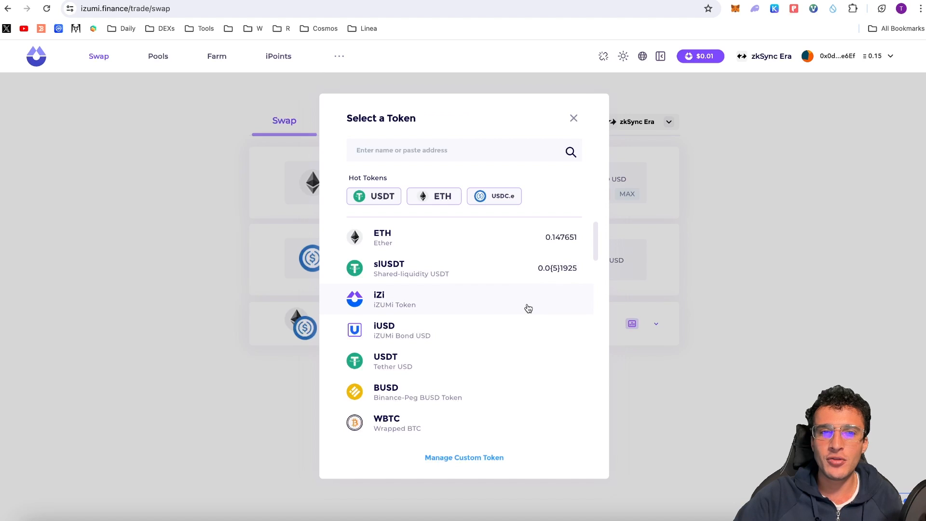
- Swap 0.03 ETH for roughly 9,245 iZi and confirm the transaction in MetaMask
left_click(379, 299)
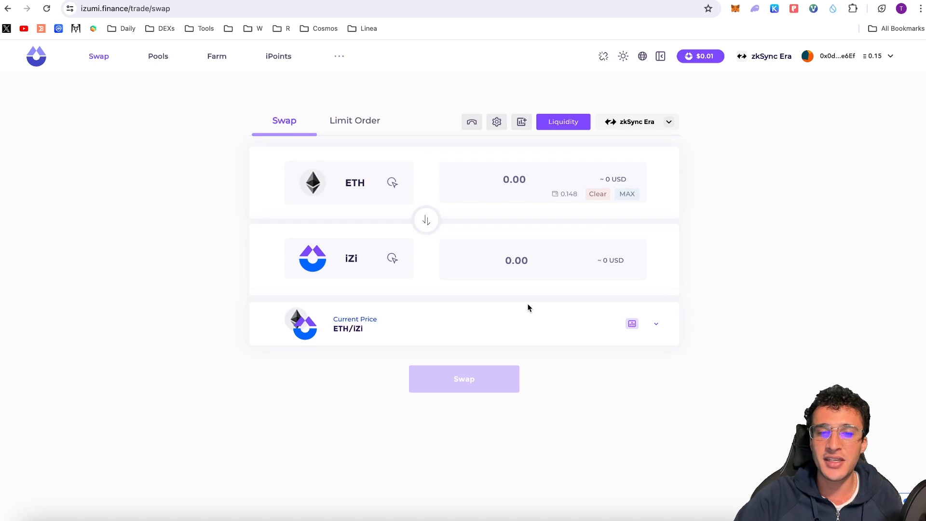
mouse_move(496, 189)
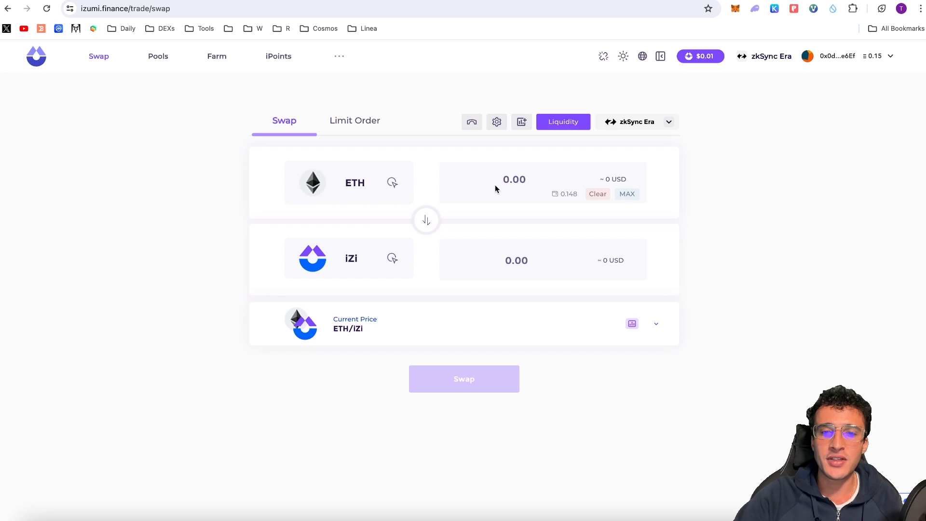
left_click(513, 182)
type("0.03000")
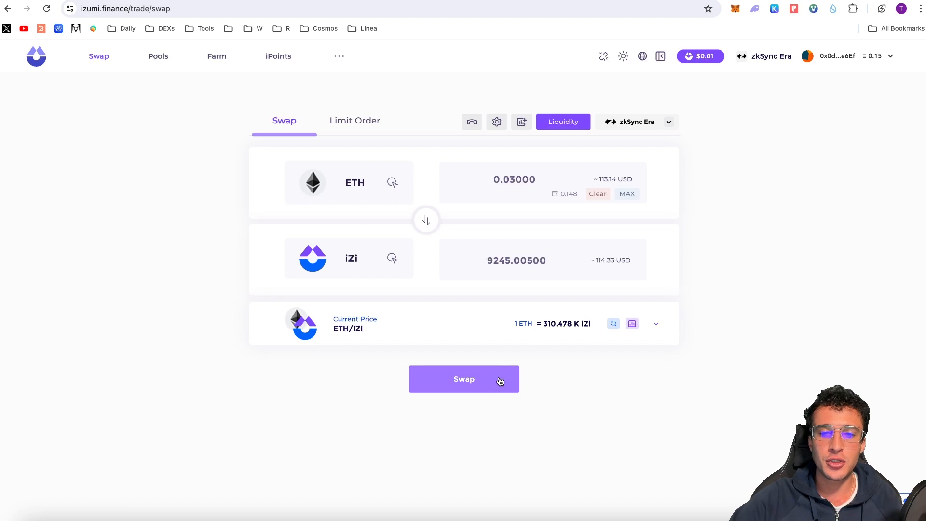
left_click(464, 378)
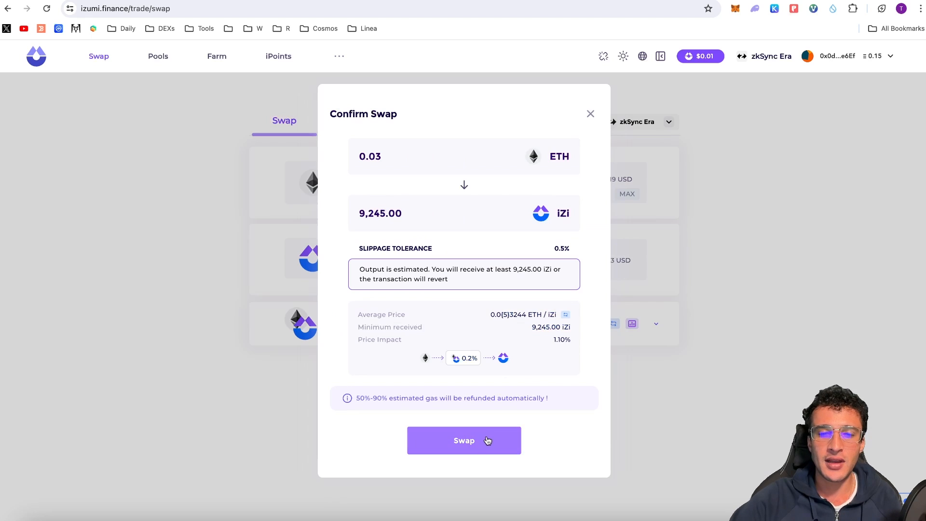
left_click(464, 440)
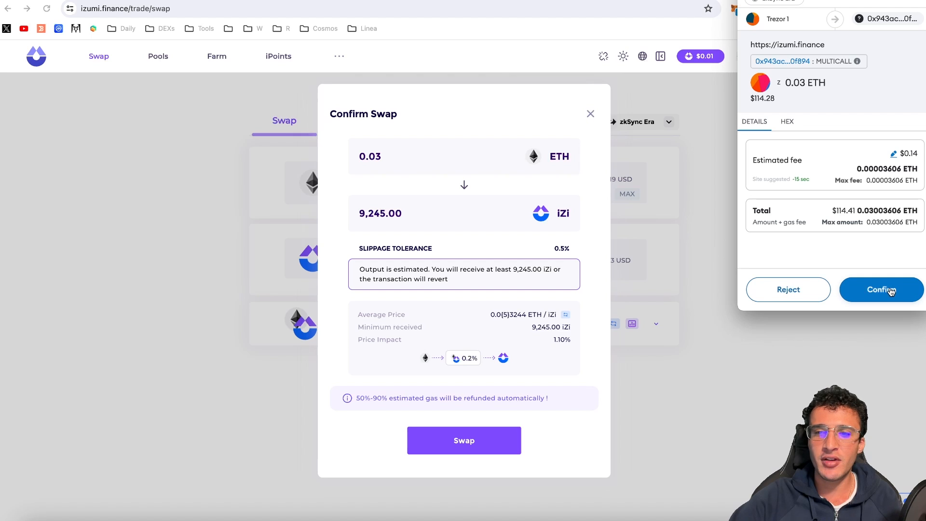
left_click(880, 290)
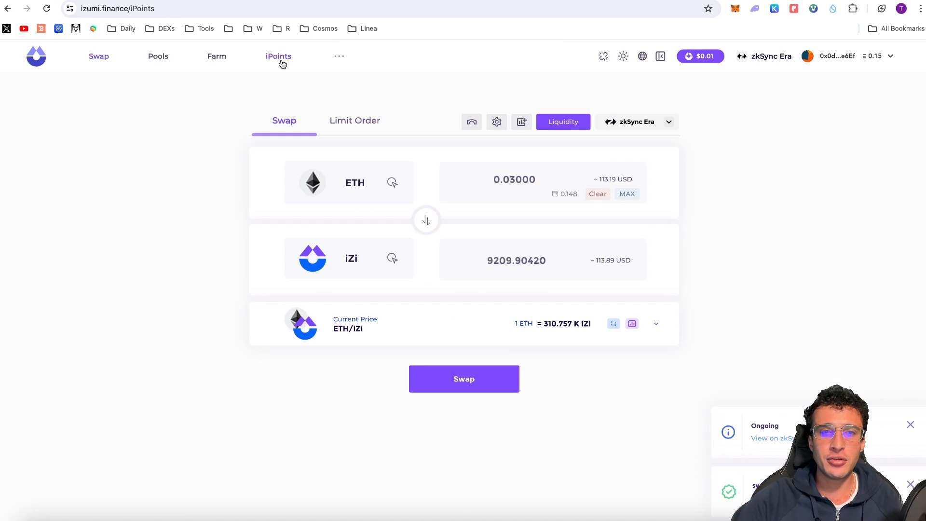
- Revisit the iPoints page showing 420 iPoints and a 0 iPoints weekly reward
left_click(278, 56)
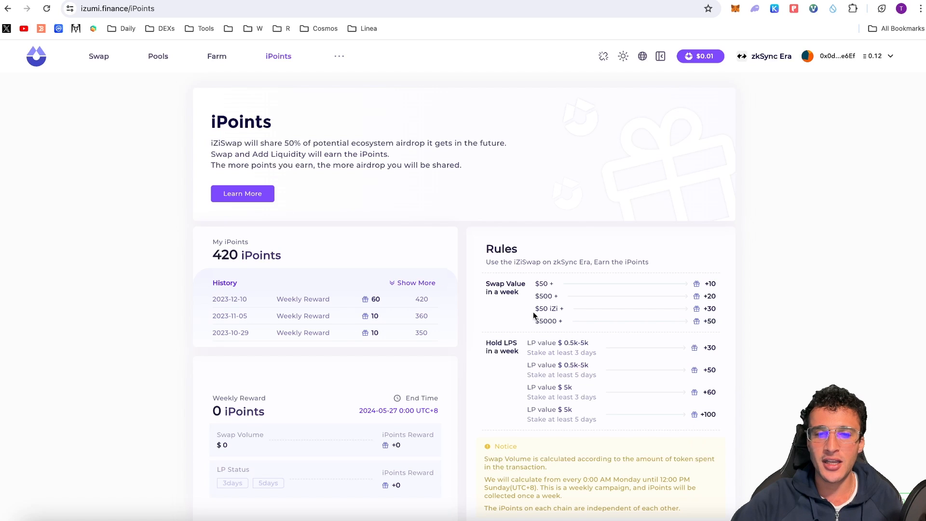
mouse_move(708, 306)
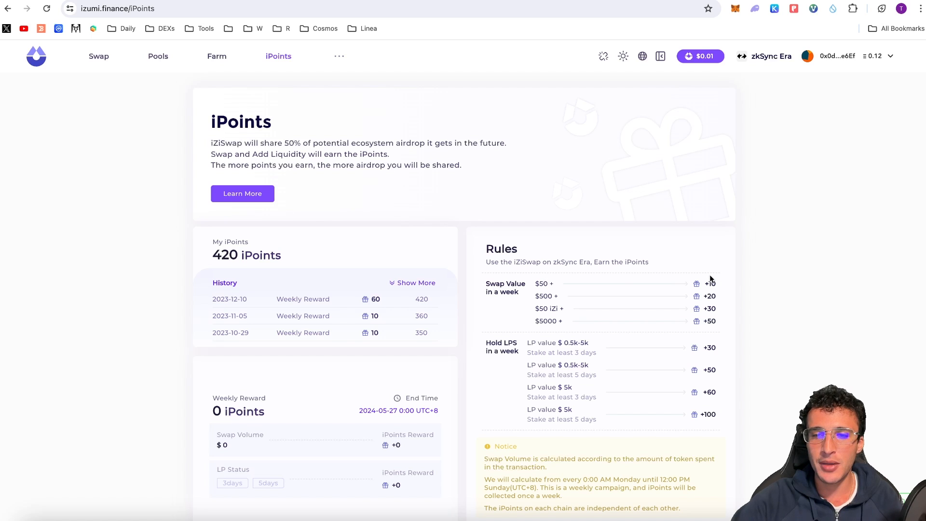
mouse_move(212, 442)
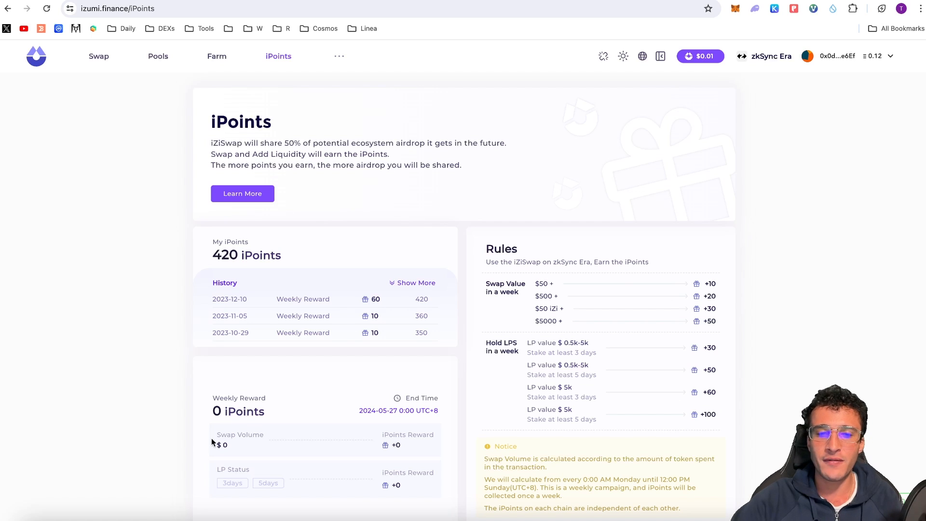
mouse_move(531, 299)
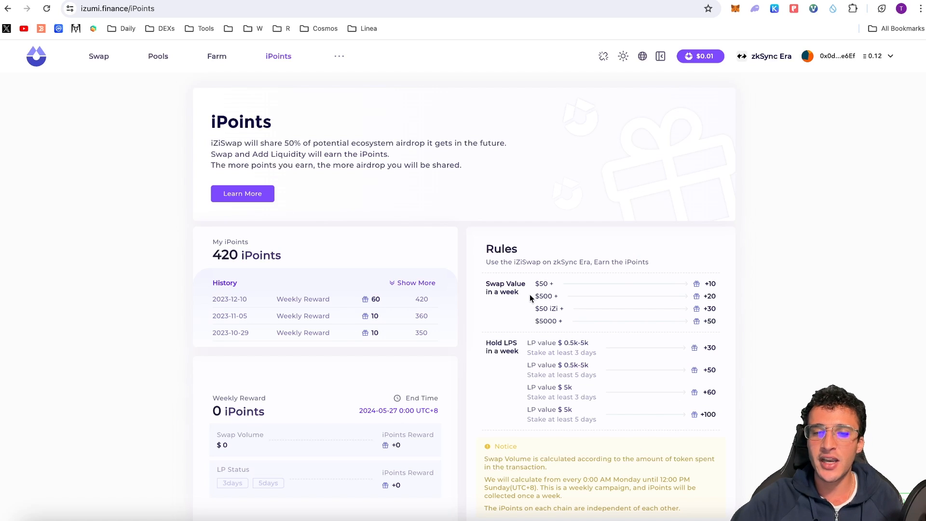
mouse_move(587, 319)
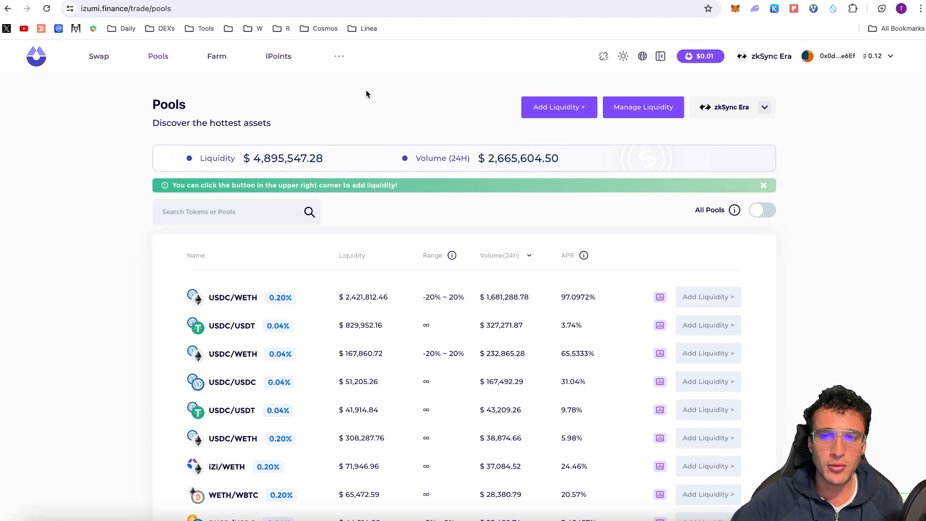
mouse_move(592, 125)
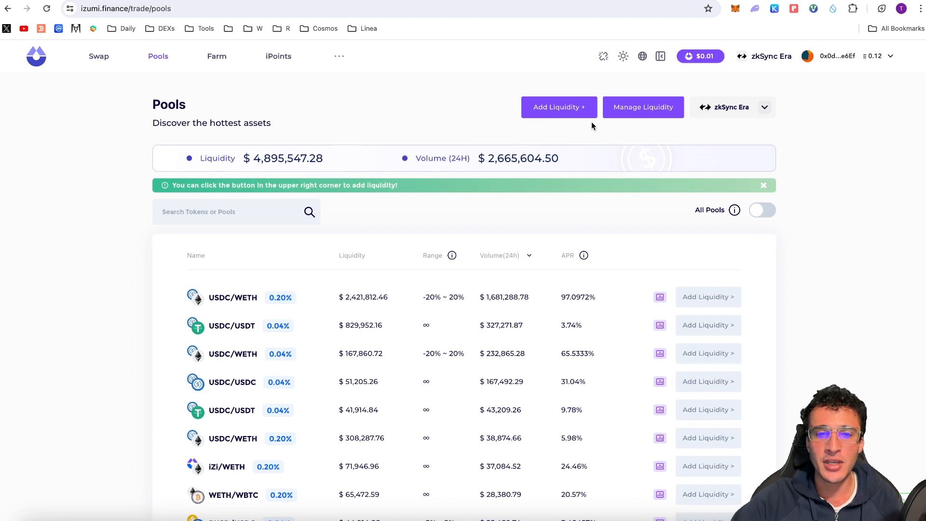
- Search the pools for 'izi' and enter 100 on the iZi/ETH add-liquidity form
scroll("down", 3)
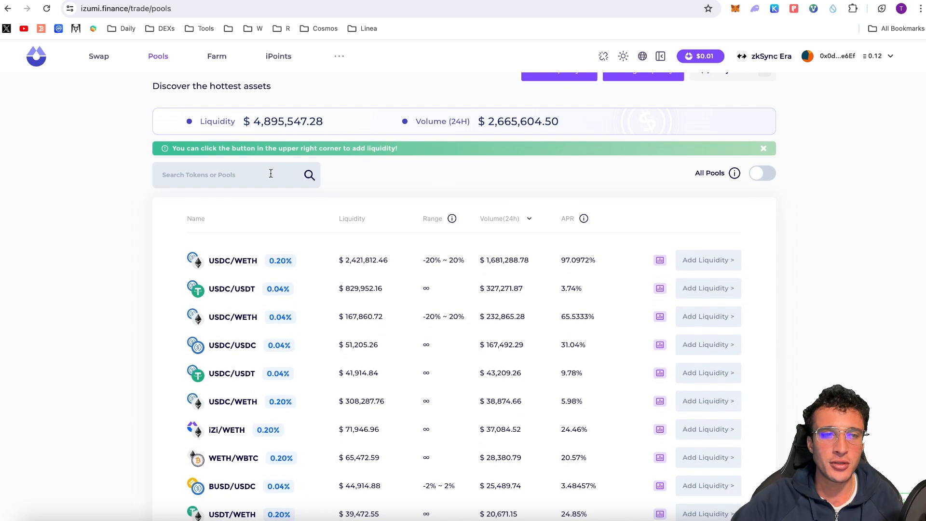
left_click(237, 174)
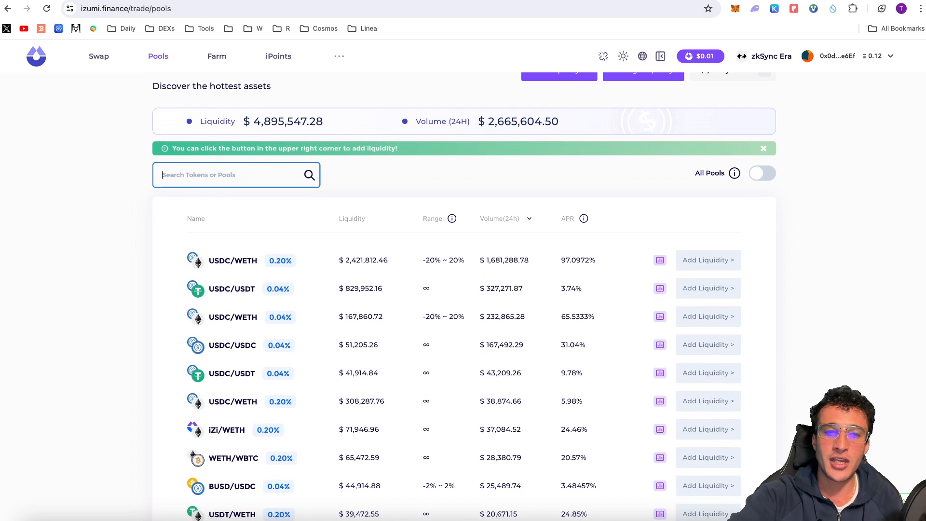
type("izi")
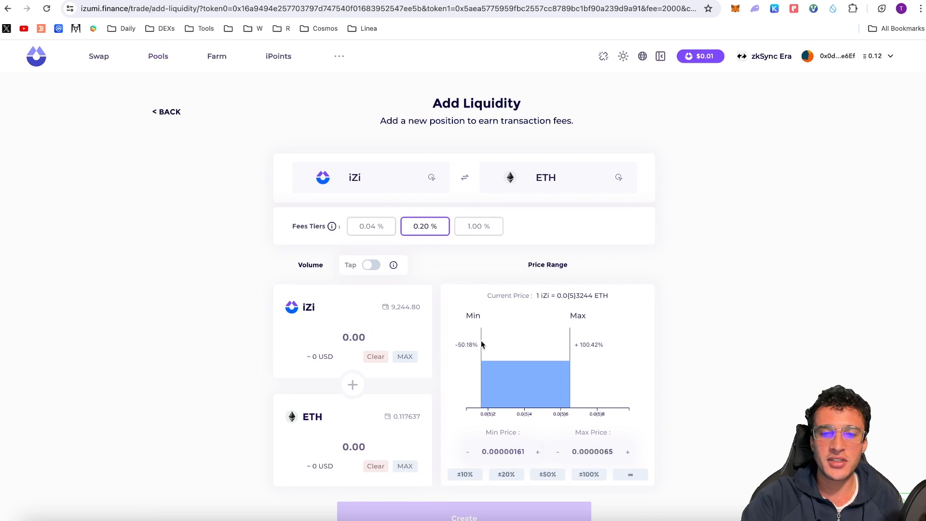
scroll("down", 3)
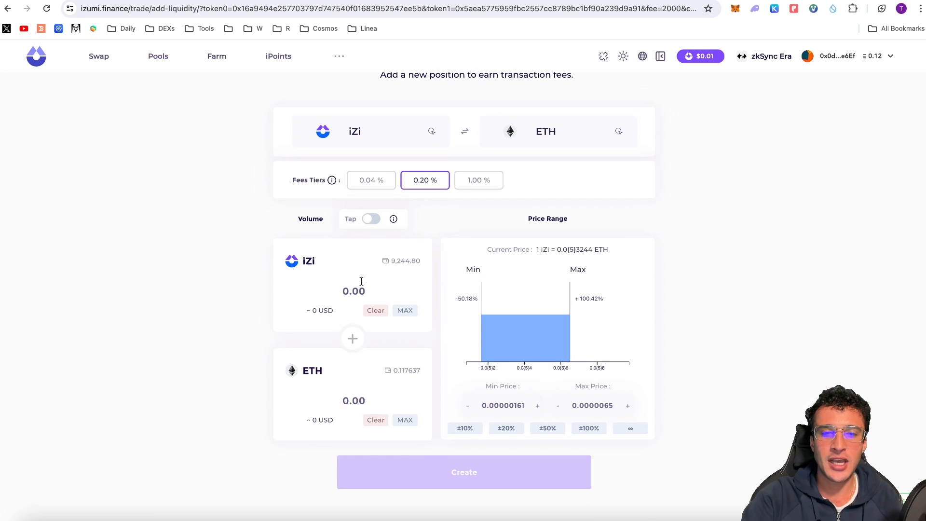
type("100")
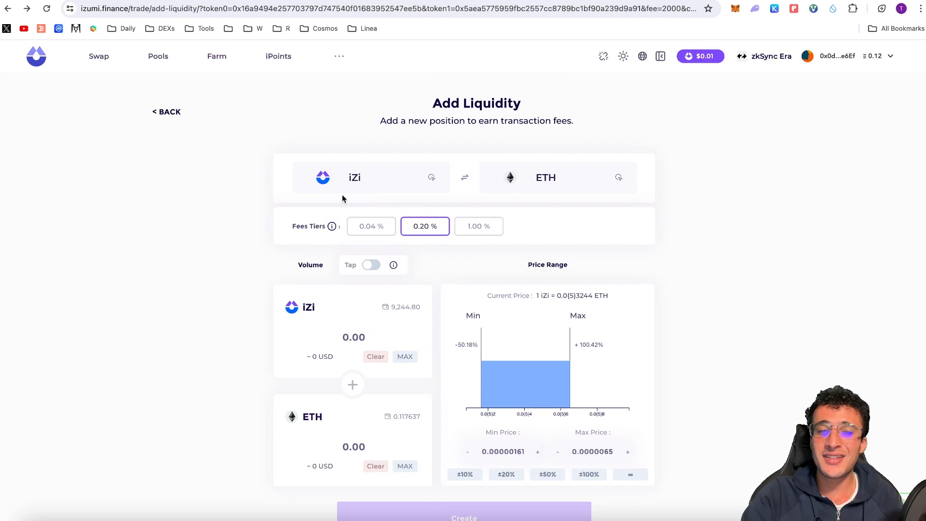
mouse_move(276, 204)
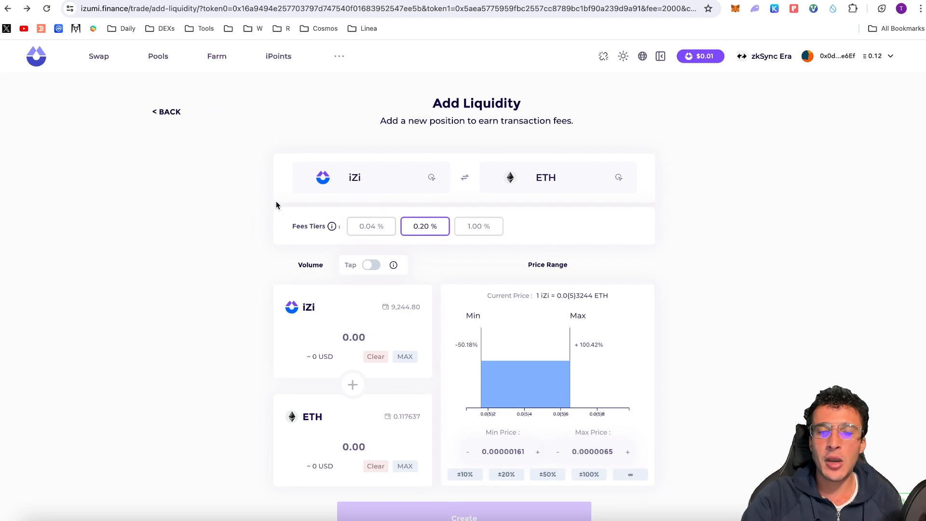
mouse_move(172, 112)
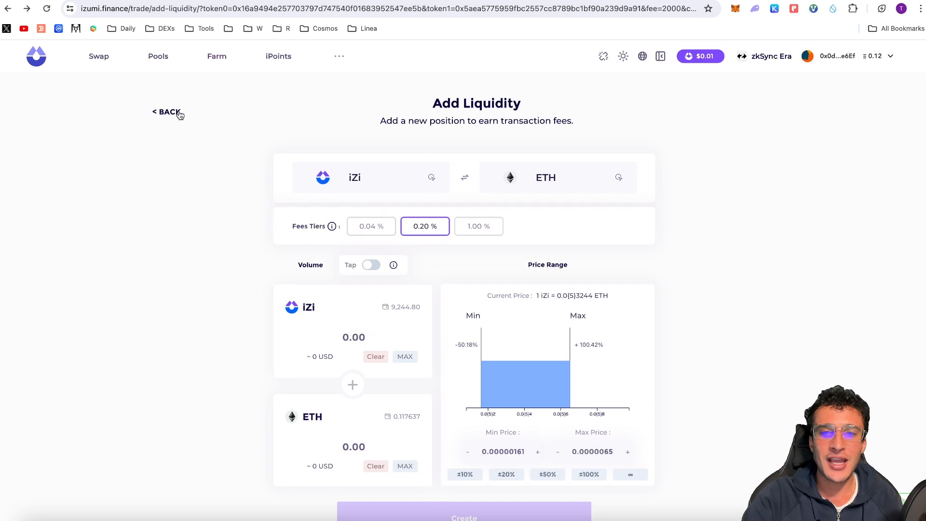
- Leave the iZi/ETH form and go to the Dynamic Range farm list
left_click(166, 112)
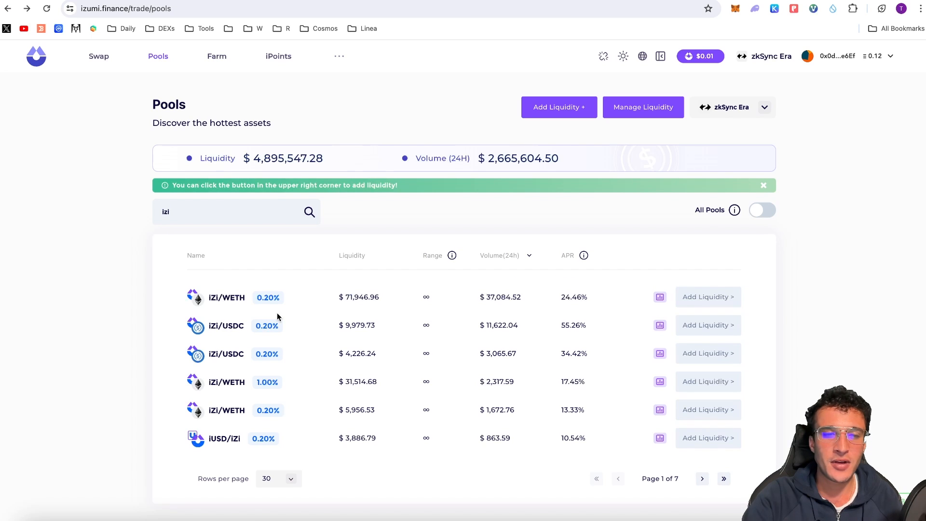
left_click(237, 211)
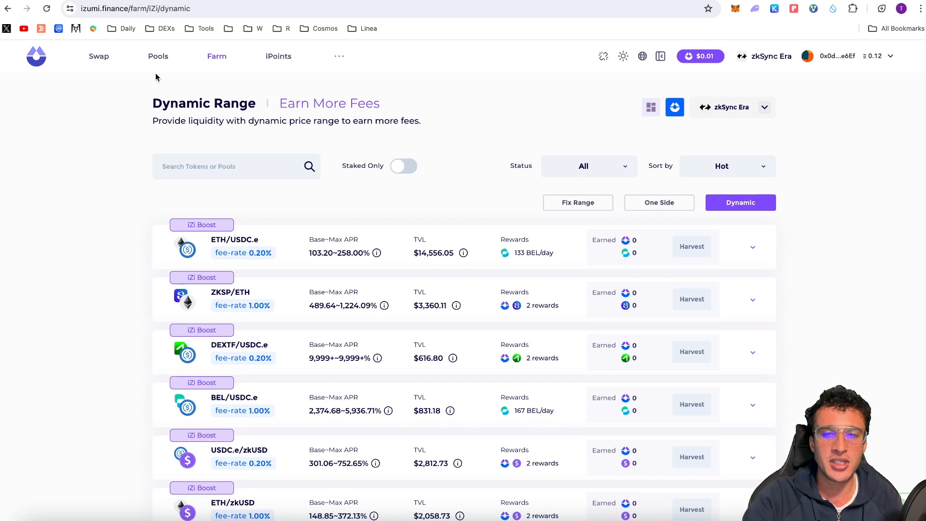
mouse_move(504, 251)
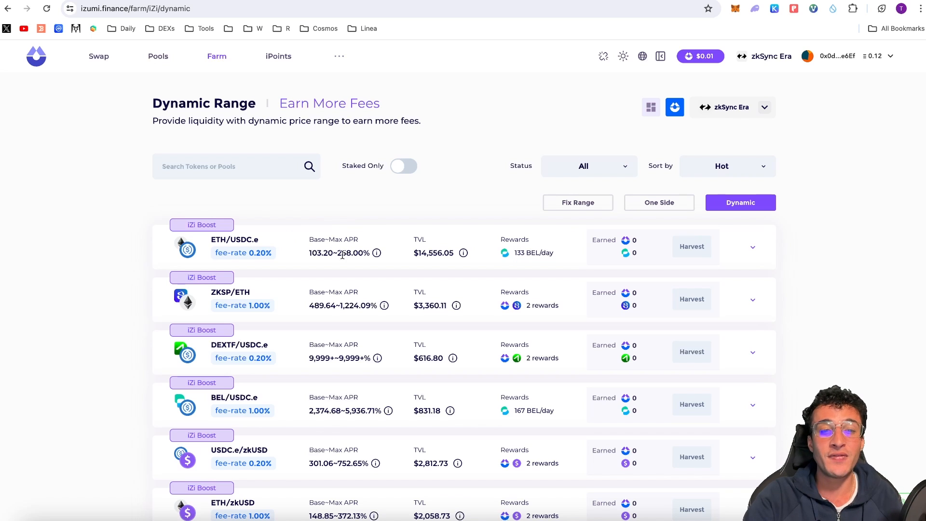
mouse_move(459, 223)
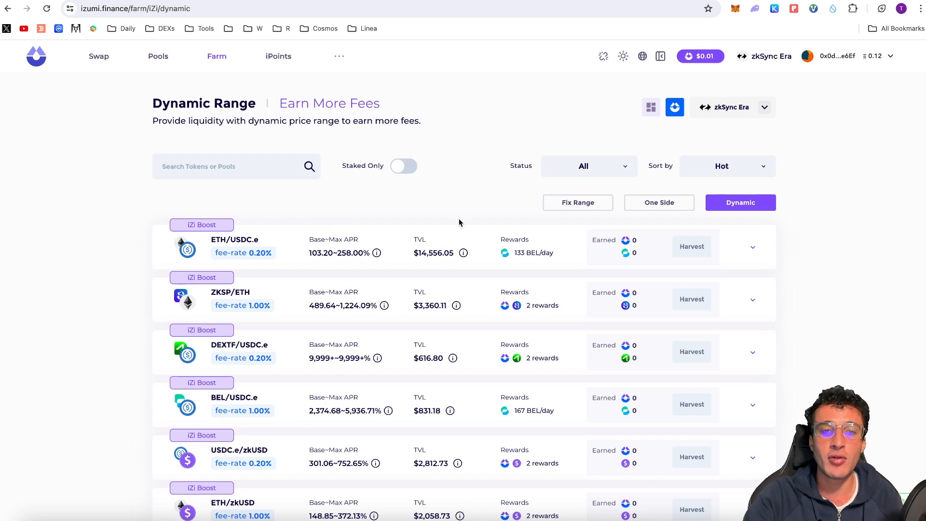
mouse_move(347, 229)
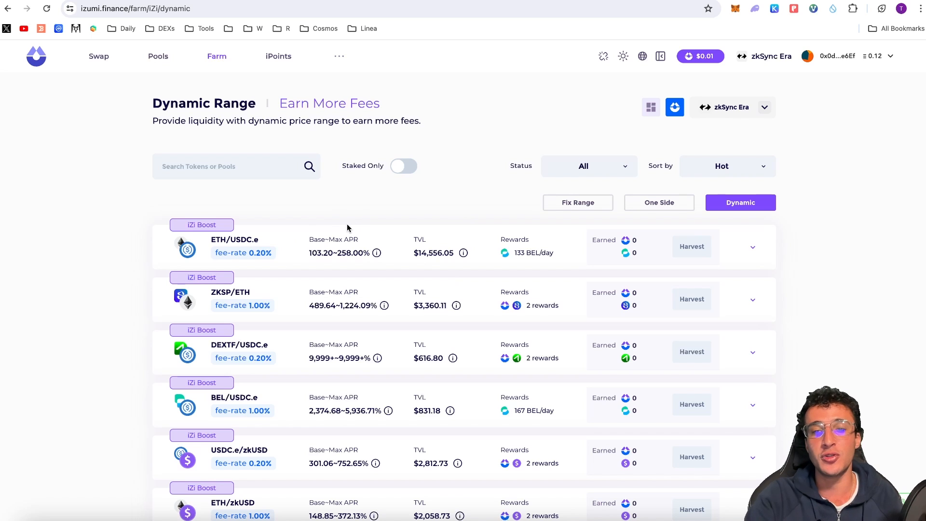
mouse_move(317, 215)
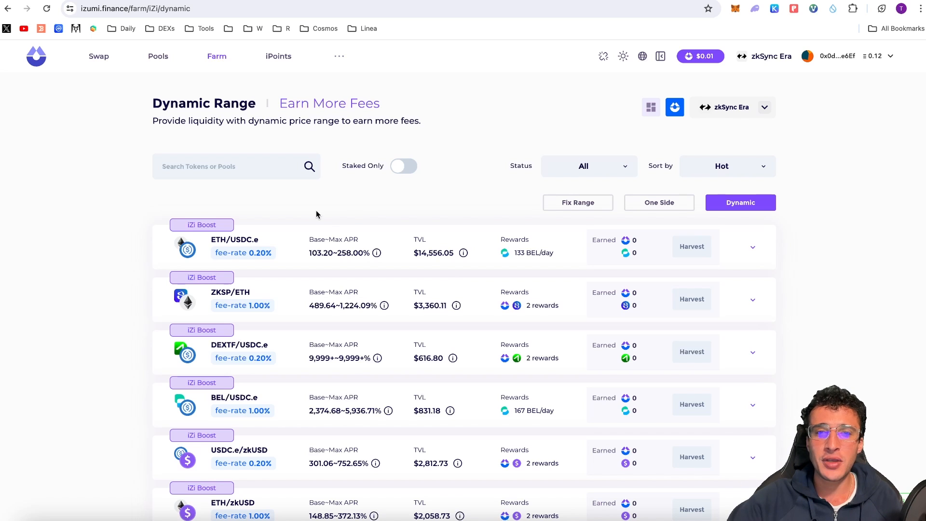
mouse_move(293, 215)
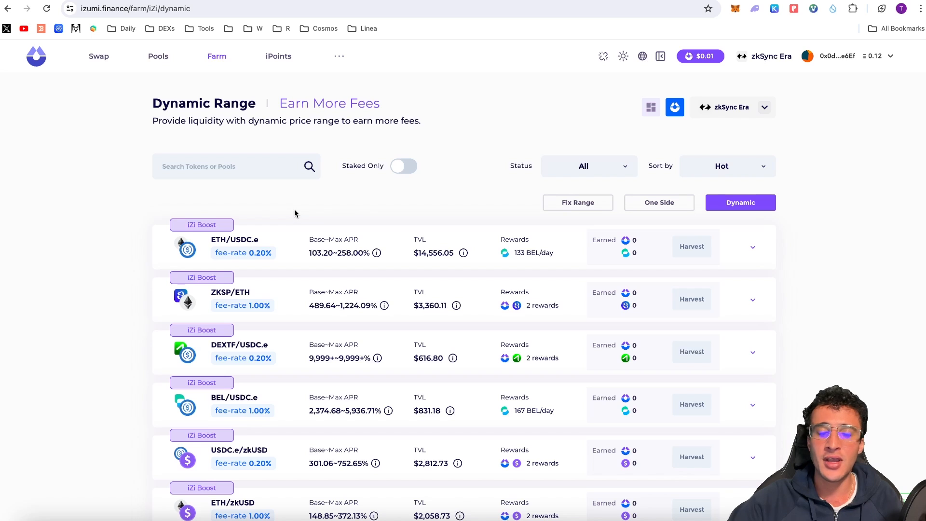
mouse_move(280, 212)
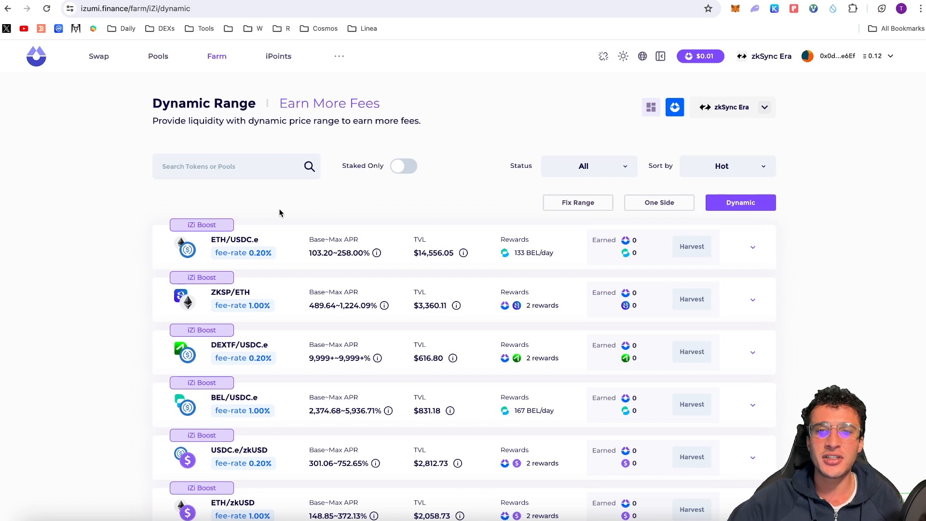
mouse_move(105, 64)
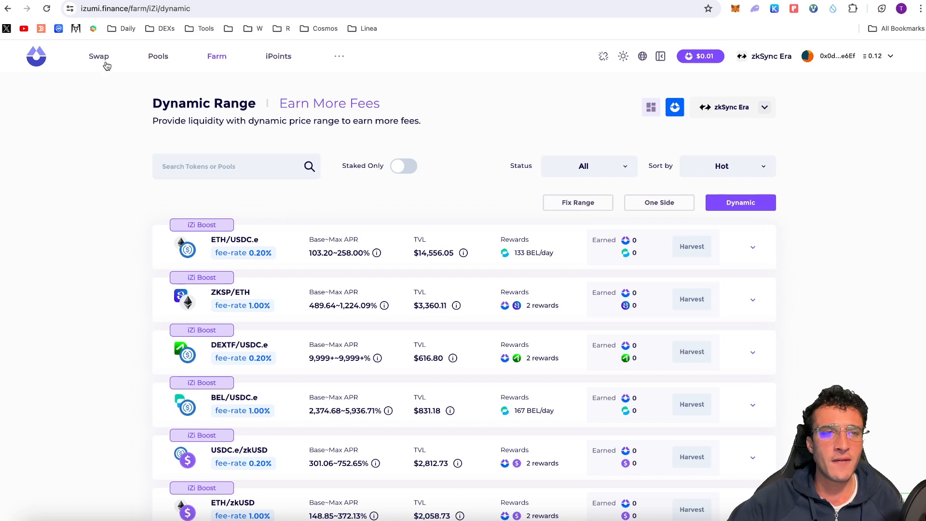
- Swap 9,244.80 iZi for about 113 USDC.e and dismiss the progress window
left_click(99, 56)
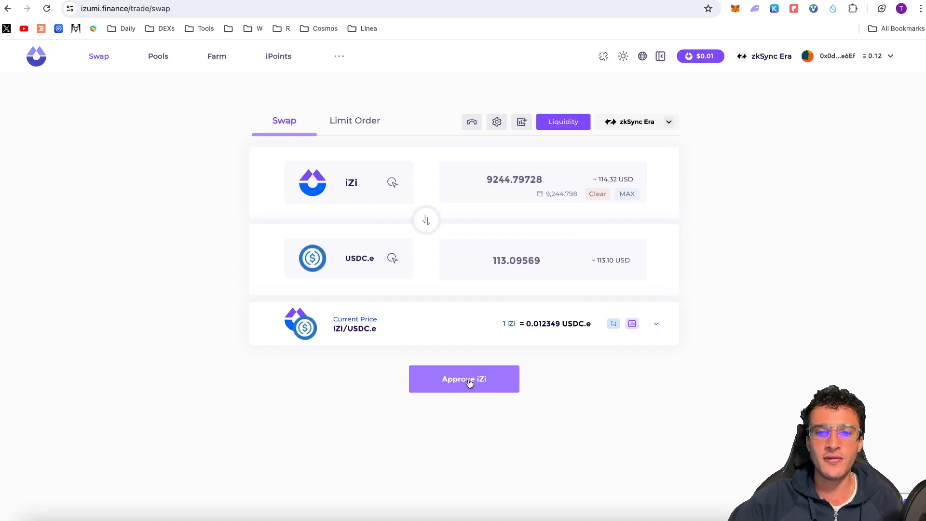
left_click(464, 378)
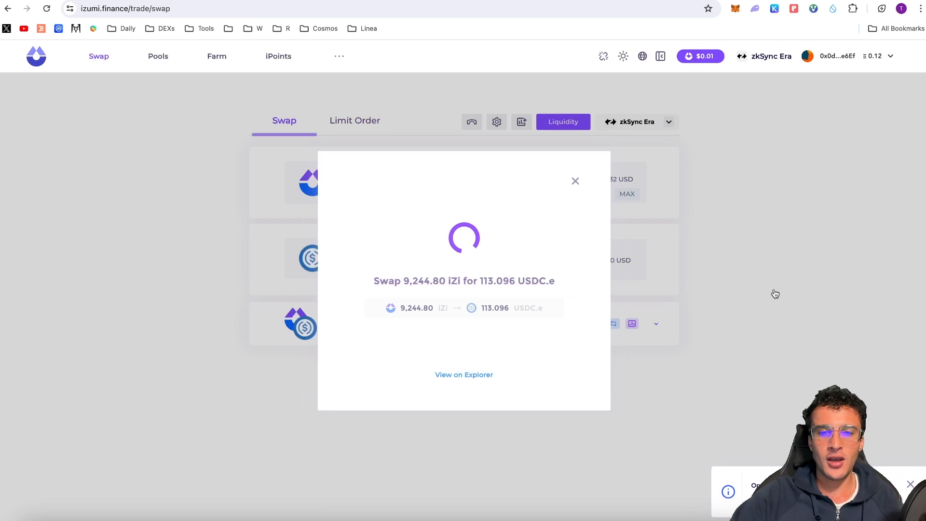
mouse_move(689, 258)
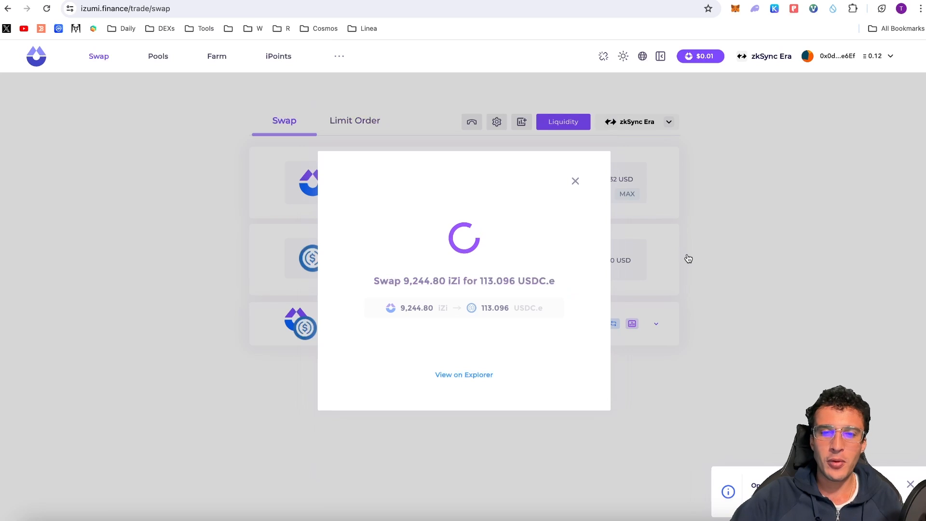
left_click(575, 180)
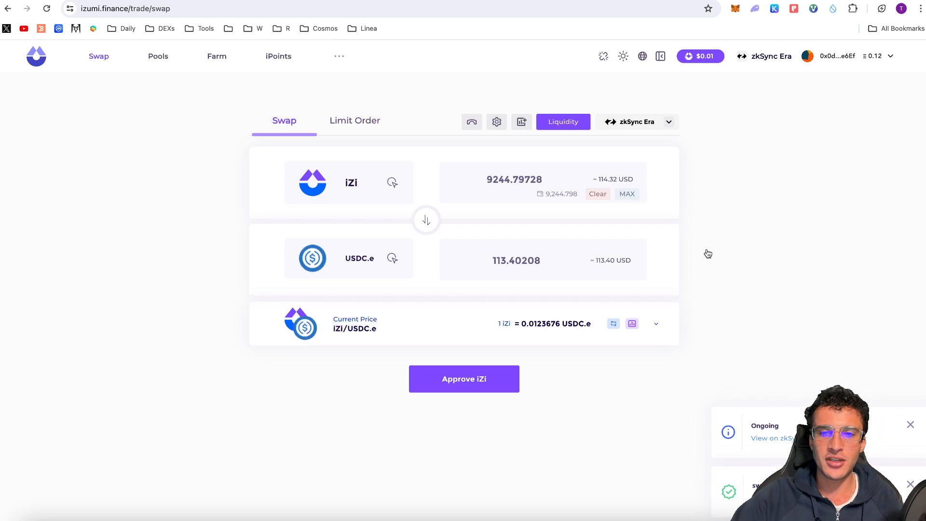
mouse_move(150, 95)
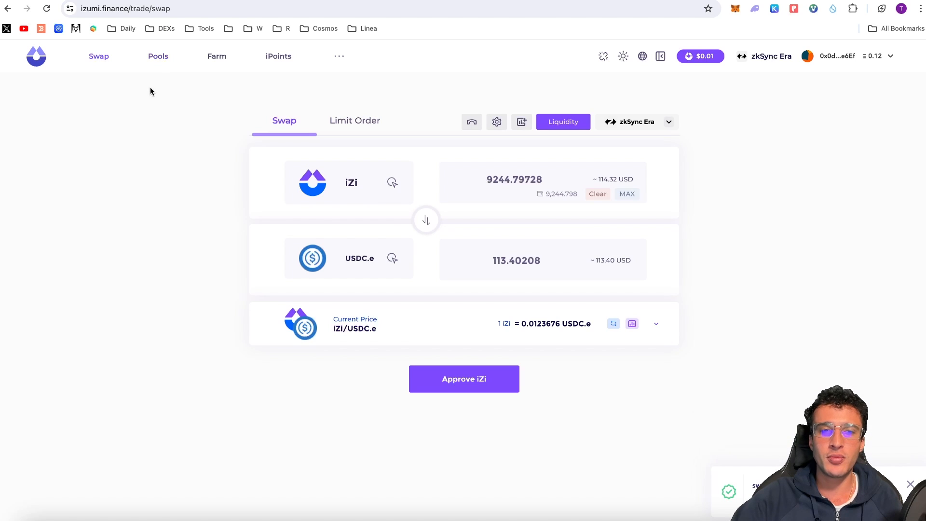
- Go to the Pools list topped by the USDC/WETH pools
left_click(158, 56)
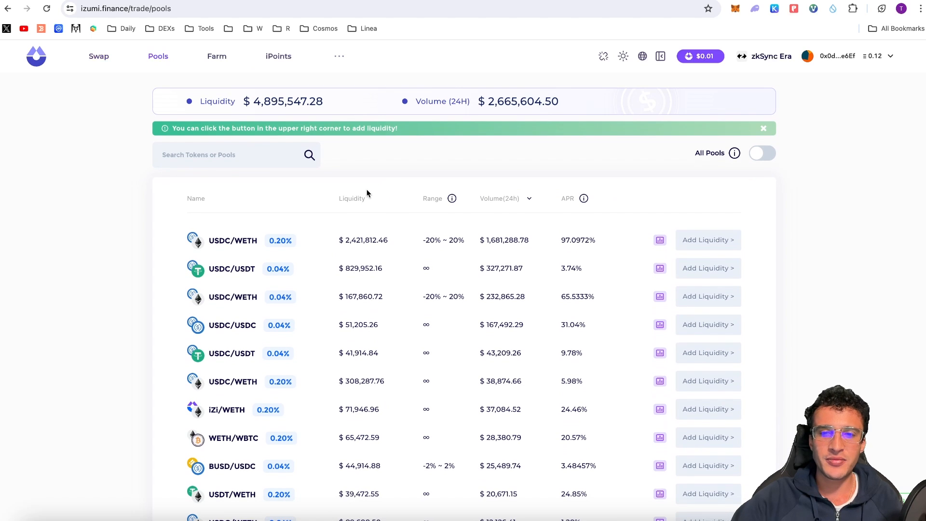
mouse_move(334, 243)
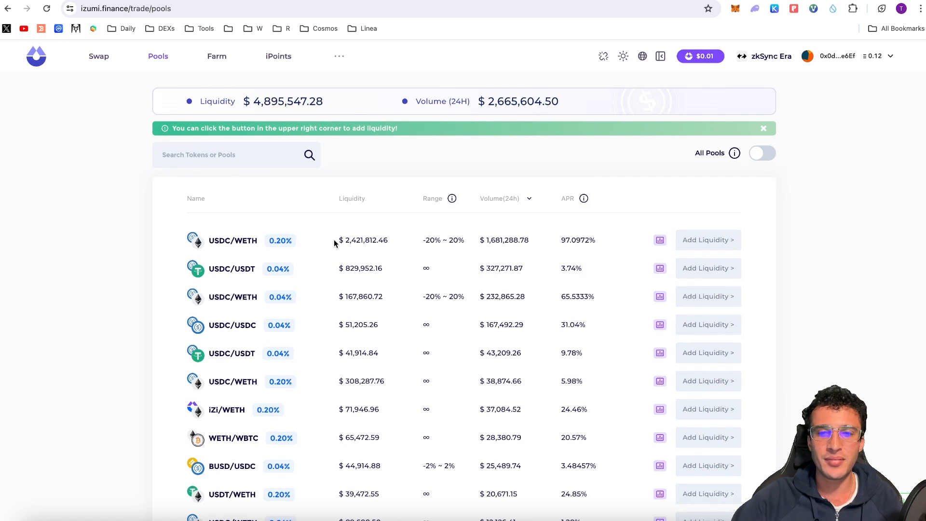
mouse_move(625, 245)
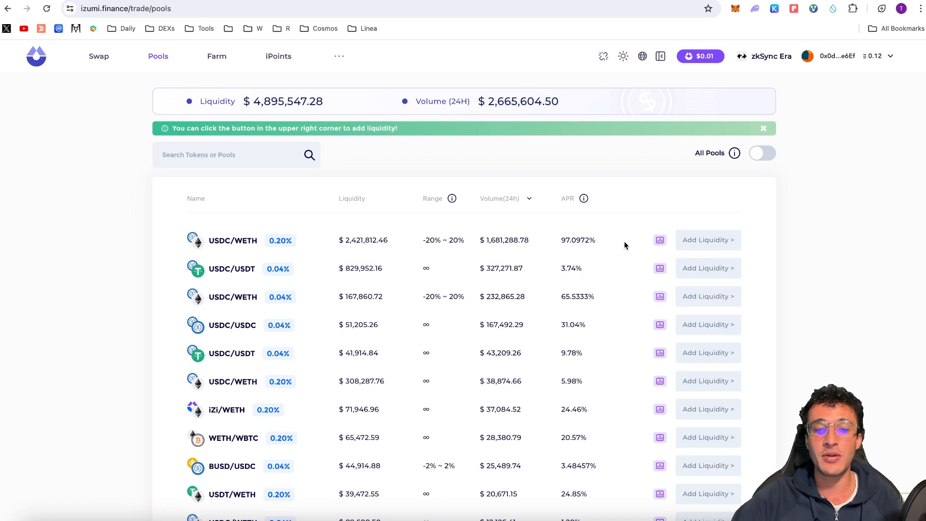
- Start a USDC/WETH 0.20% position with 3 USDC.e and approve a 3 USDC.e spending cap
left_click(707, 239)
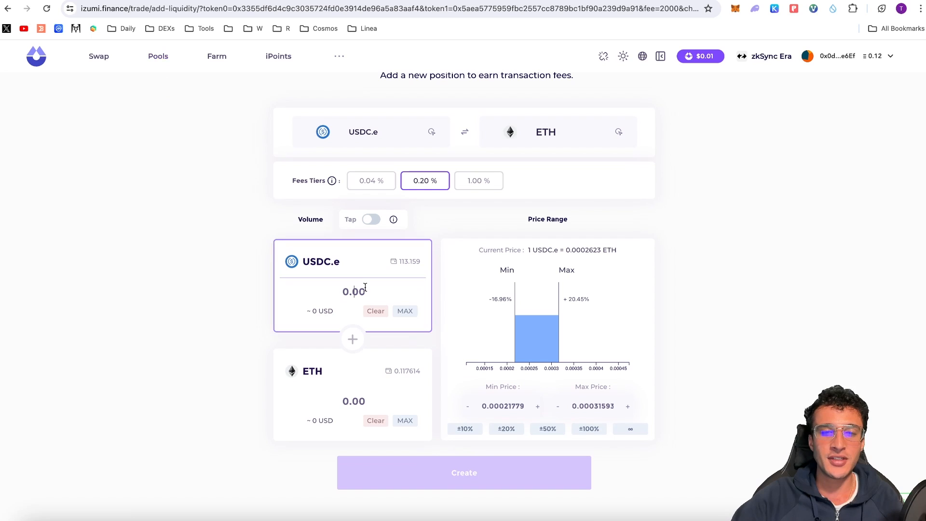
type("3.0000")
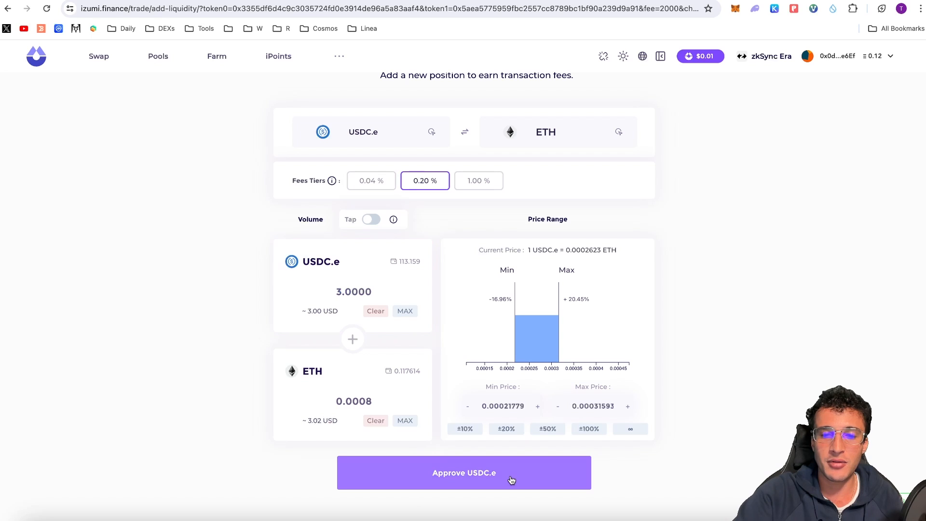
left_click(464, 473)
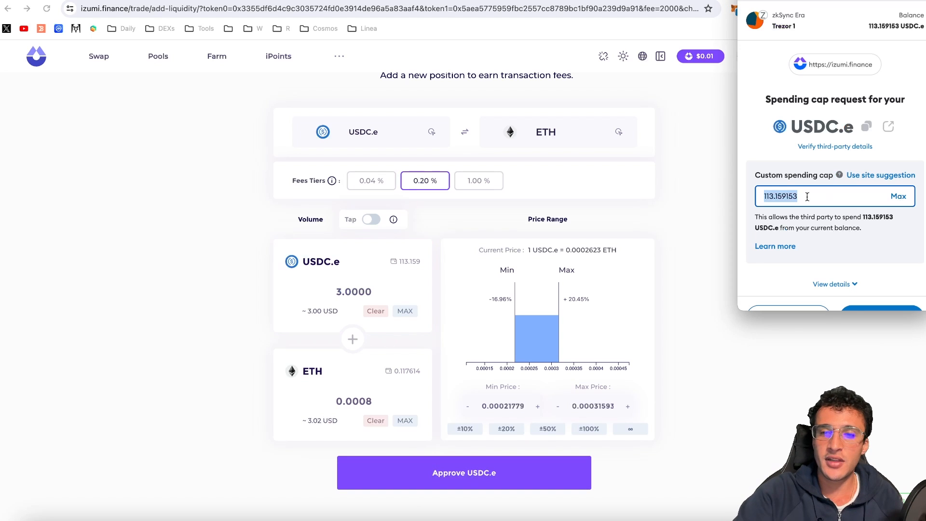
type("3")
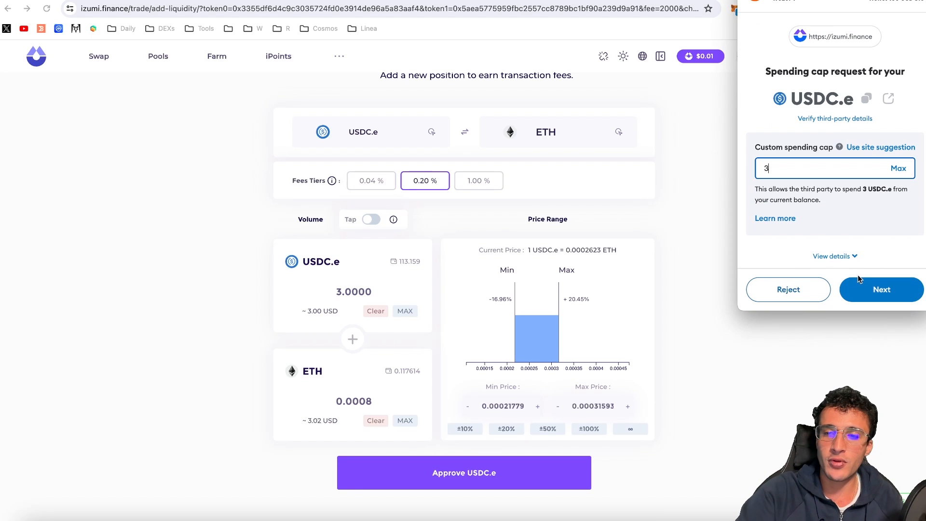
left_click(881, 290)
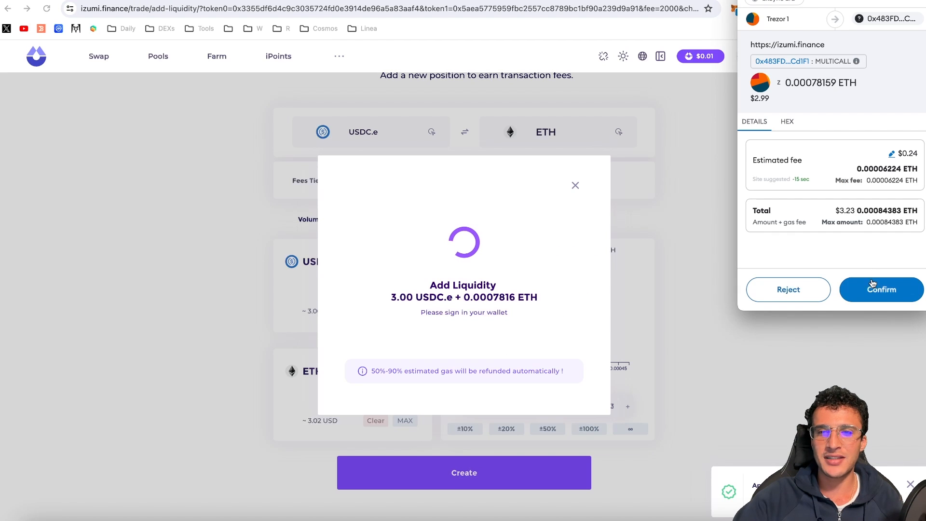
- Confirm the 3 USDC.e plus 0.00078 ETH add-liquidity transaction in MetaMask
left_click(881, 289)
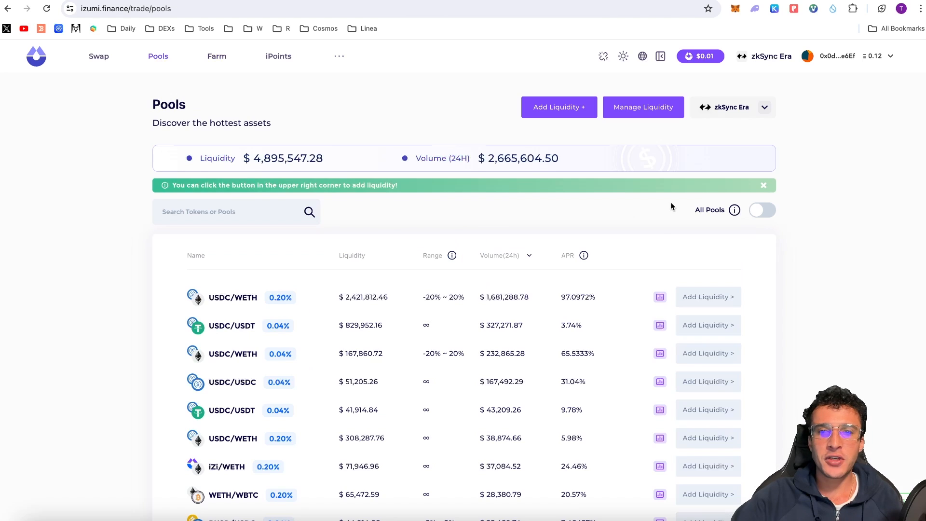
mouse_move(659, 112)
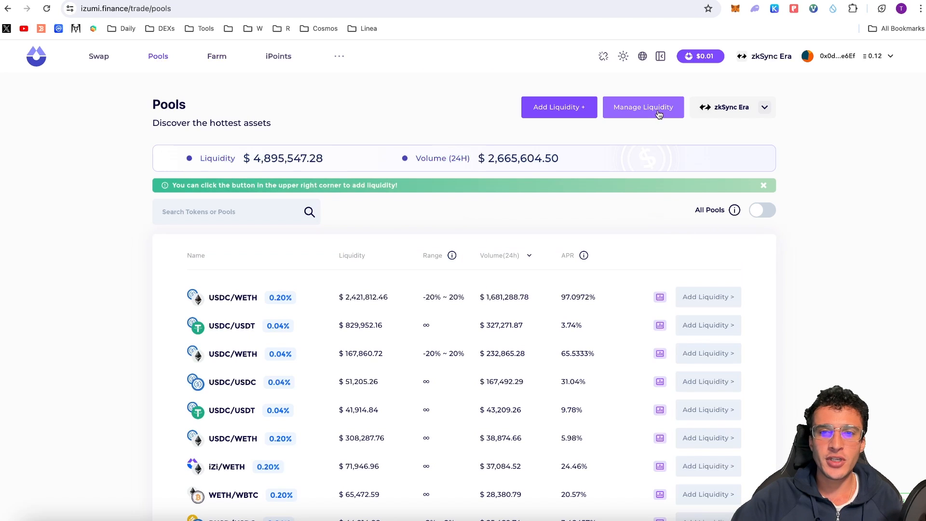
- View the Liquidity page listing the new in-range USDC.e/ETH 0.20% position, NFT 353999, worth about $5.96
left_click(643, 107)
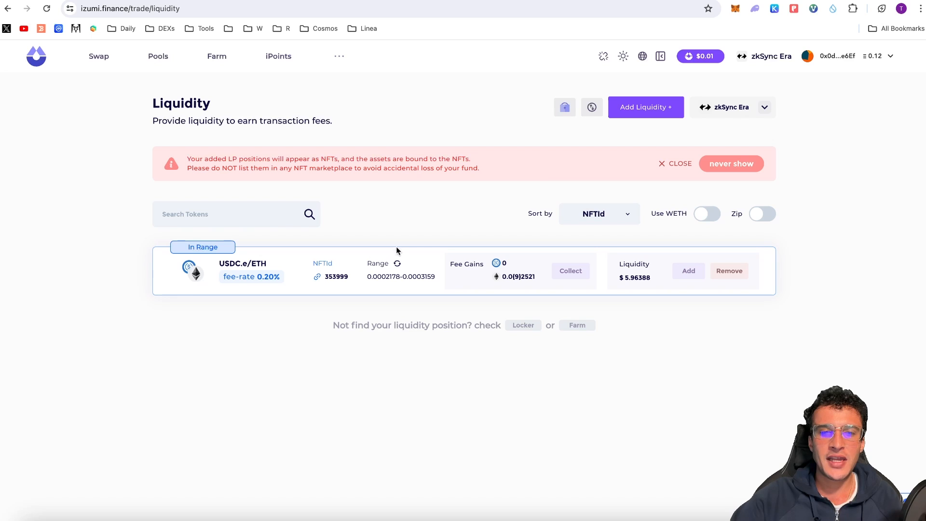
mouse_move(627, 286)
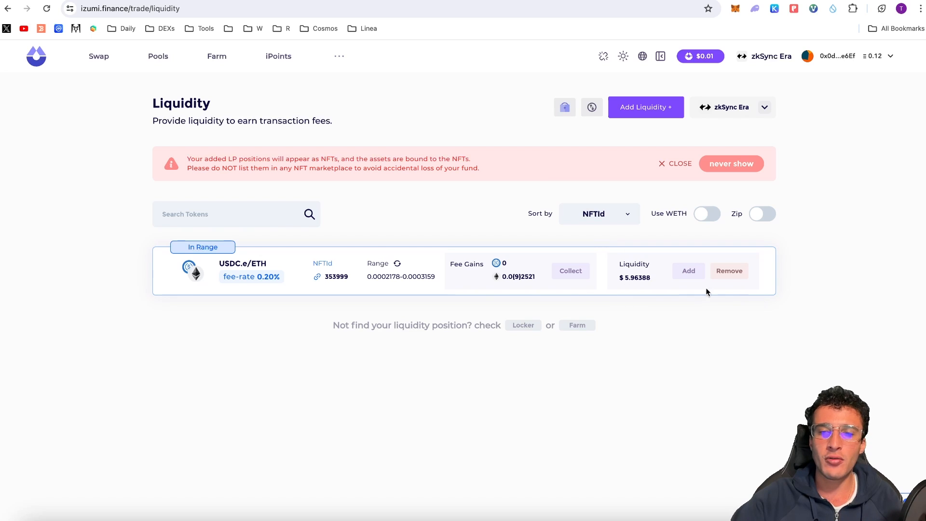
mouse_move(356, 193)
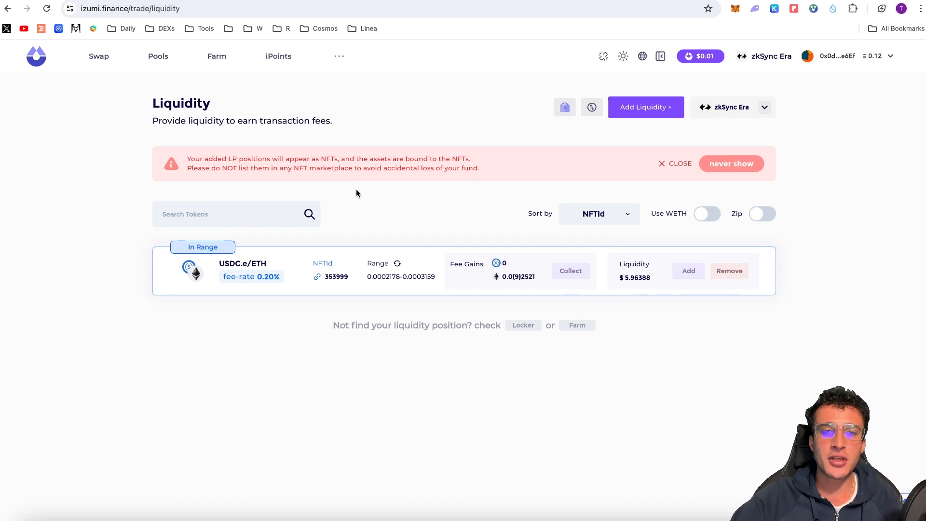
- Review the Dynamic Range farm list on zkSync Era, with the ETH/USDC.e farm showing nothing earned yet
left_click(217, 56)
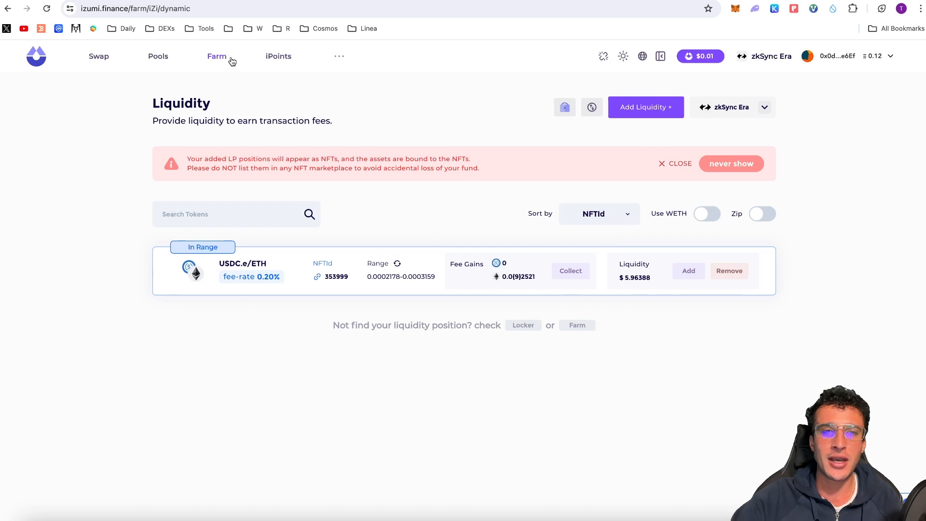
left_click(217, 56)
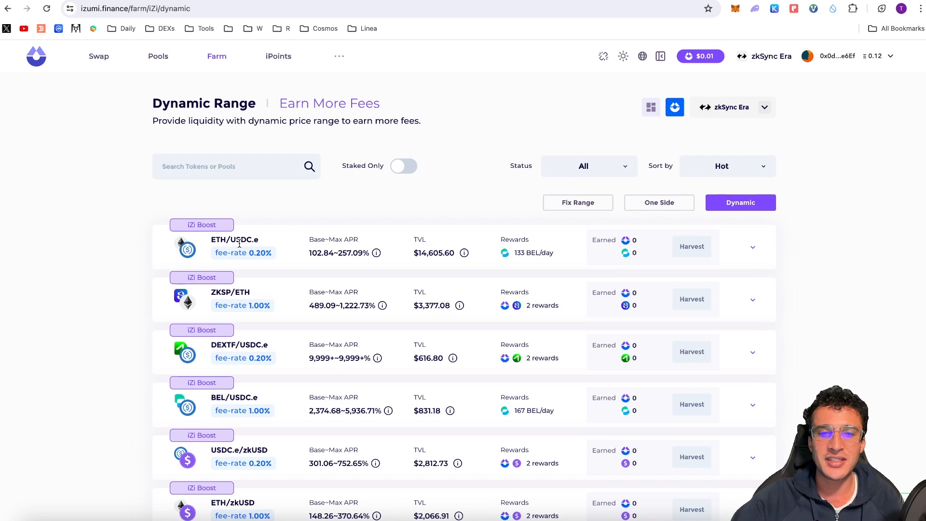
mouse_move(387, 262)
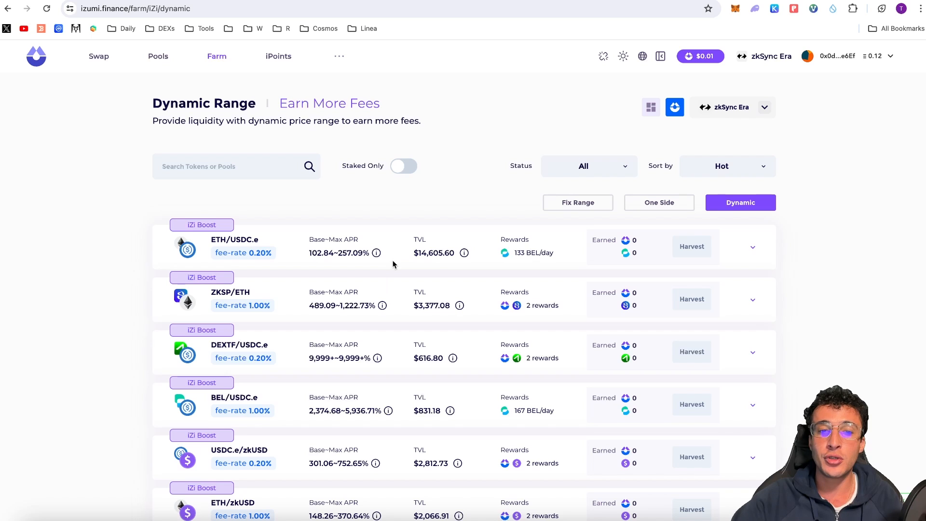
mouse_move(350, 261)
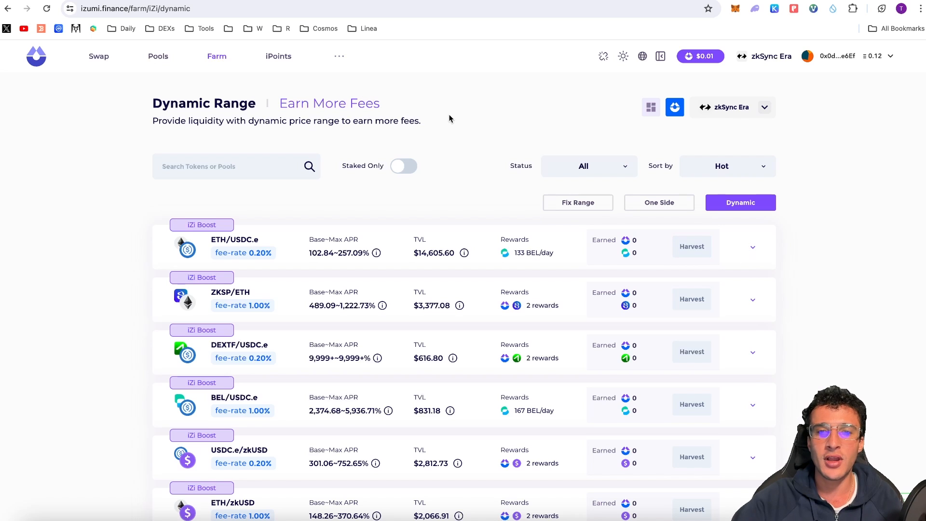
mouse_move(643, 251)
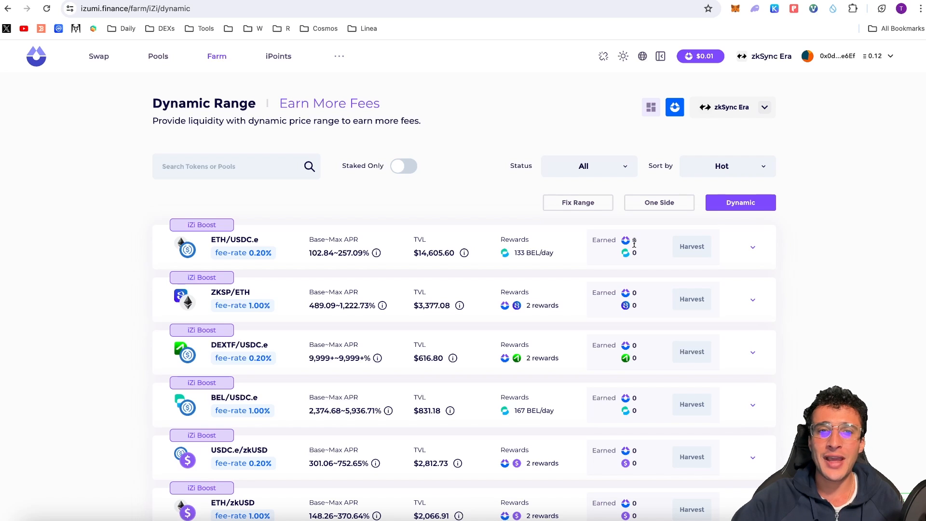
- Review My iPoints and Rules showing 420 total iPoints and a 40-iPoint weekly reward, then check the other available networks
left_click(278, 56)
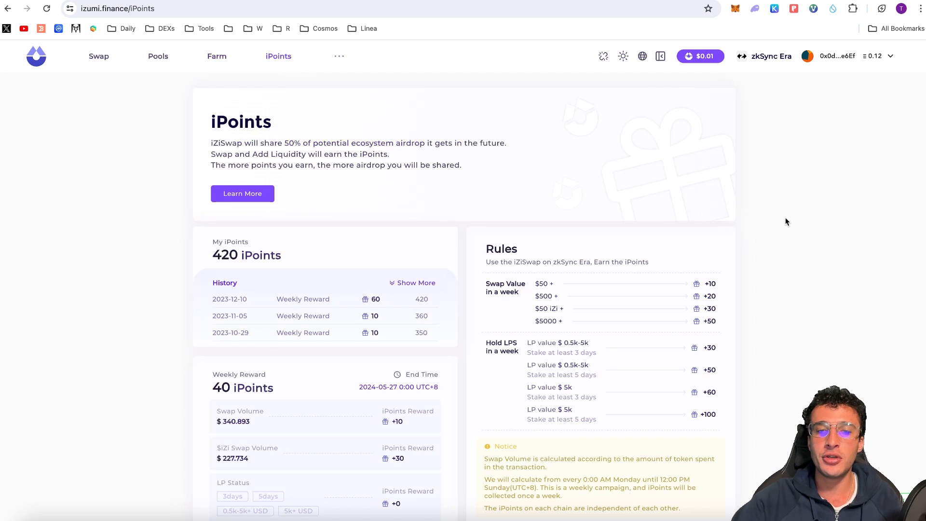
scroll("down", 3)
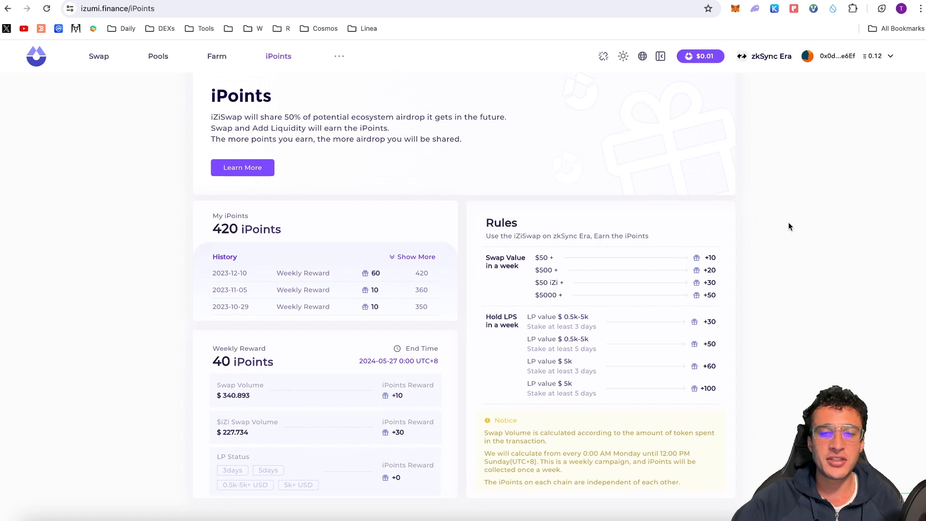
mouse_move(331, 370)
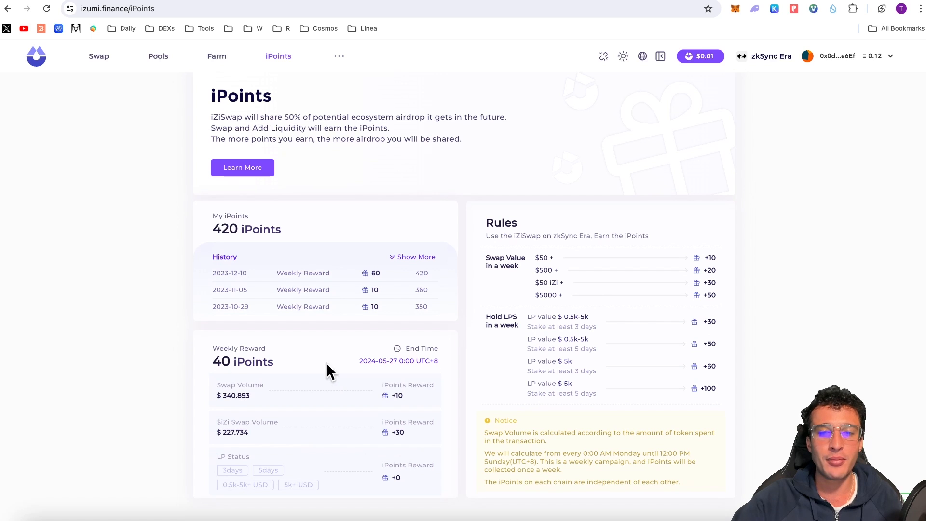
mouse_move(254, 397)
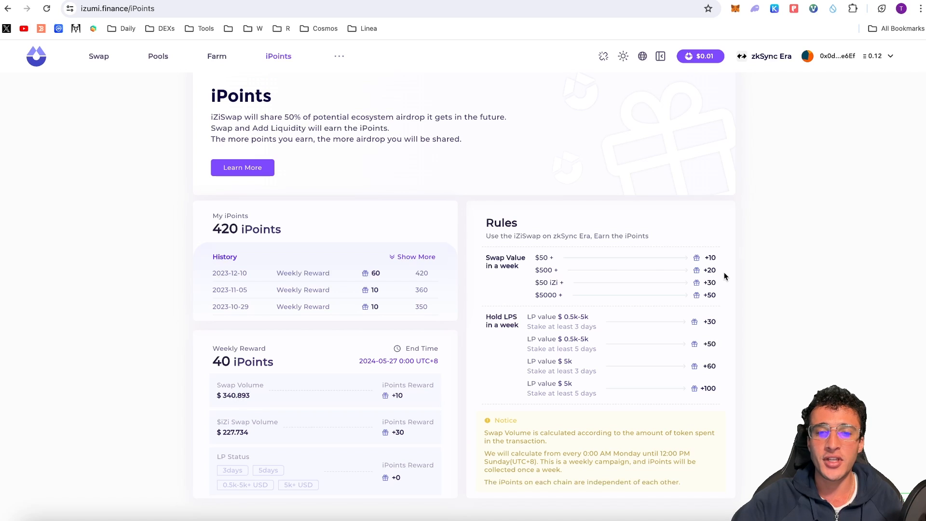
mouse_move(720, 276)
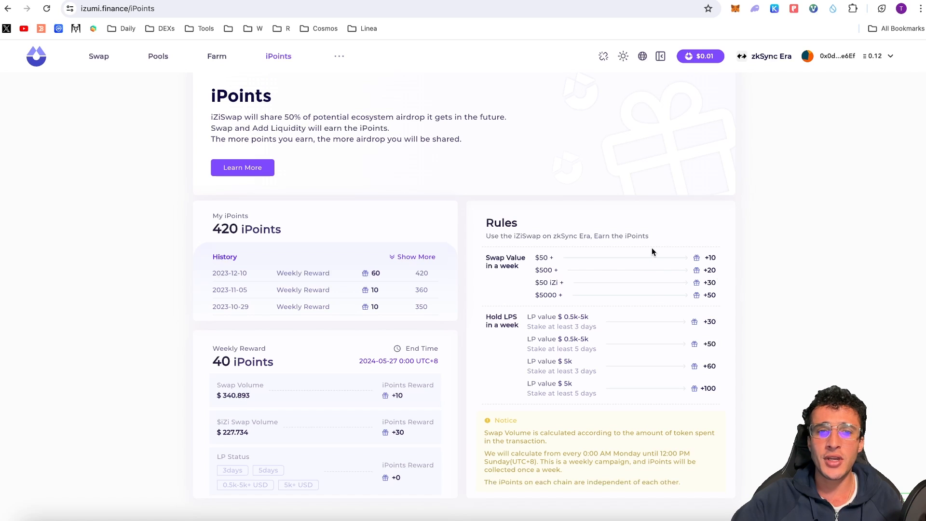
left_click(769, 56)
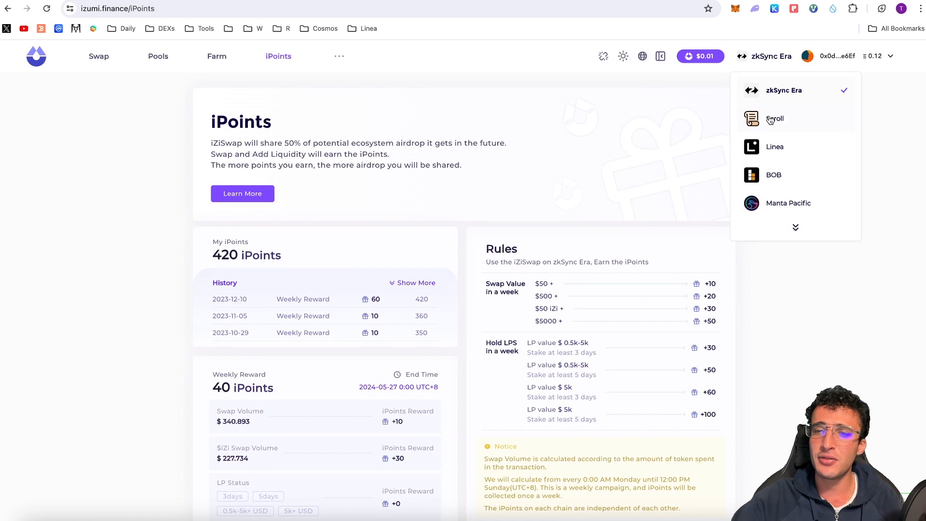
mouse_move(774, 147)
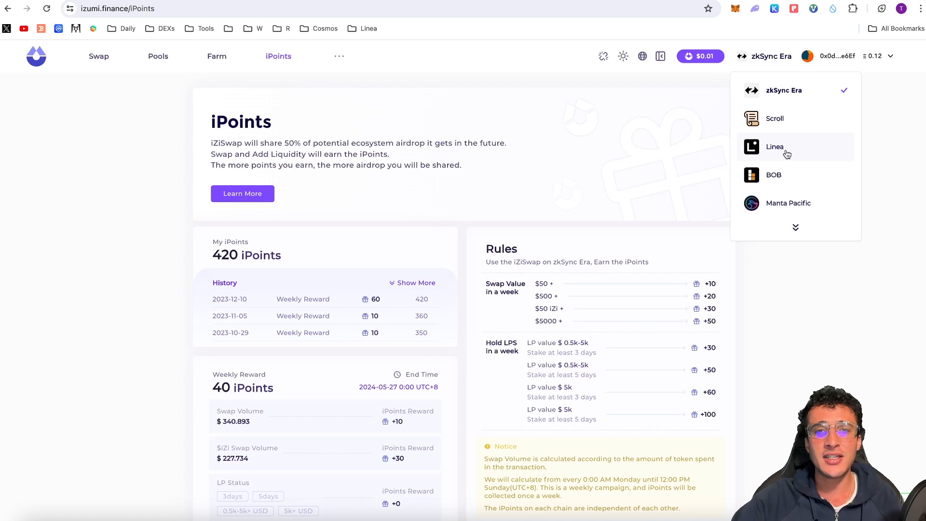
mouse_move(811, 156)
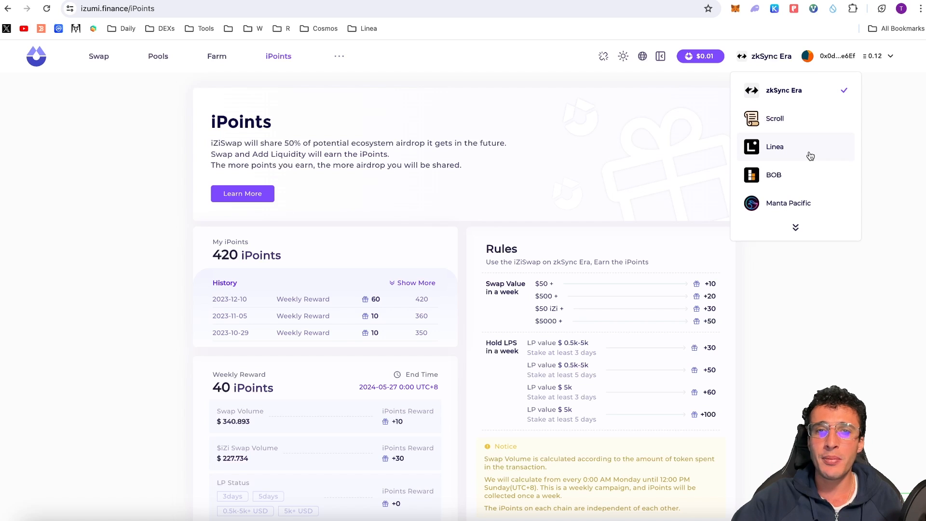
mouse_move(804, 164)
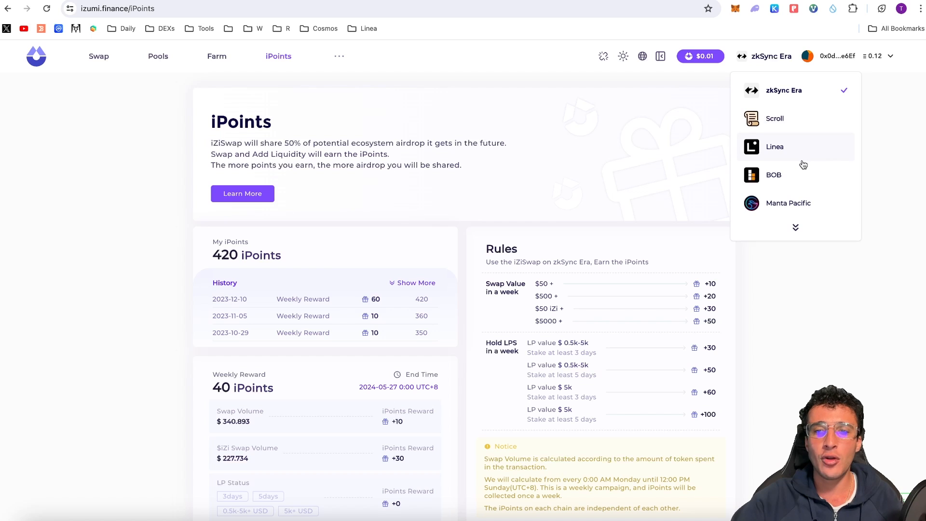
scroll("down", 3)
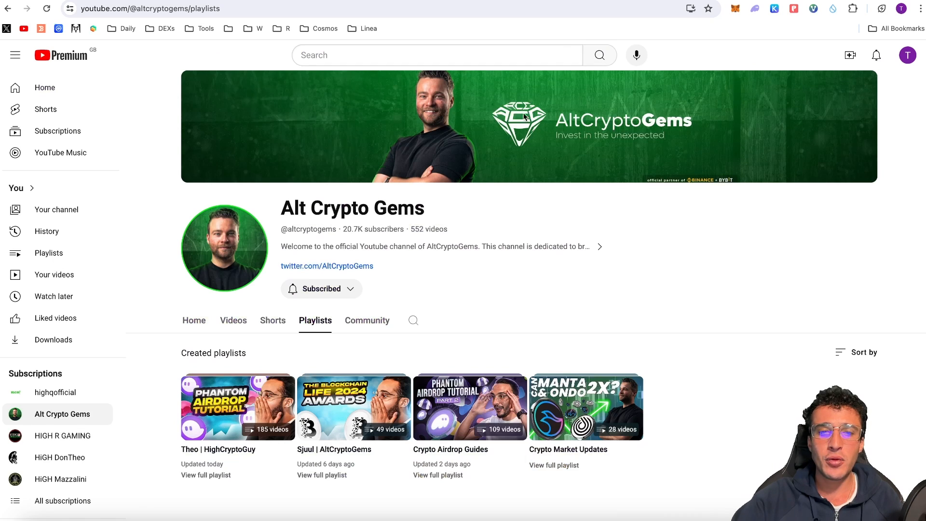
mouse_move(595, 315)
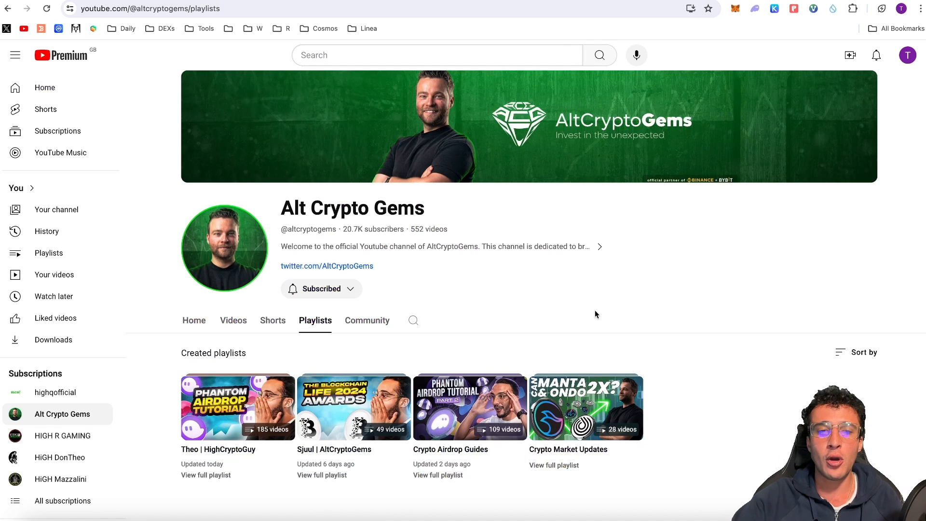
mouse_move(593, 307)
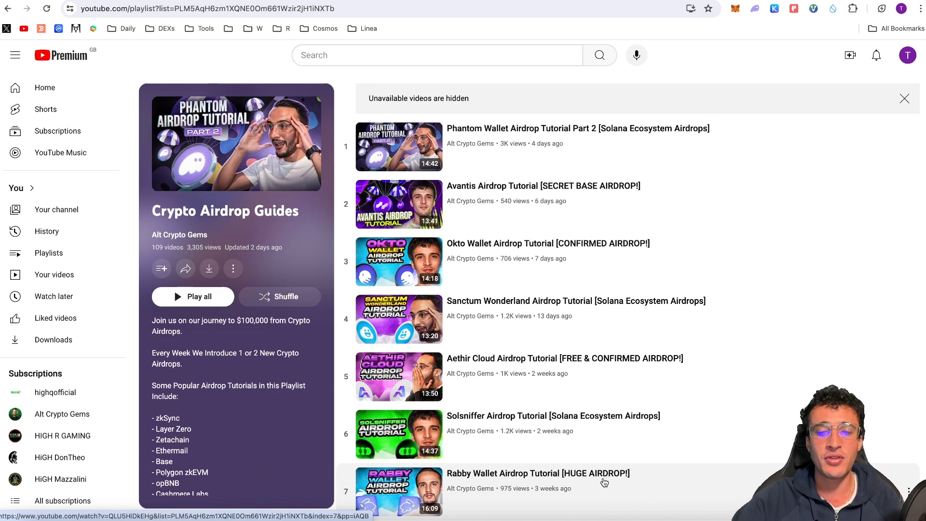
mouse_move(601, 479)
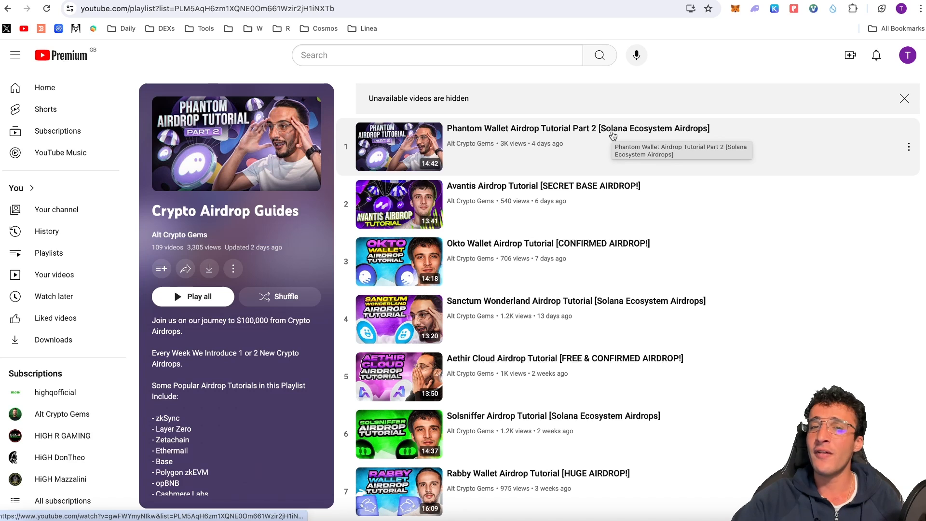
mouse_move(694, 83)
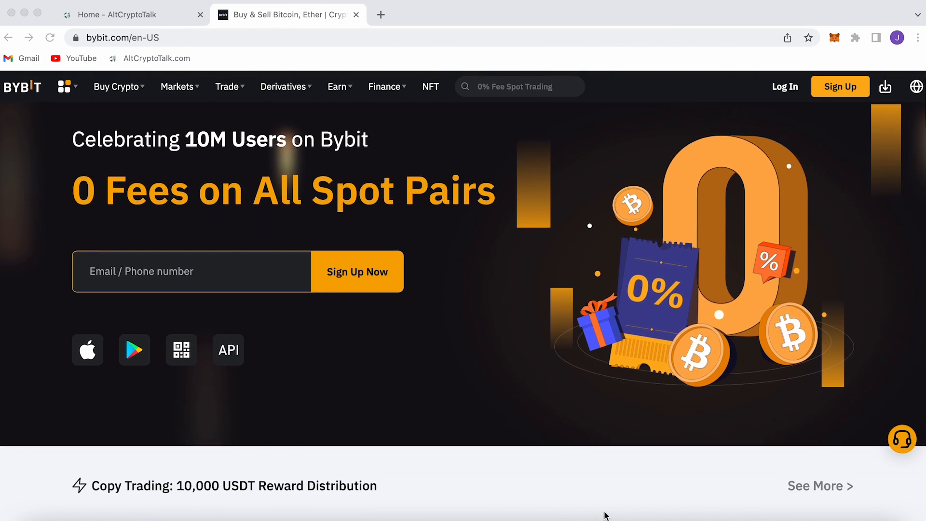
- Scroll Bybit's homepage through its trading and product sections to the welcome gift of up to 4030 USDT
scroll("down", 3)
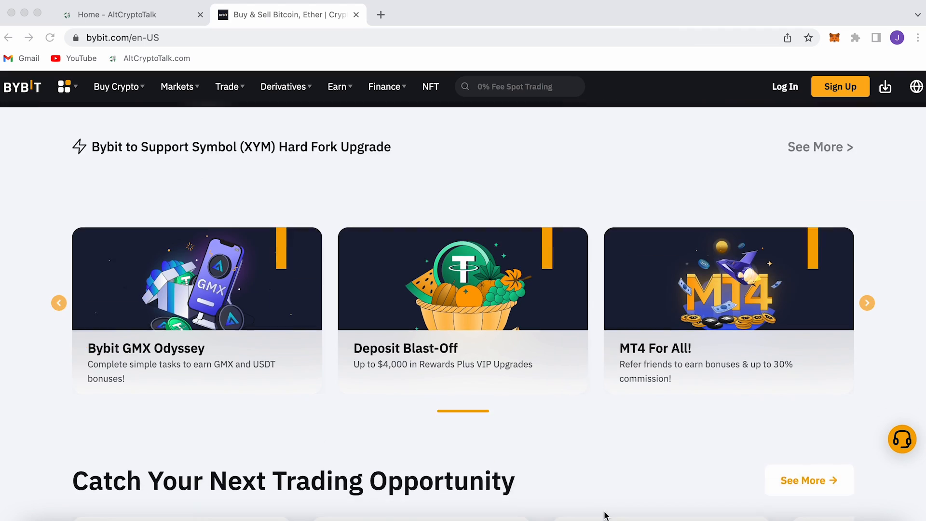
scroll("down", 3)
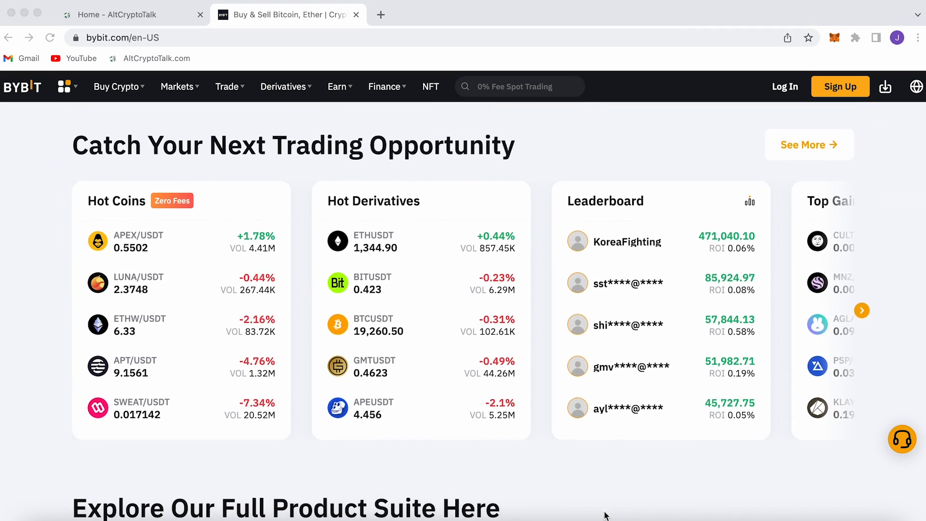
scroll("down", 3)
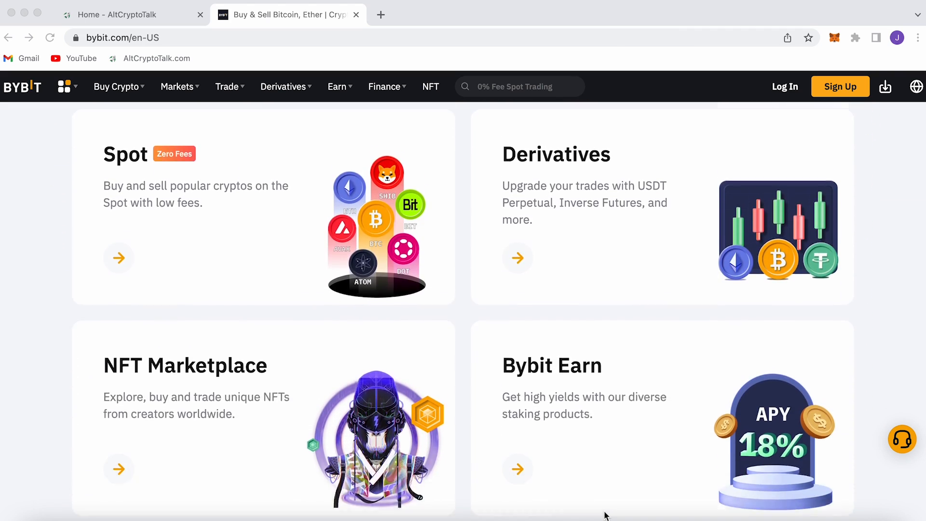
scroll("down", 3)
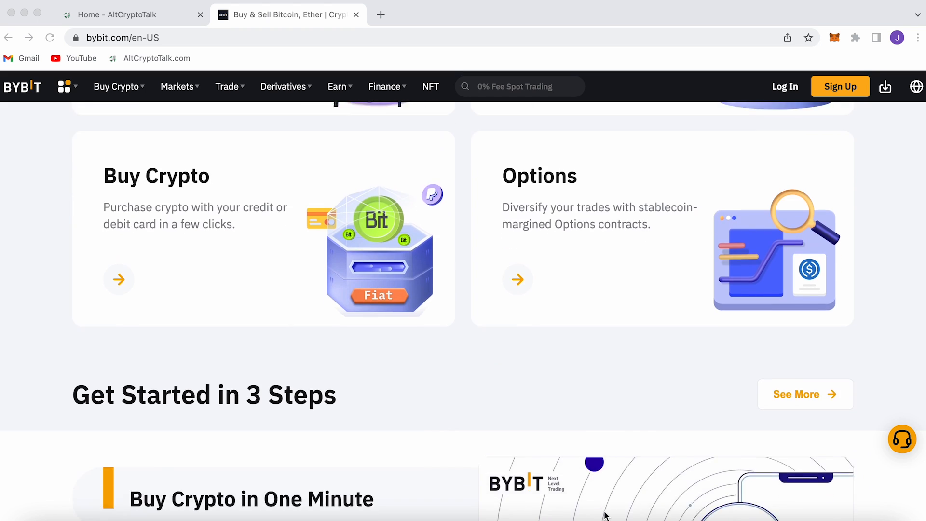
scroll("down", 3)
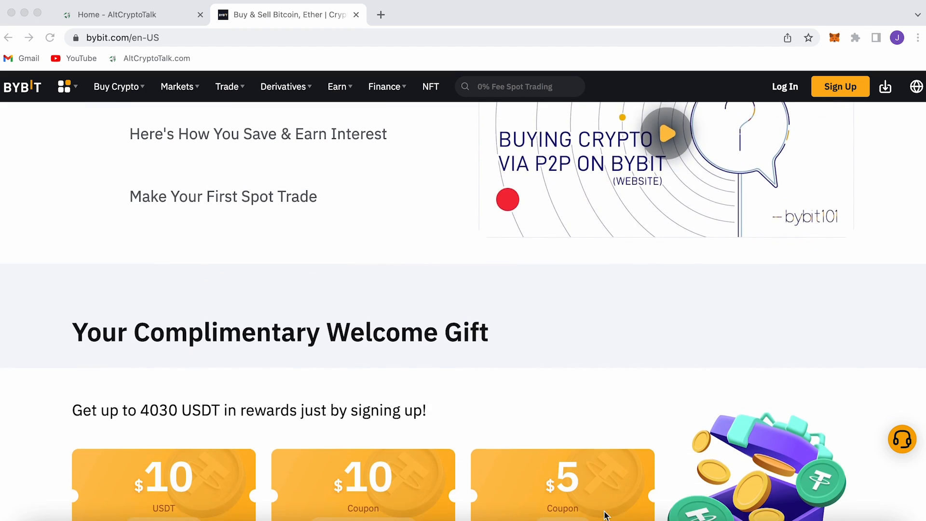
scroll("down", 3)
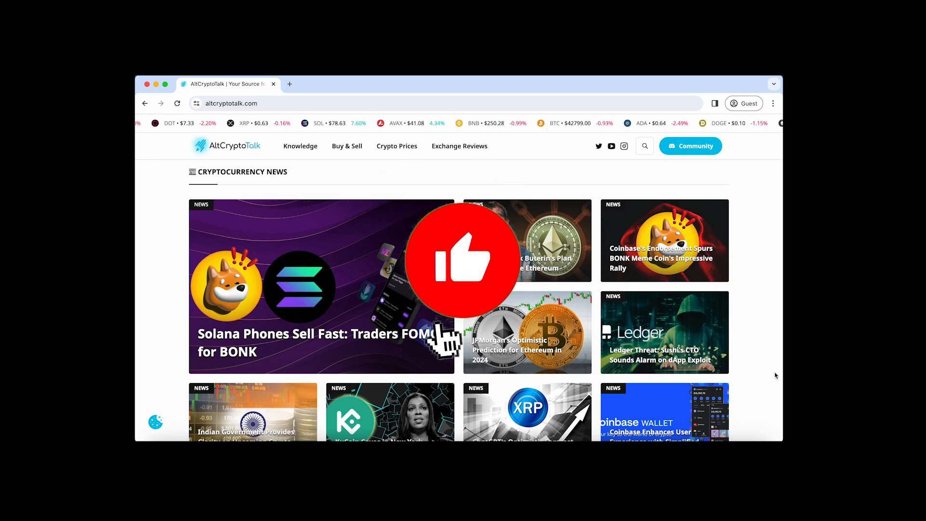
- Scroll AltCryptoTalk's homepage past news, guides, market update and exchange reviews to the More News grid
scroll("down", 3)
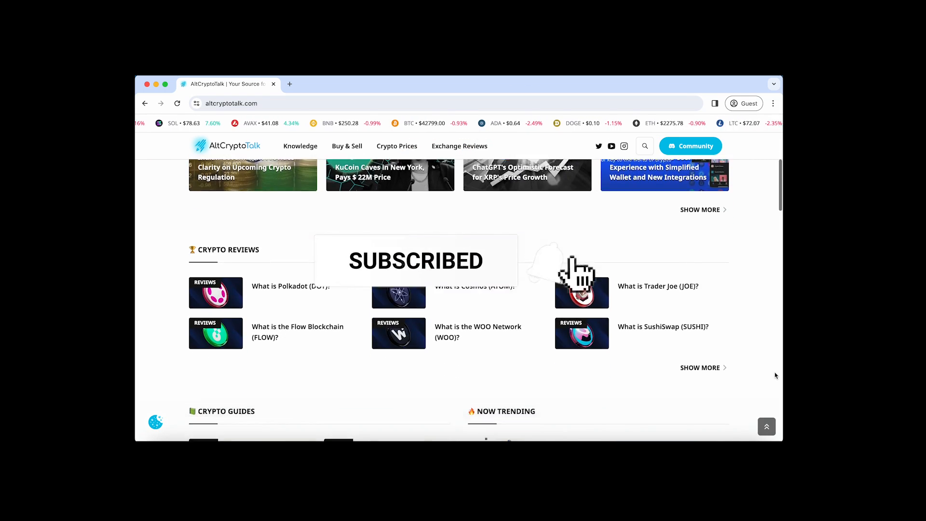
scroll("down", 3)
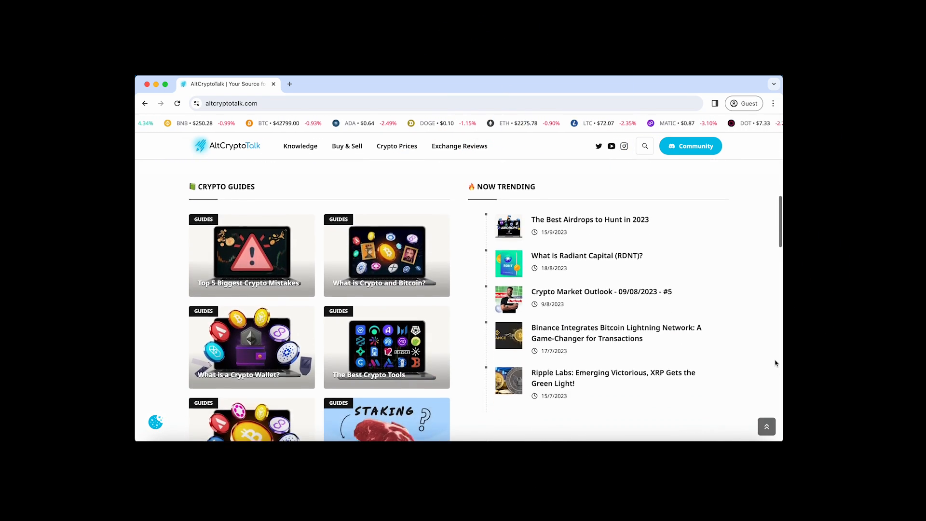
scroll("down", 3)
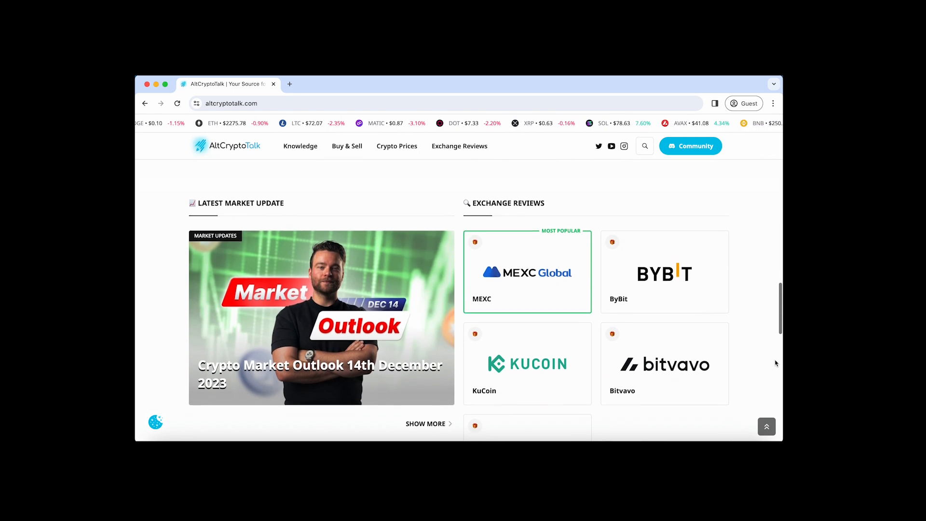
scroll("down", 3)
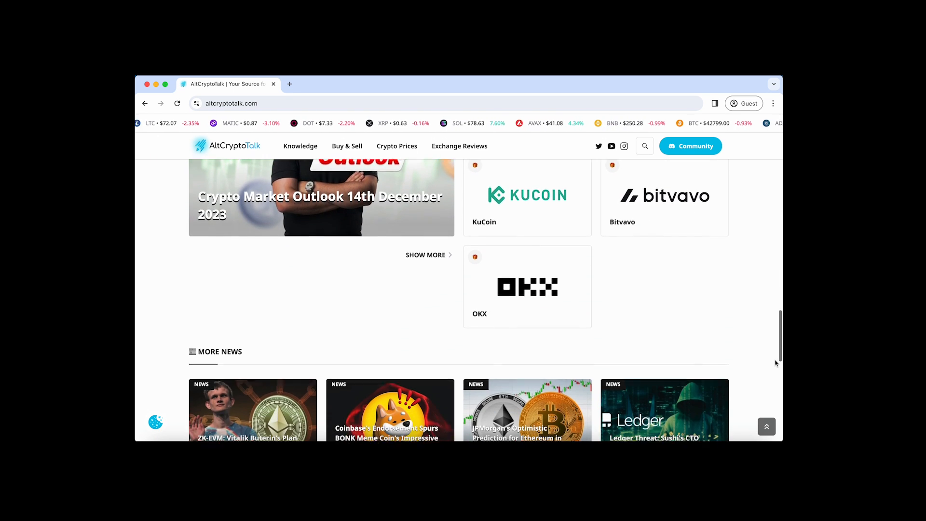
scroll("down", 3)
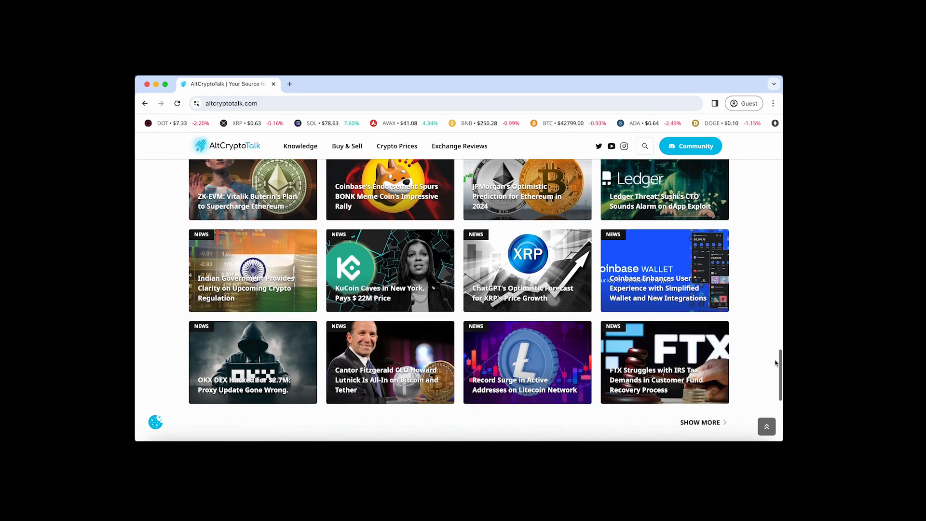